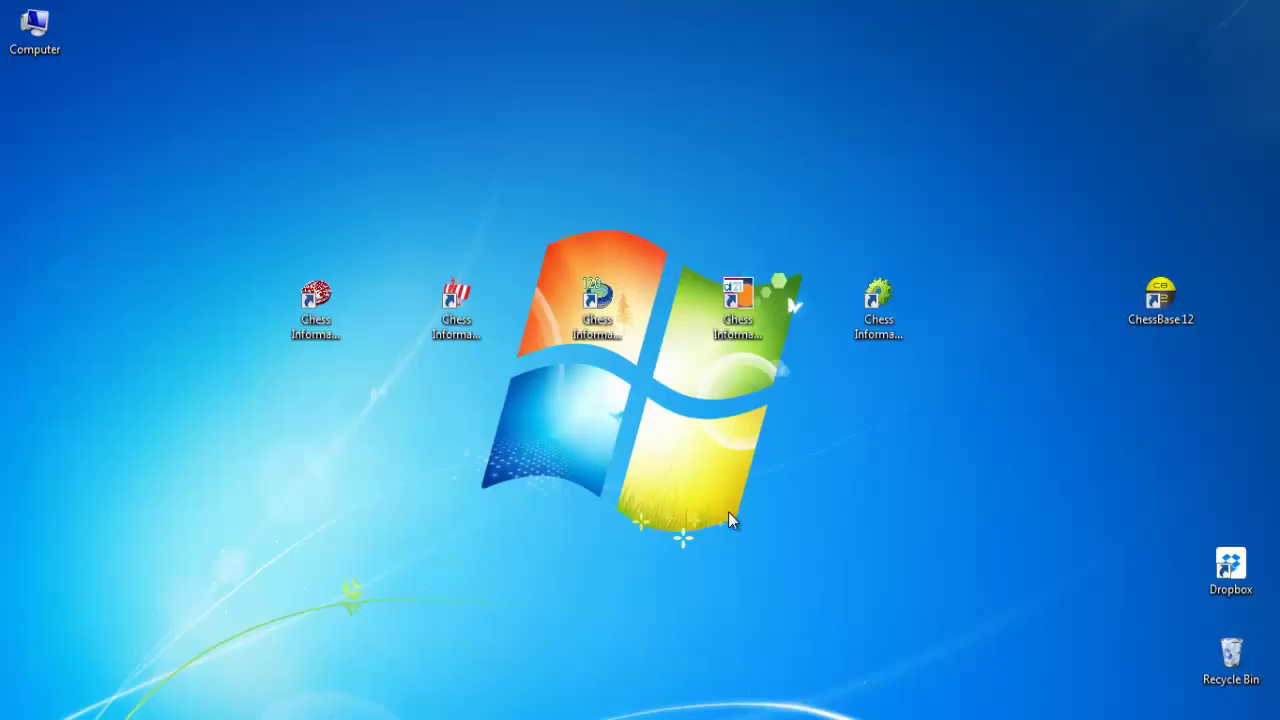
mouse_move(267, 318)
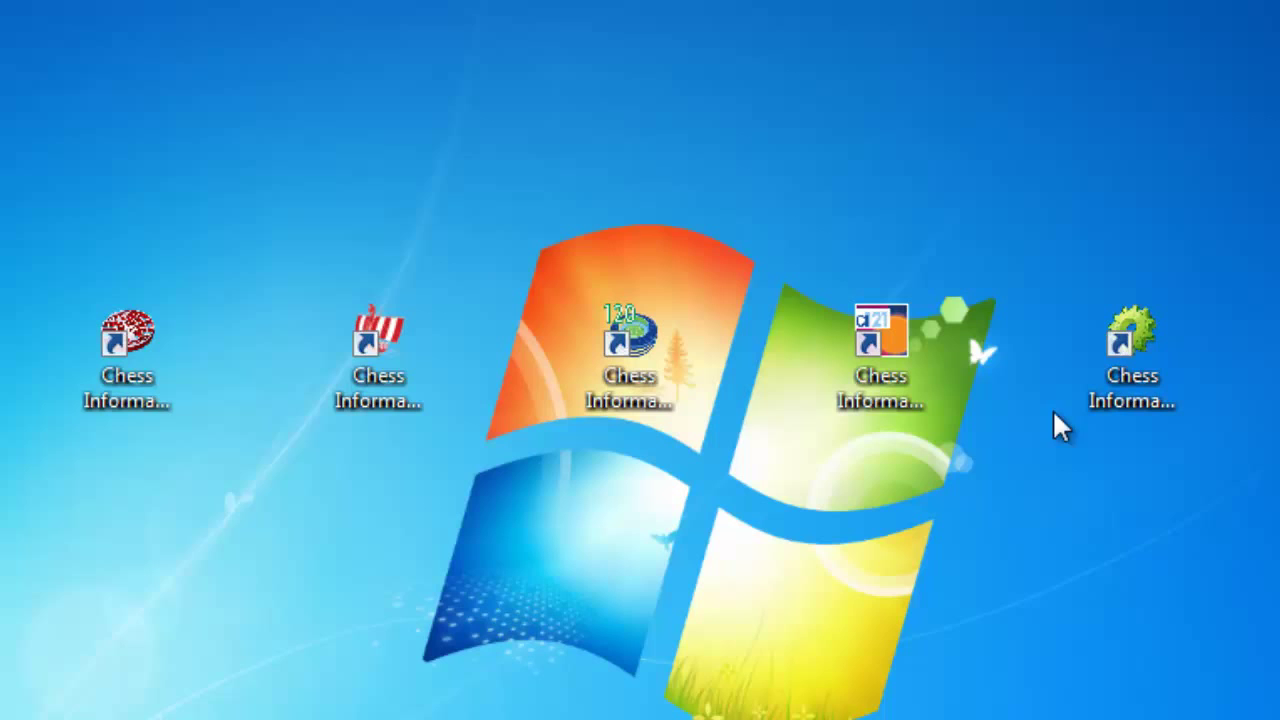
- Launch the Chess Informant 122 reader from its desktop shortcut
left_click(378, 360)
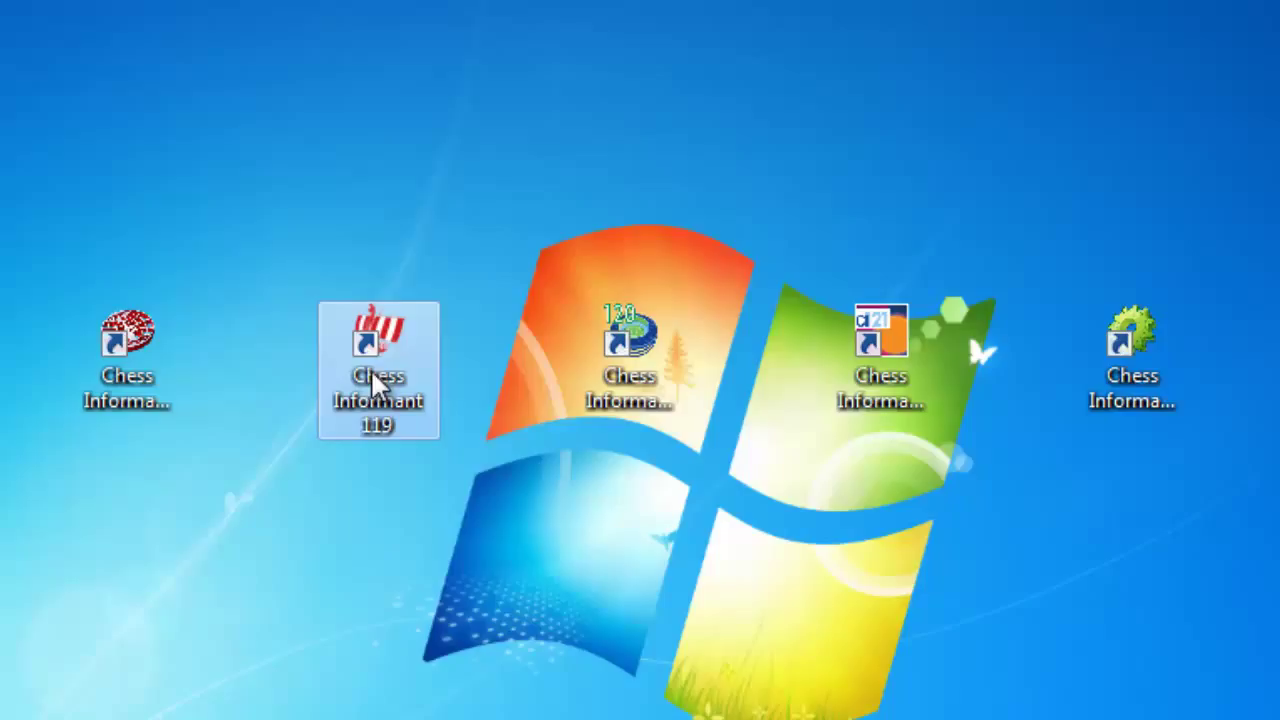
left_click(880, 360)
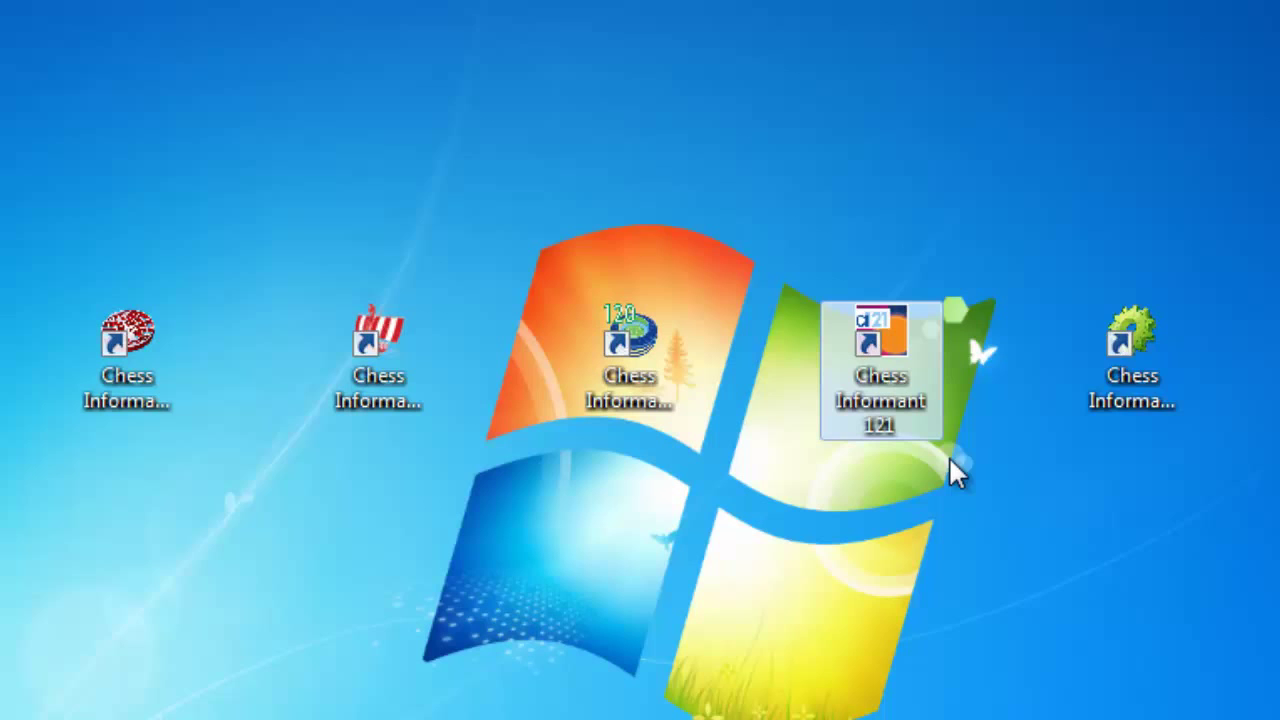
double_click(880, 360)
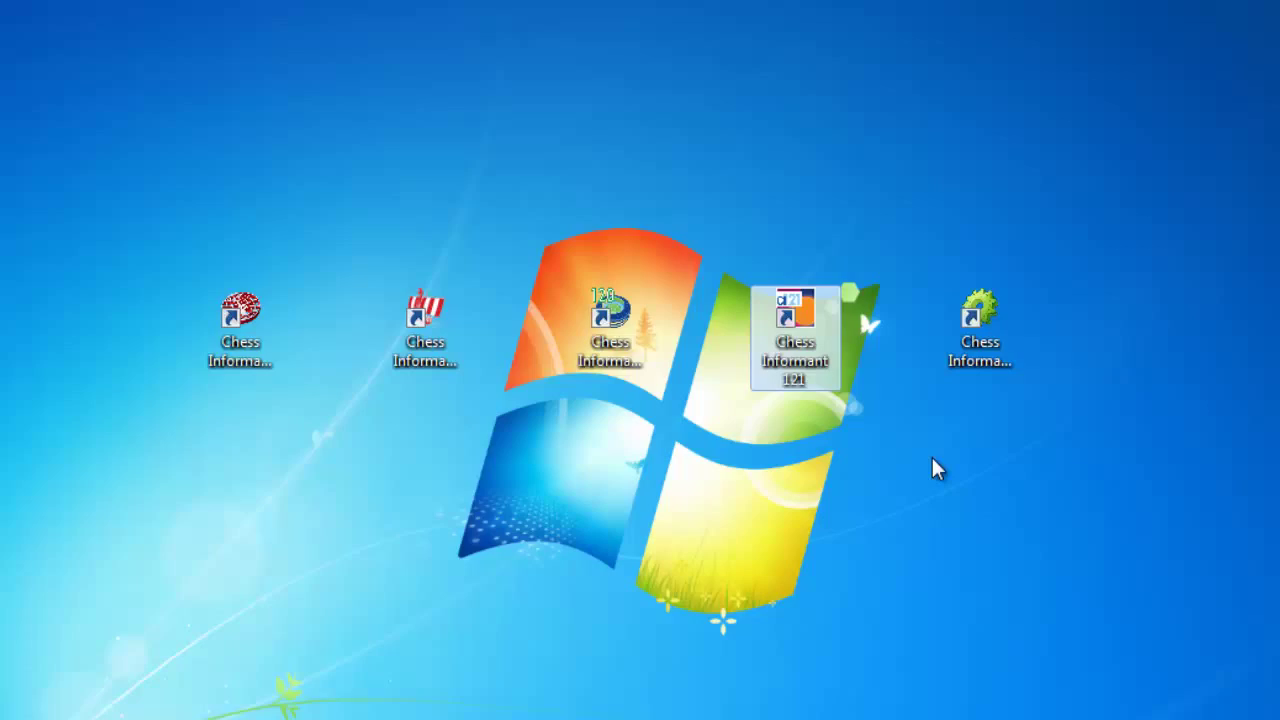
double_click(794, 320)
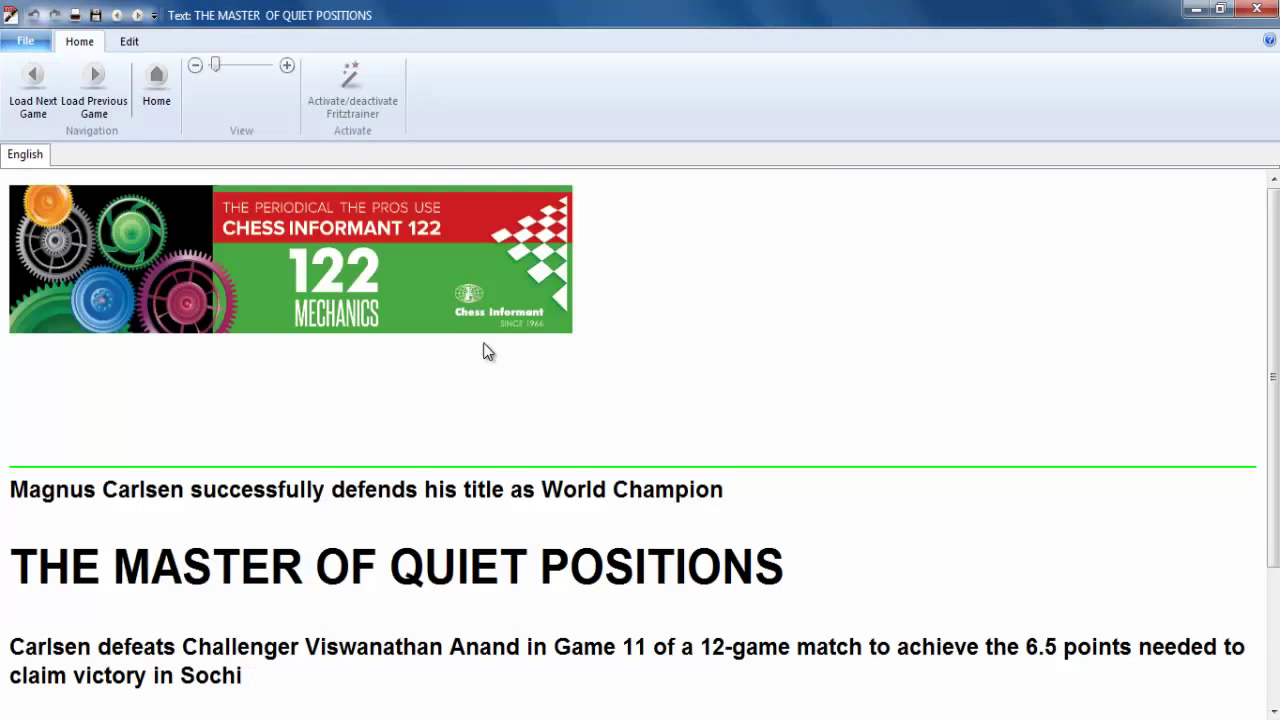
- Scroll through The Master of Quiet Positions' annotated games to the contents heading
scroll("down", 3)
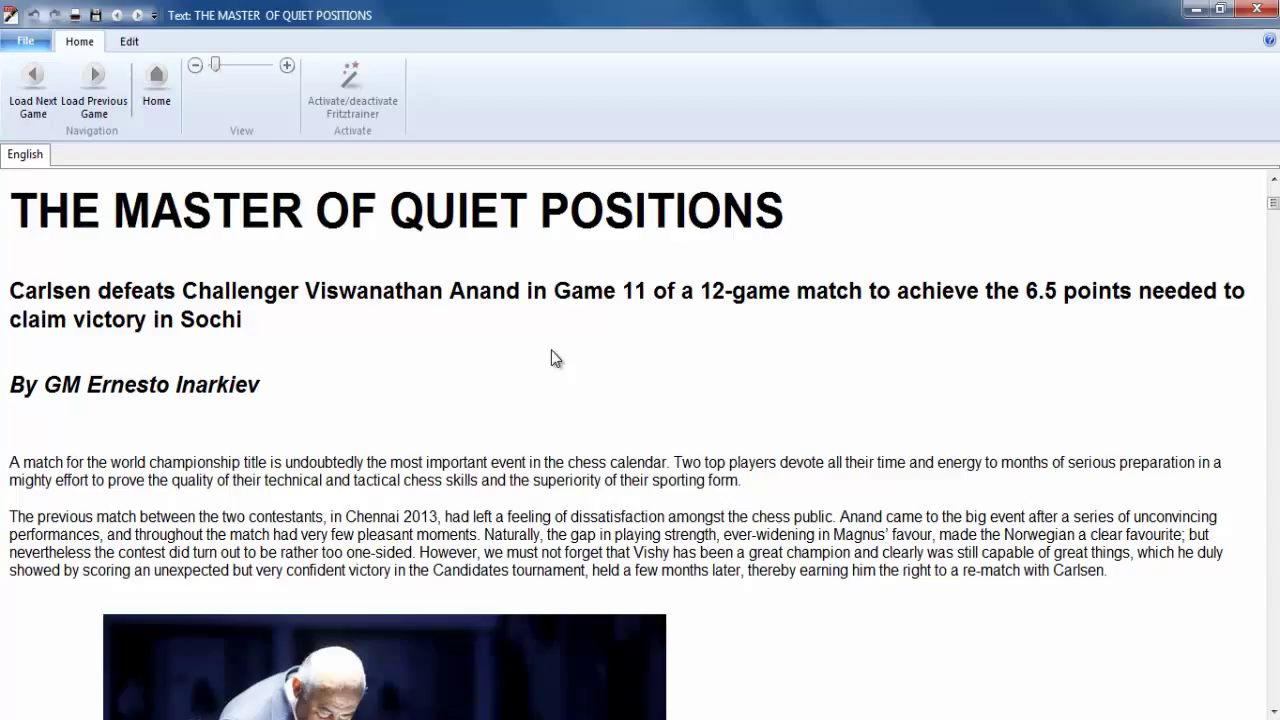
mouse_move(545, 358)
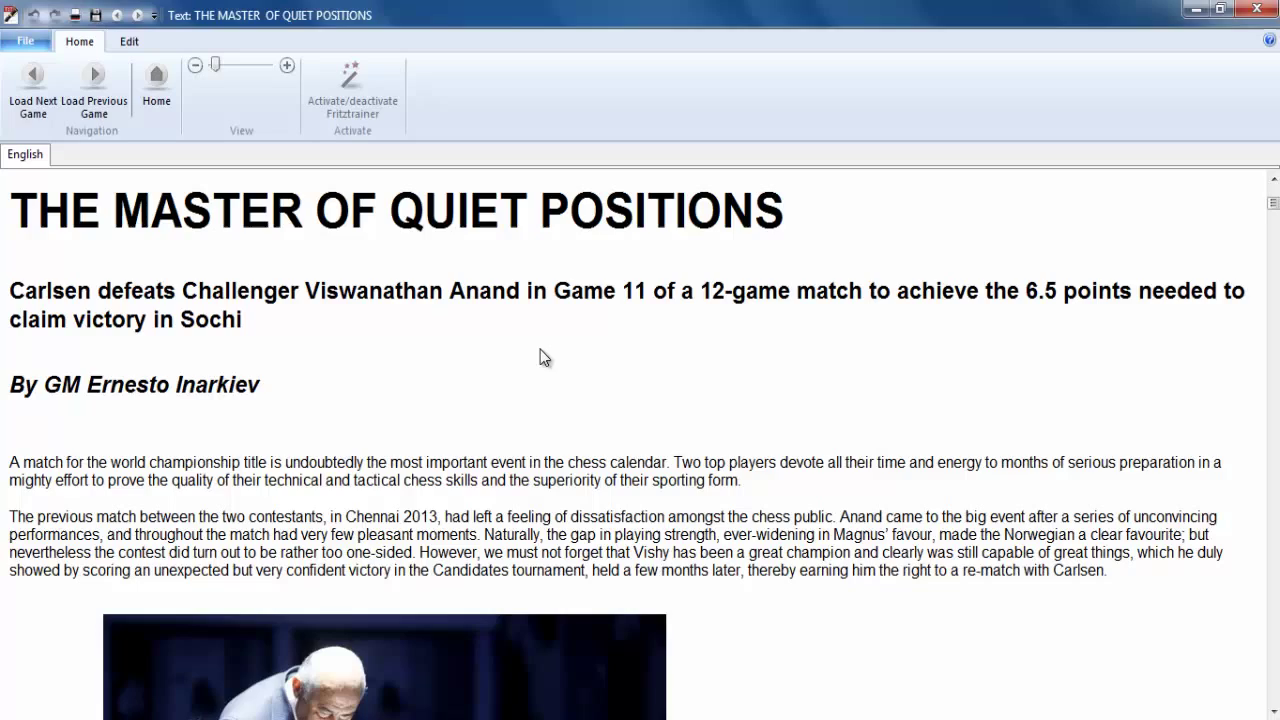
scroll("down", 3)
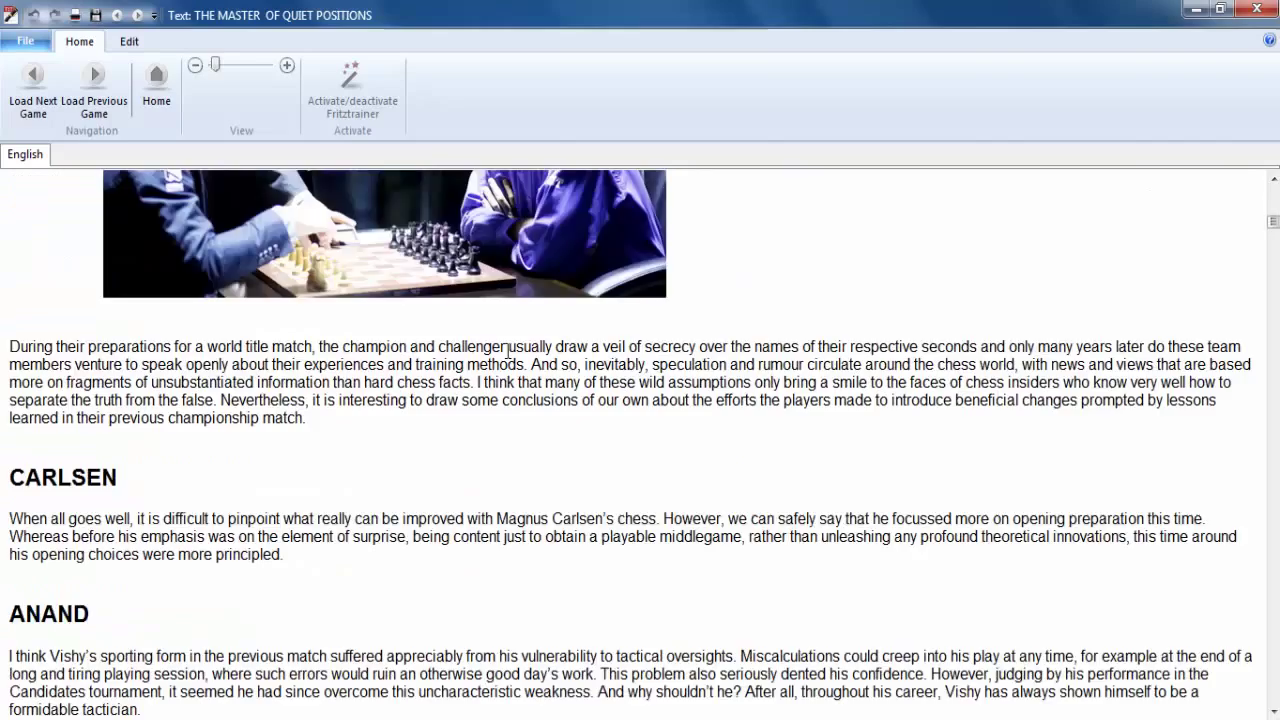
scroll("down", 3)
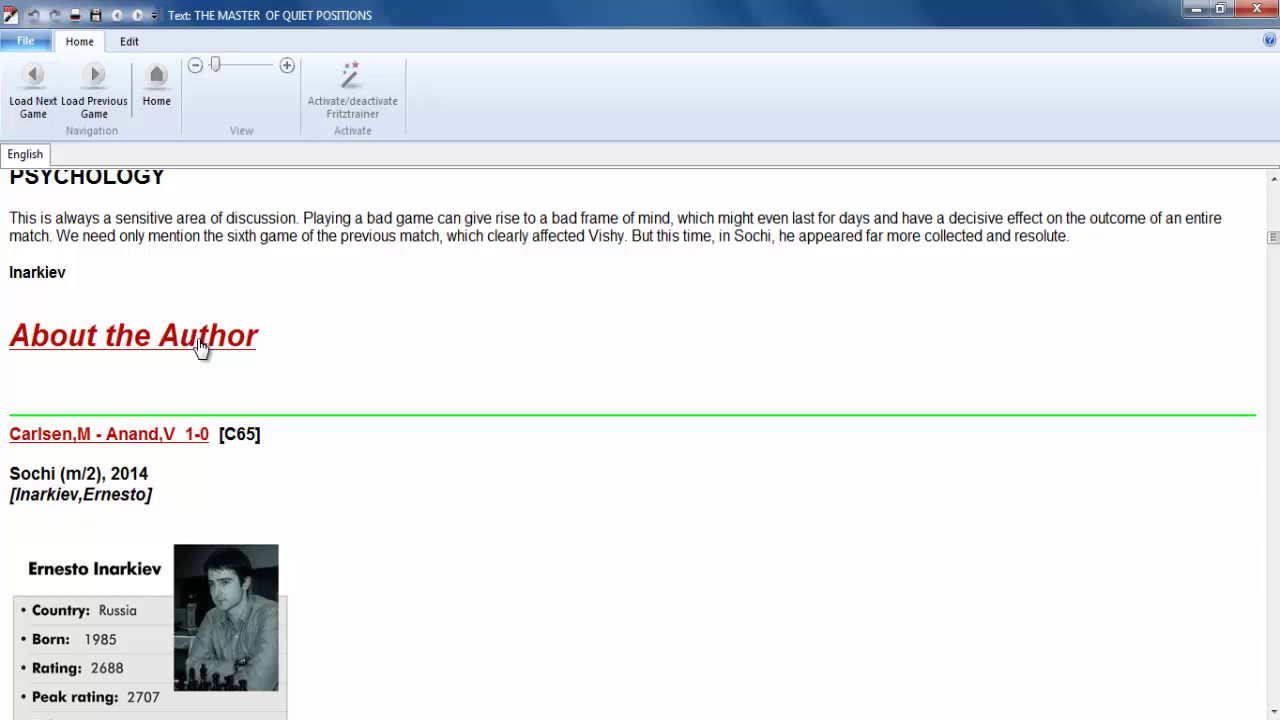
left_click(133, 335)
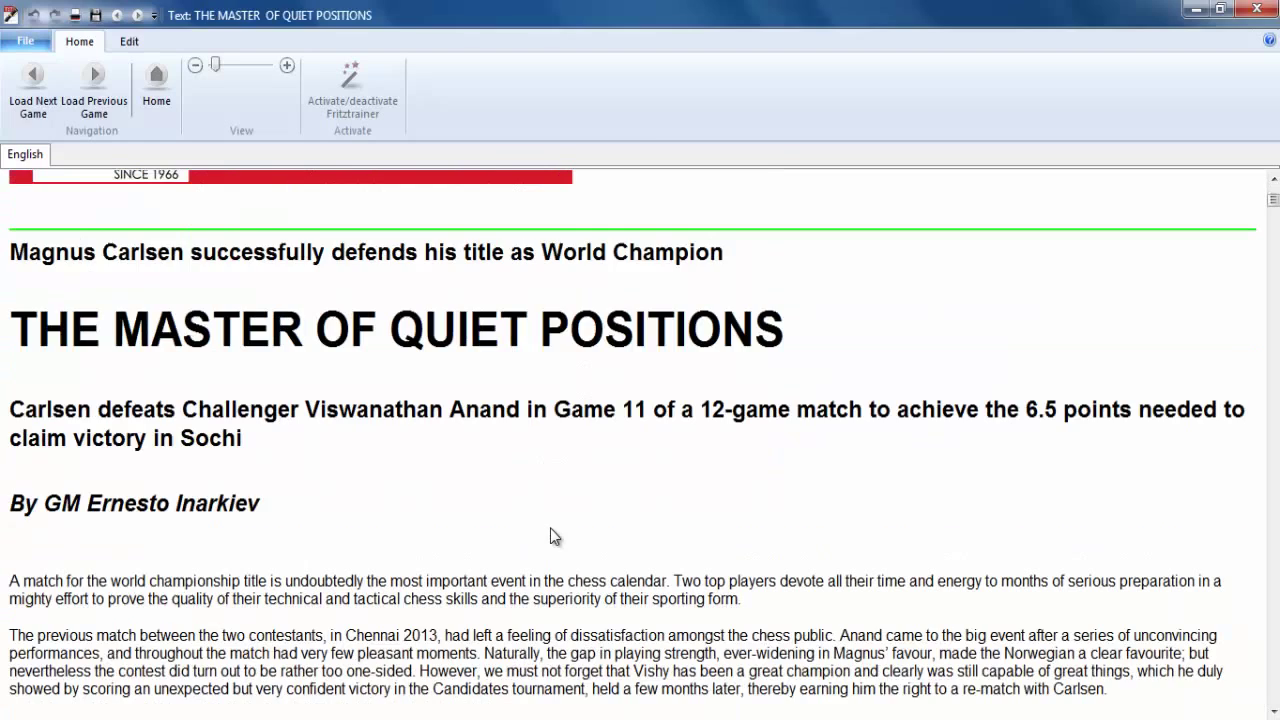
scroll("down", 3)
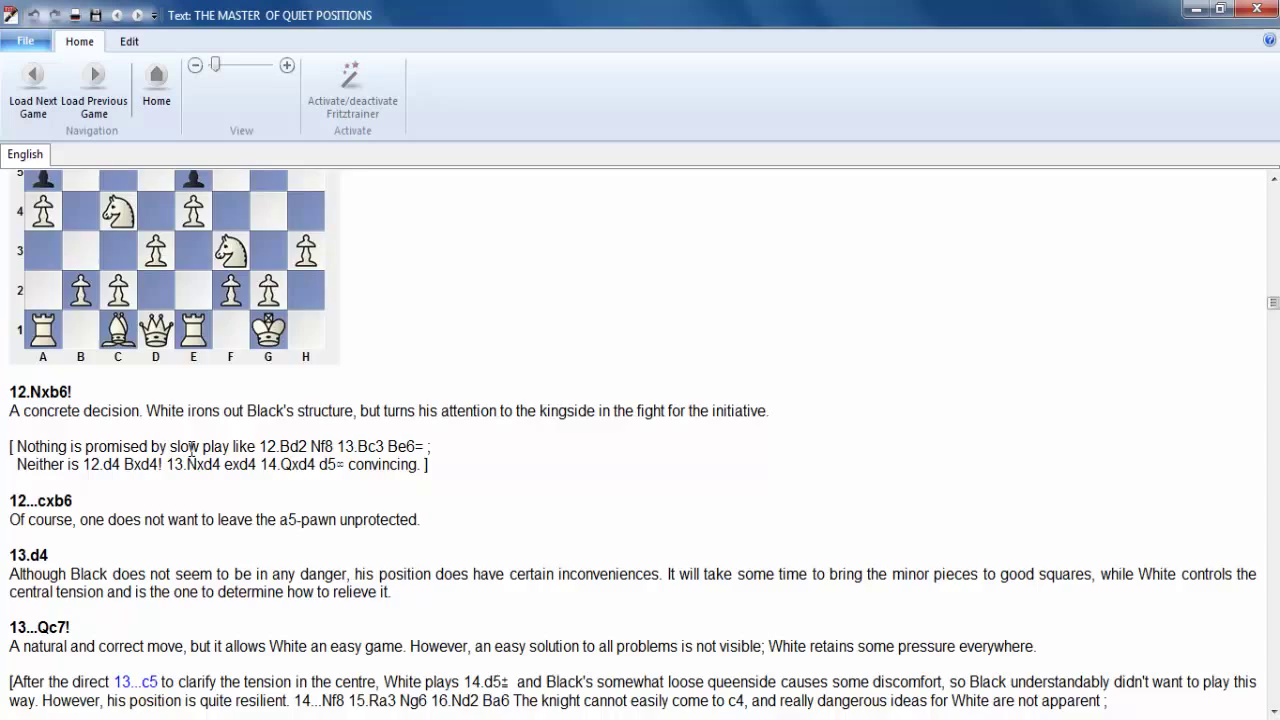
scroll("down", 3)
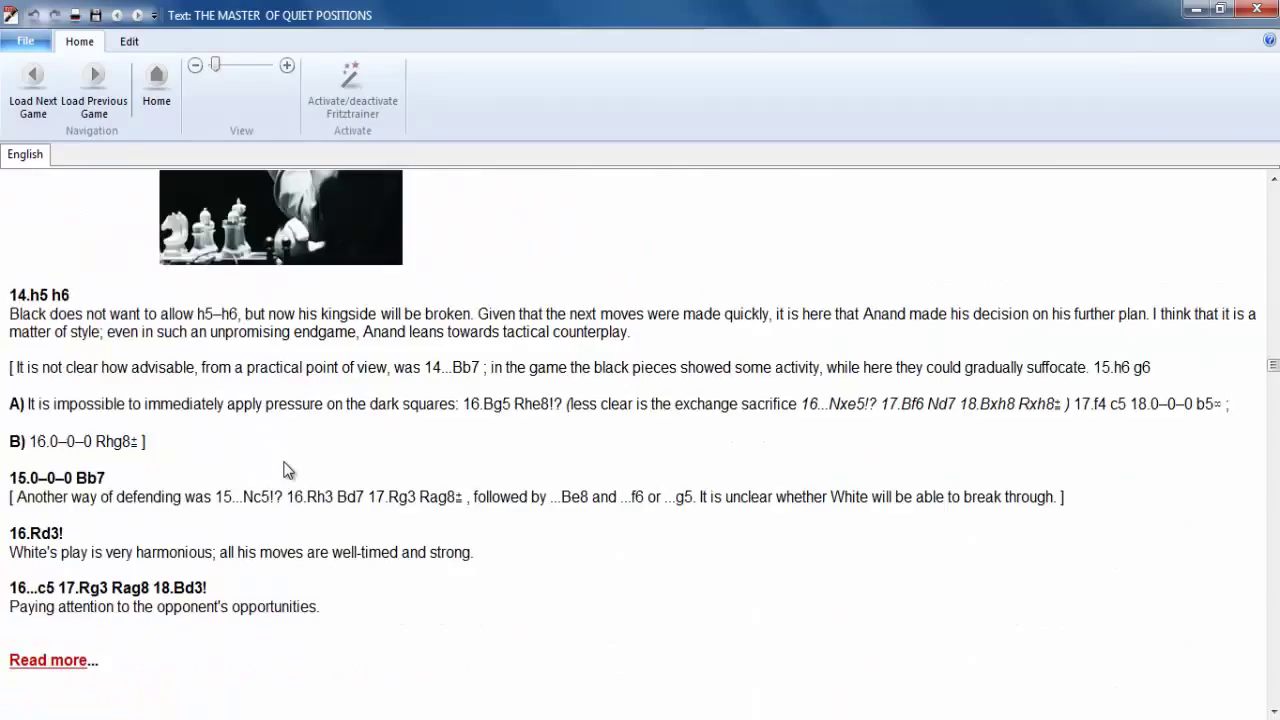
scroll("down", 3)
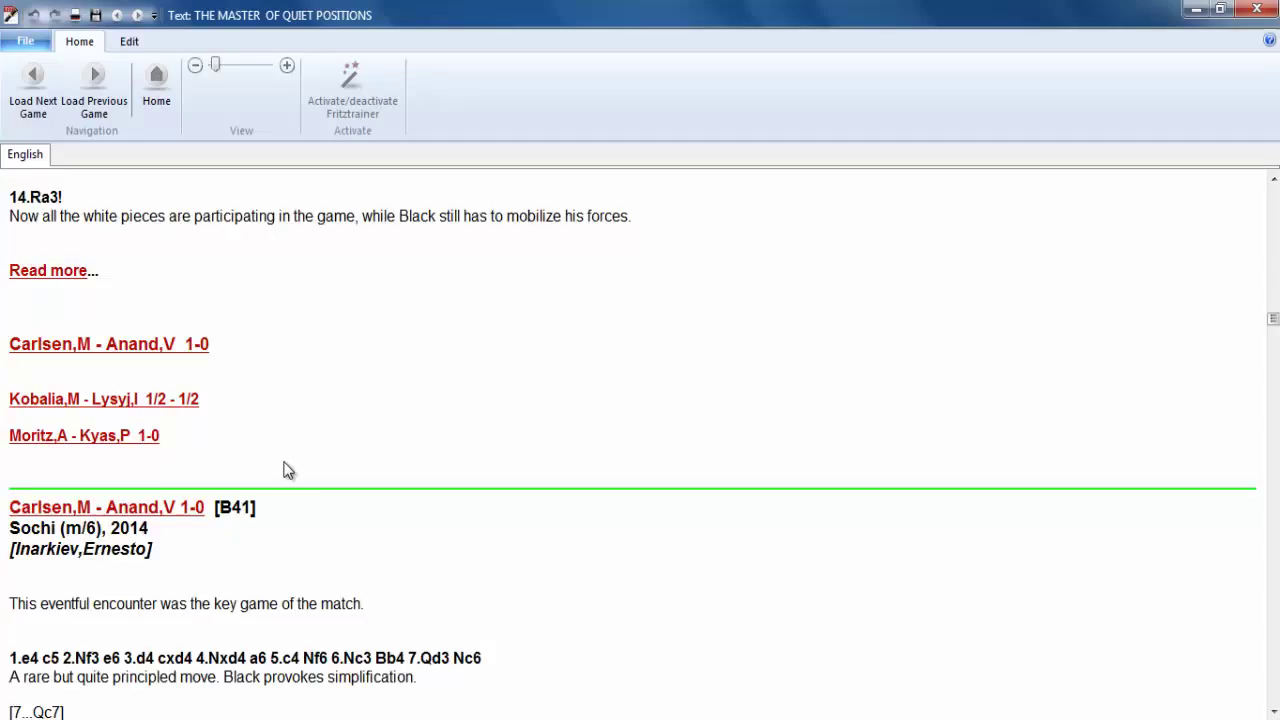
scroll("down", 3)
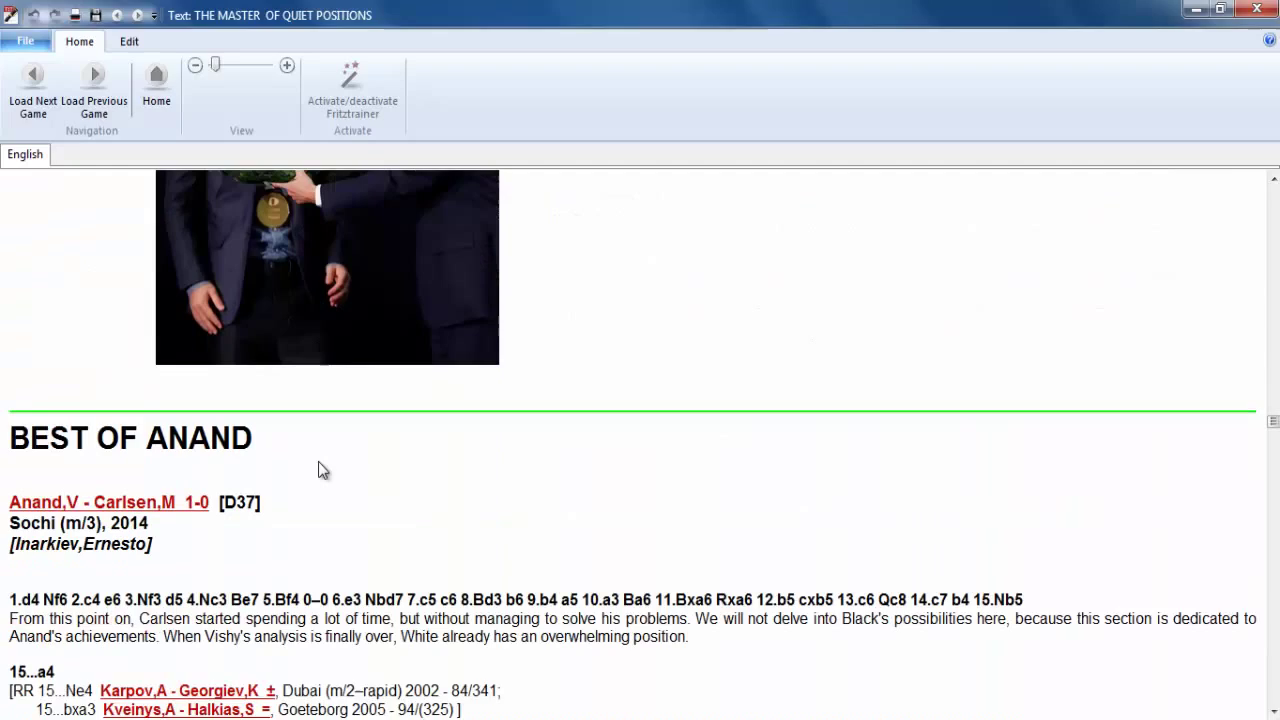
scroll("down", 3)
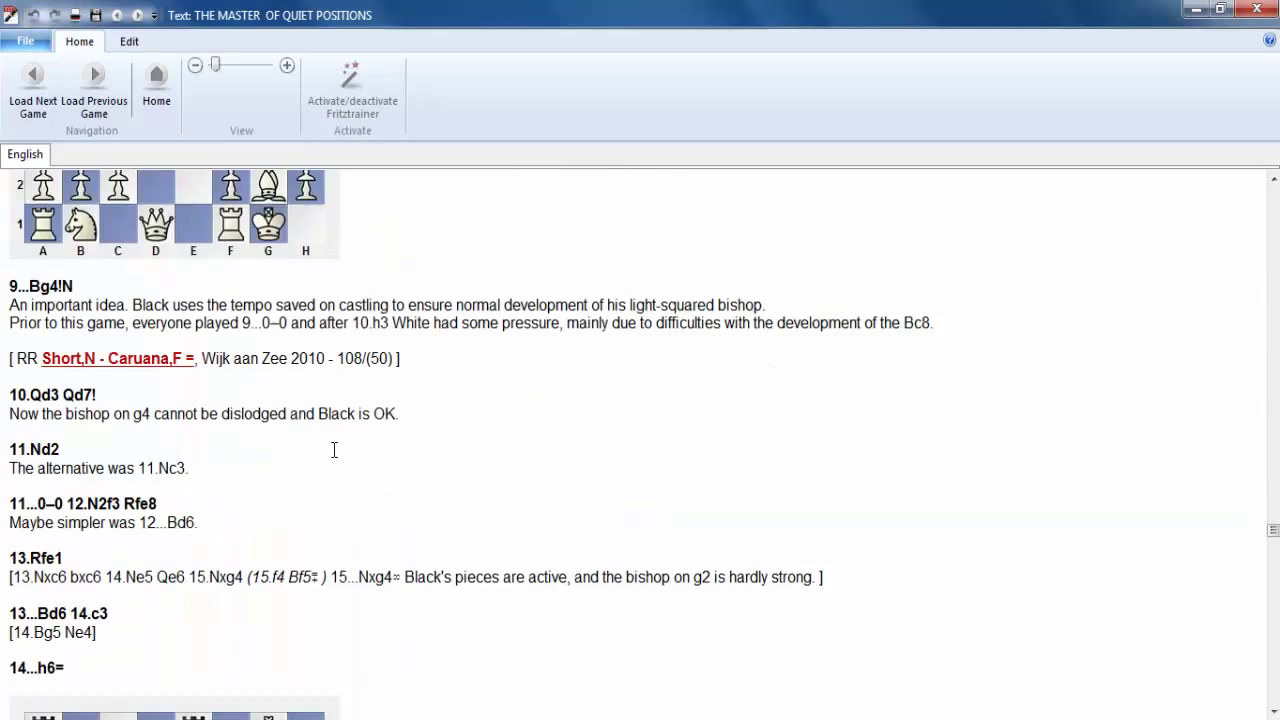
scroll("down", 3)
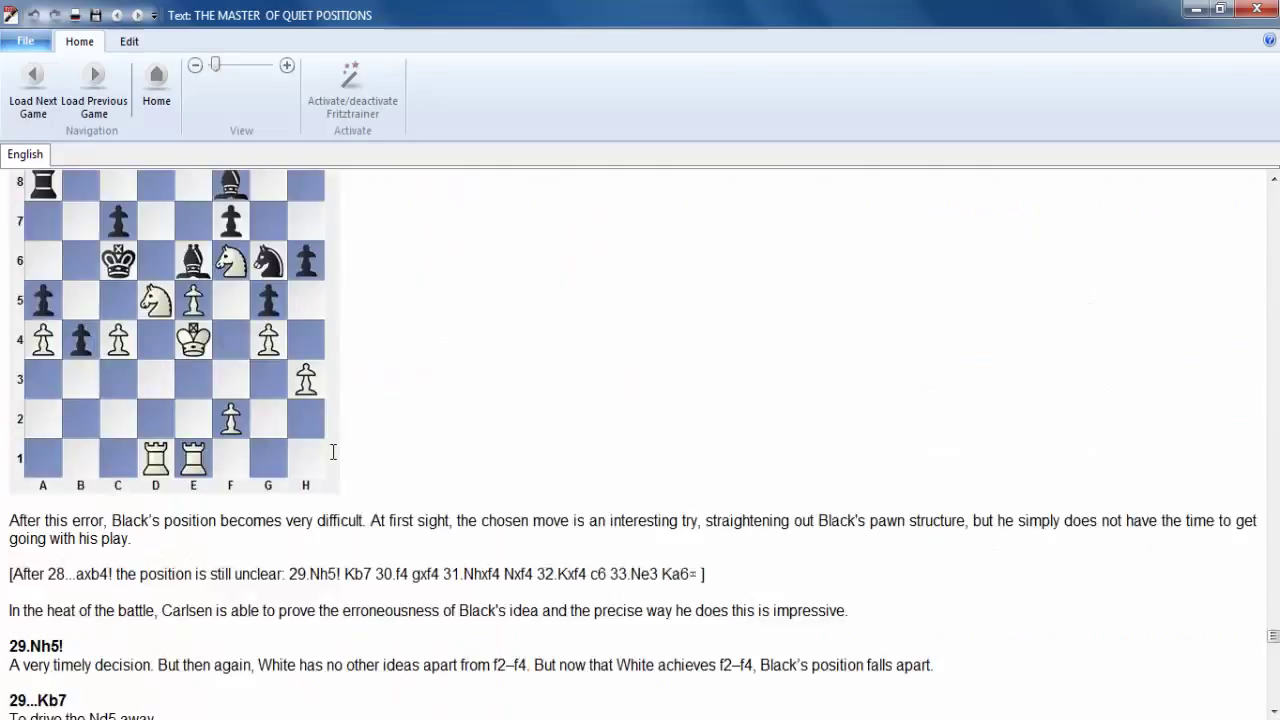
scroll("down", 3)
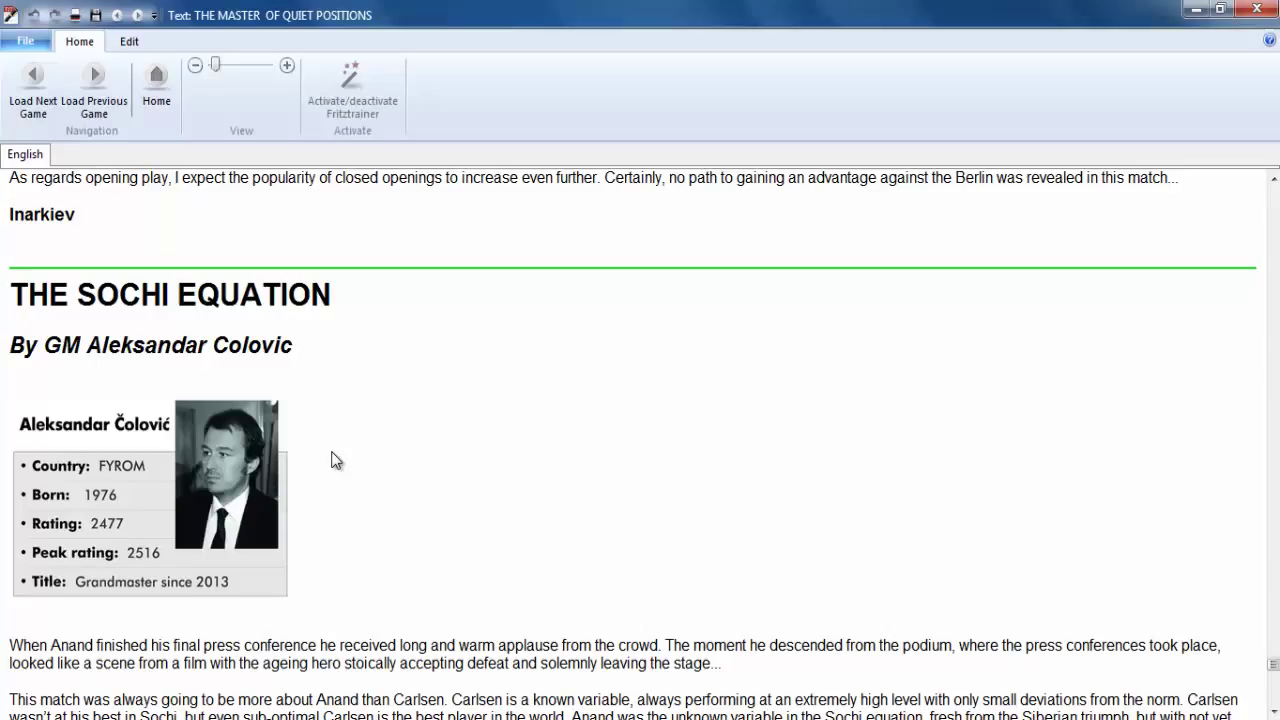
mouse_move(314, 437)
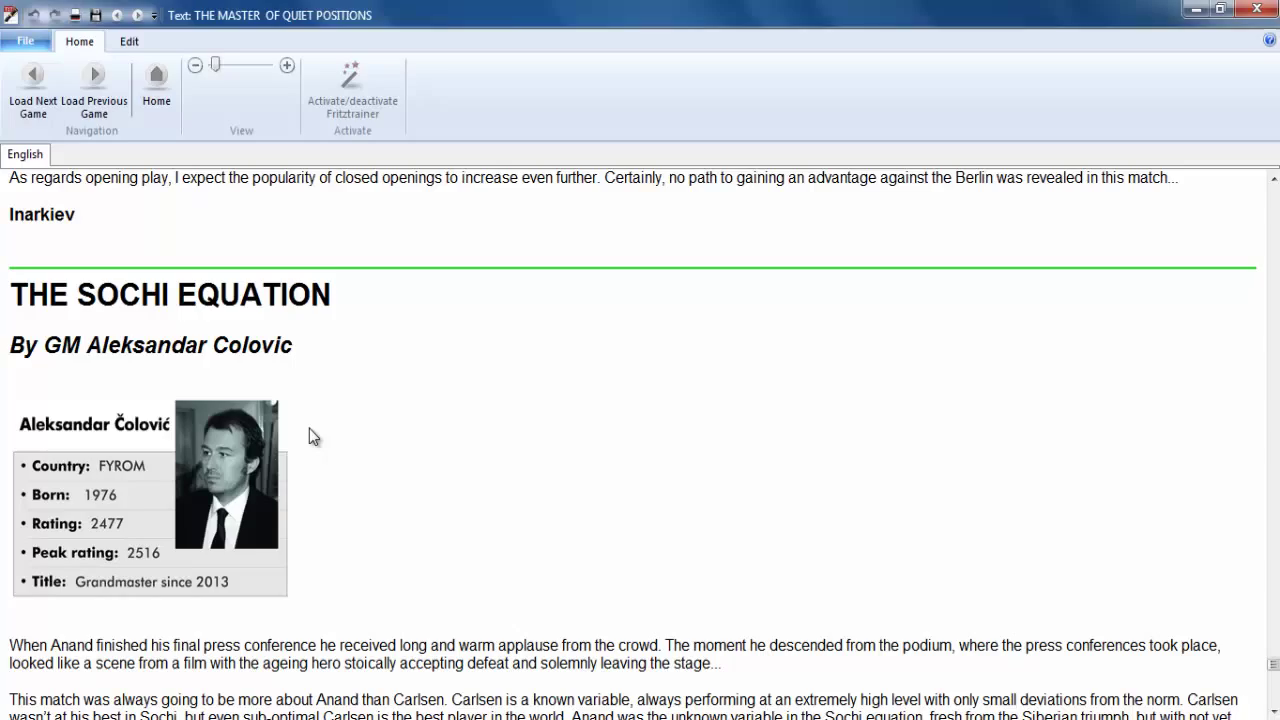
scroll("down", 3)
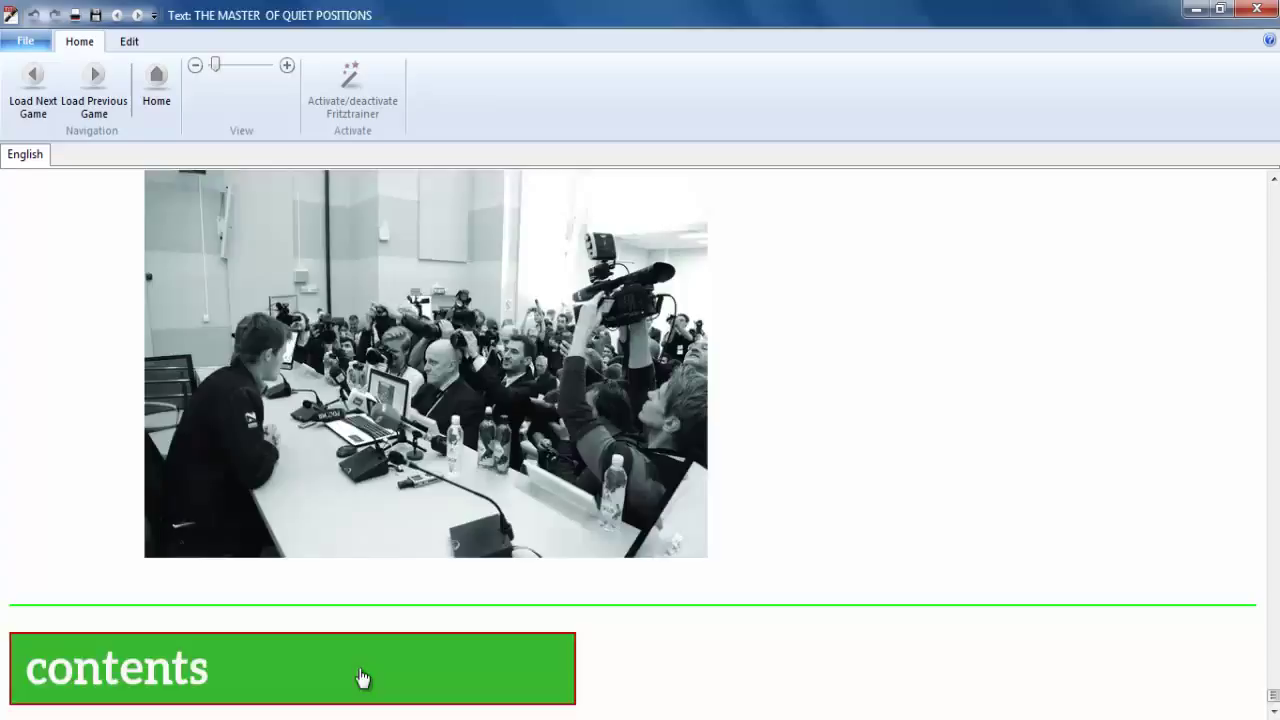
- Read the Avoiding the Saemisch column down to its game list and Midnight in Moscow link
left_click(116, 668)
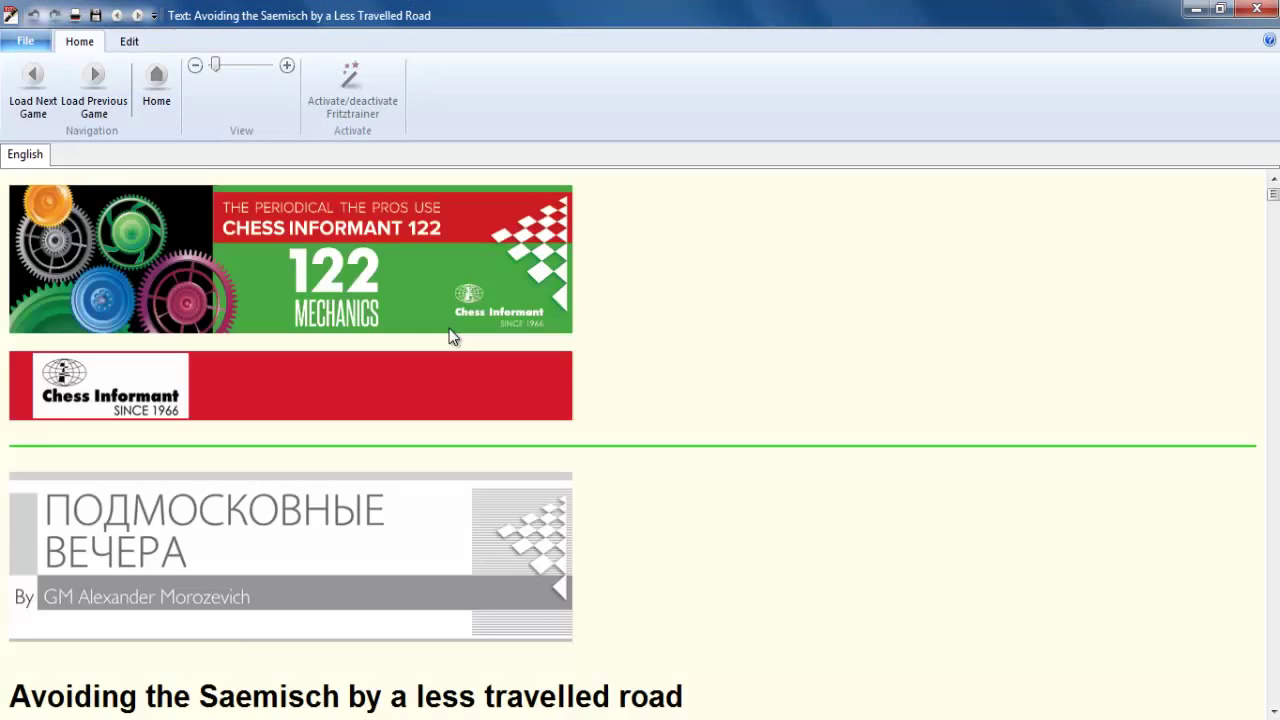
scroll("down", 3)
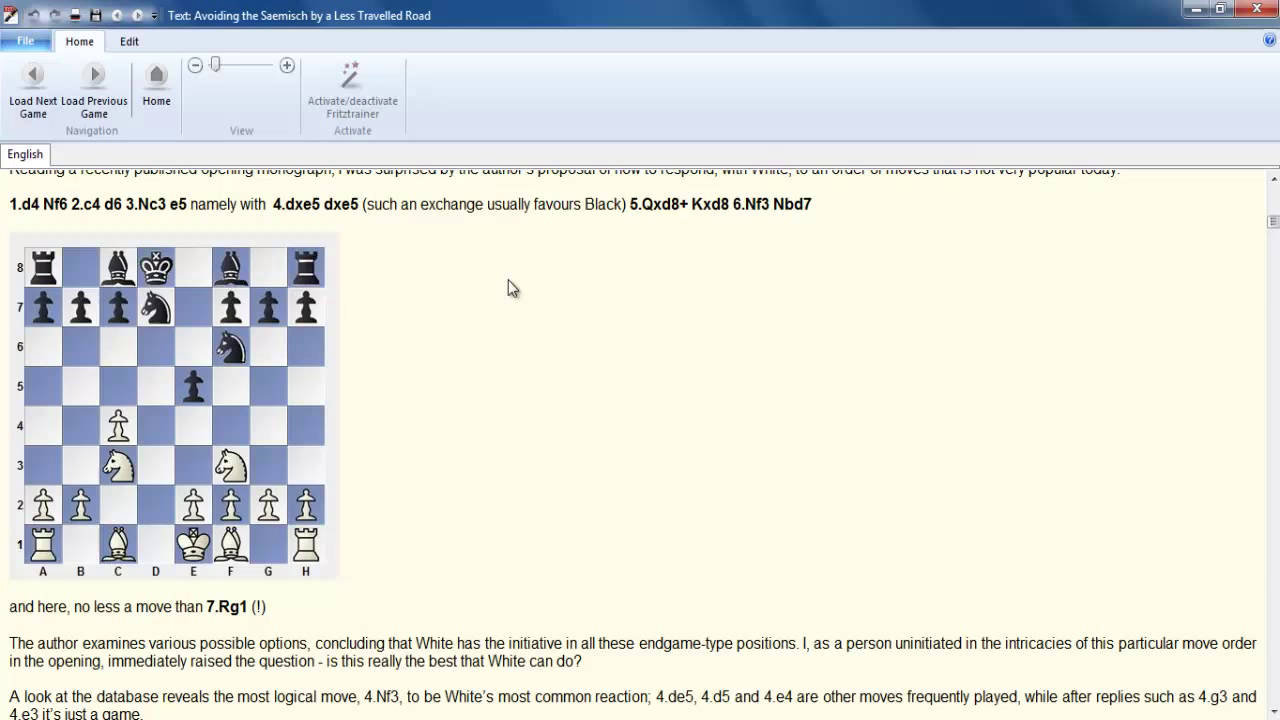
scroll("down", 3)
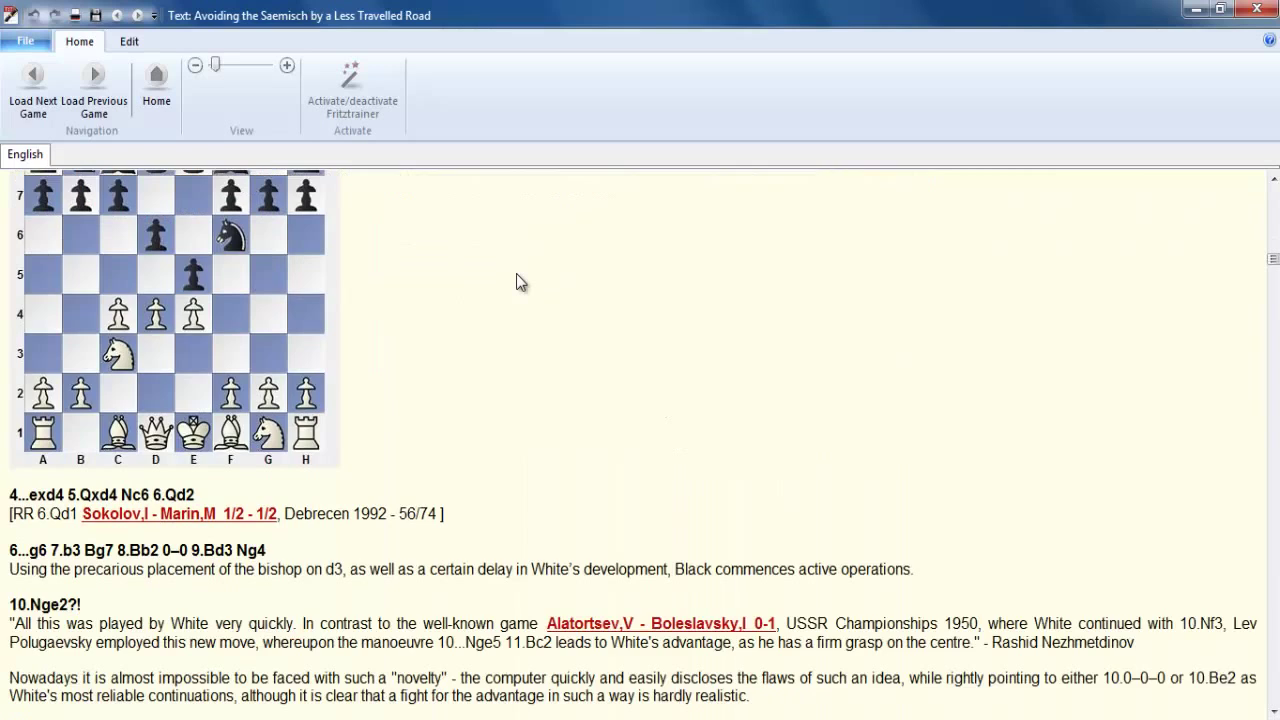
scroll("down", 3)
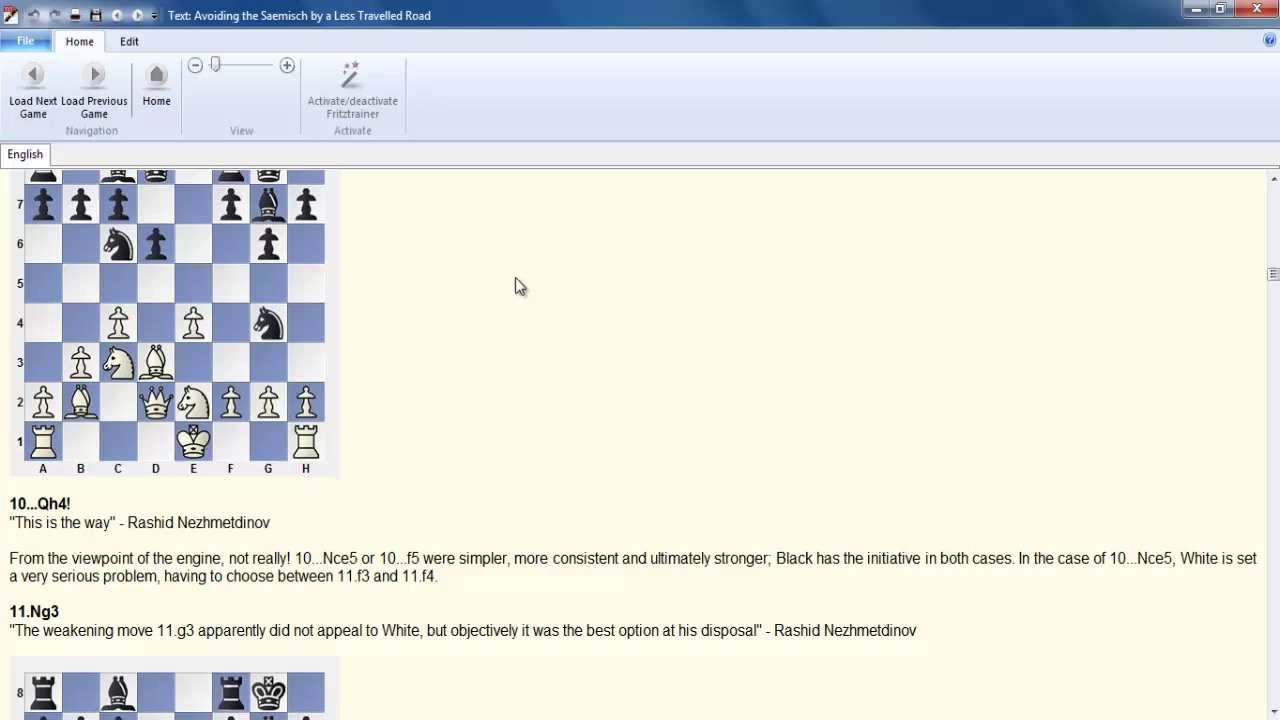
scroll("down", 3)
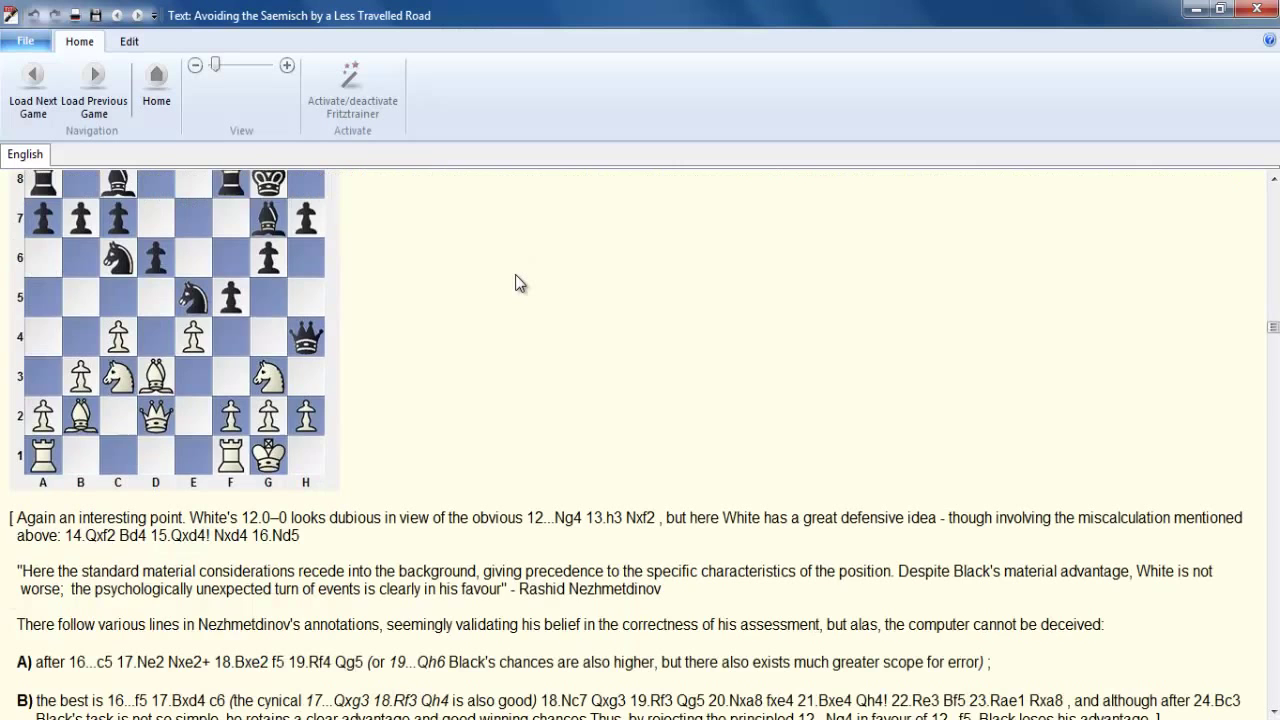
scroll("down", 3)
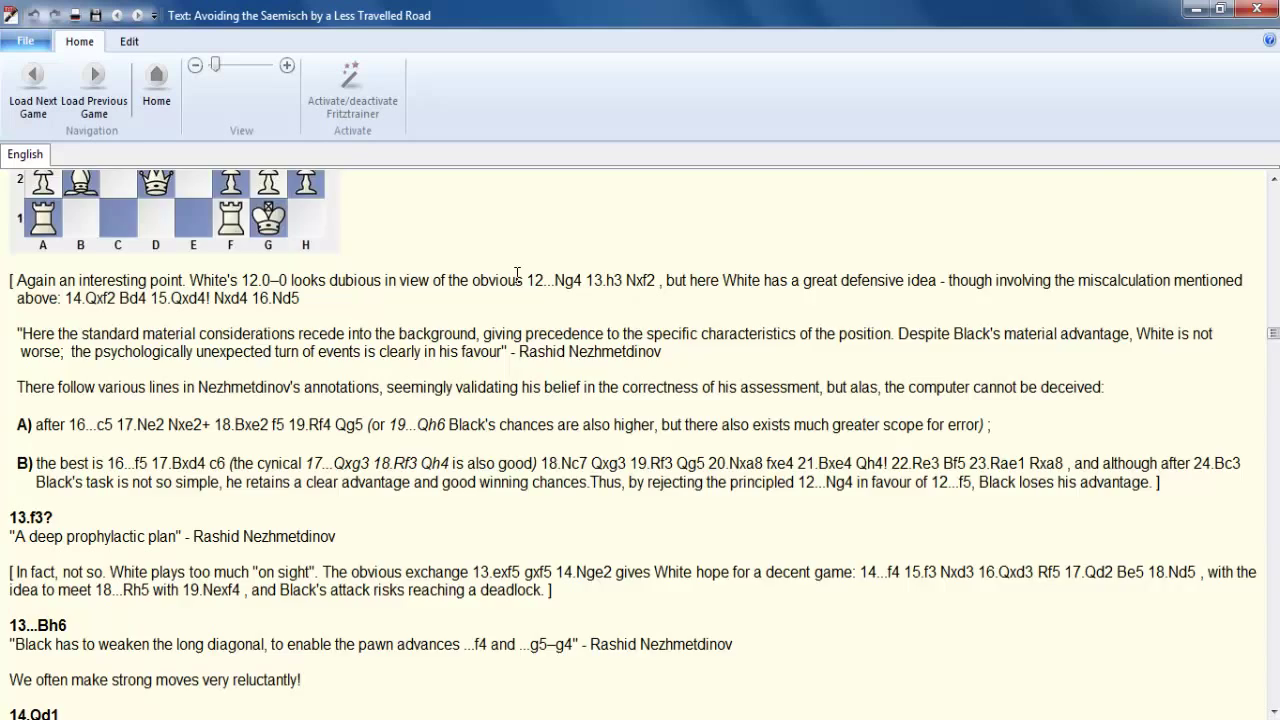
scroll("down", 3)
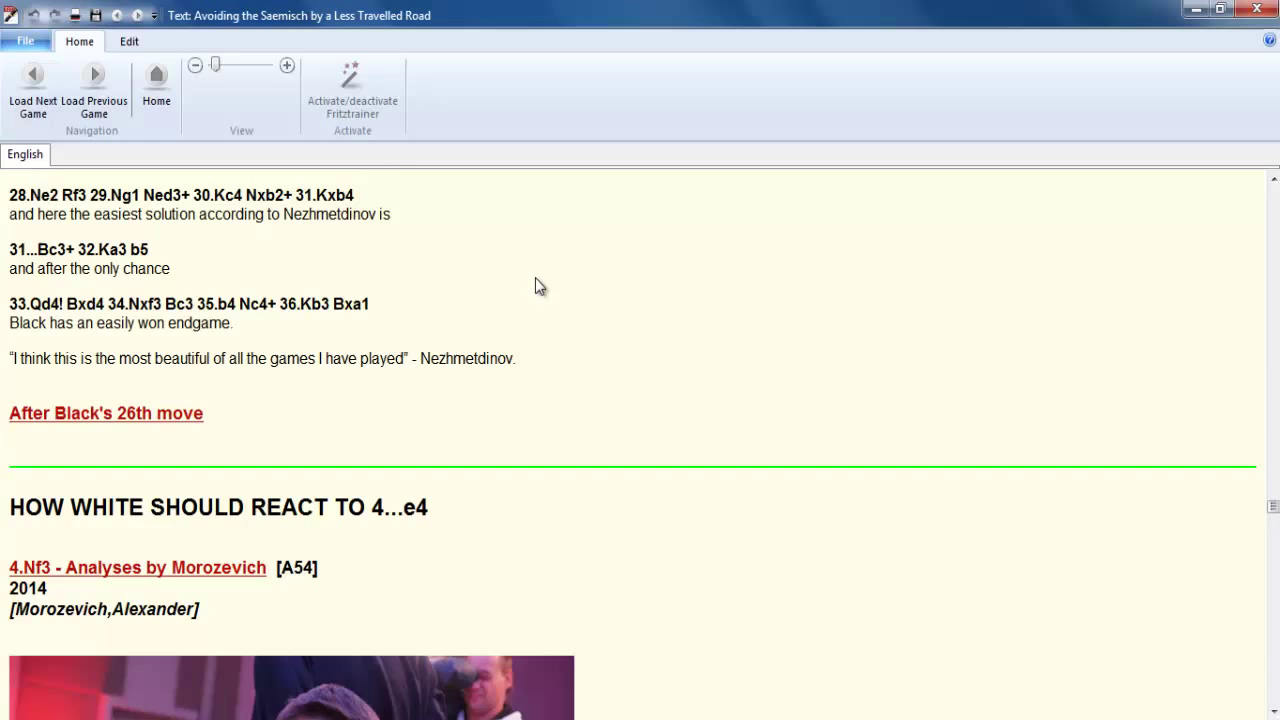
scroll("down", 3)
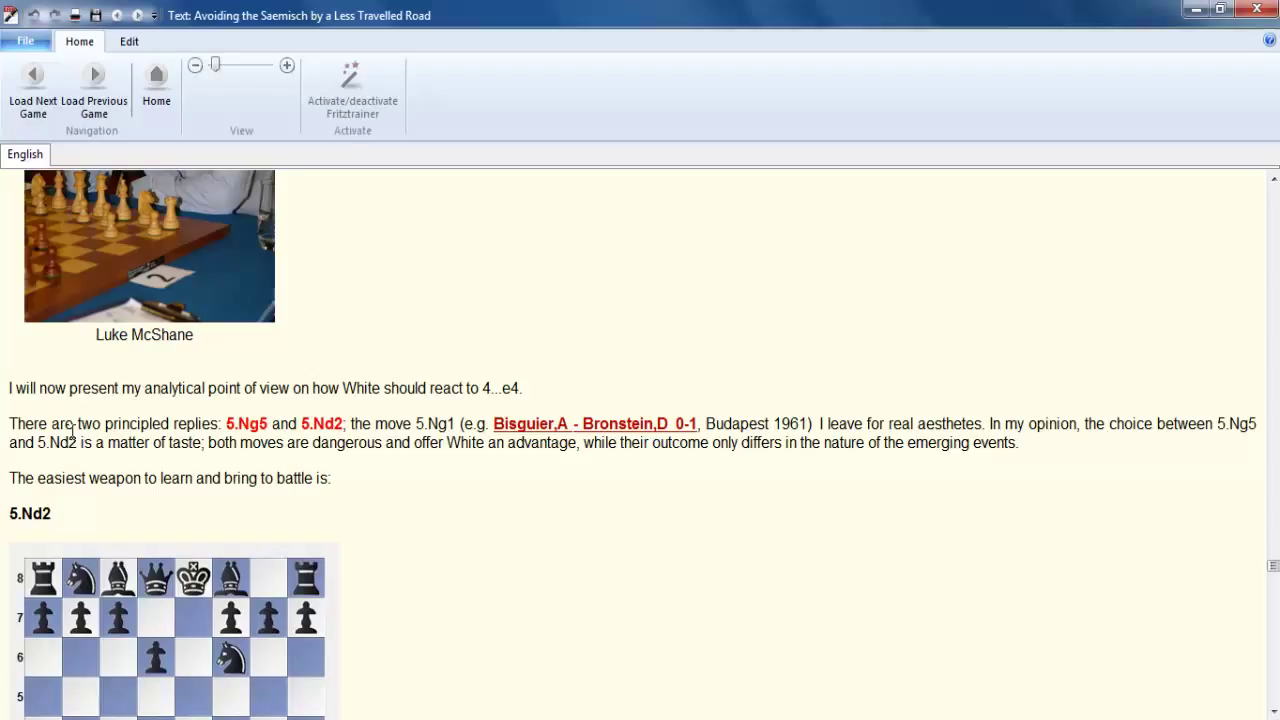
mouse_move(428, 427)
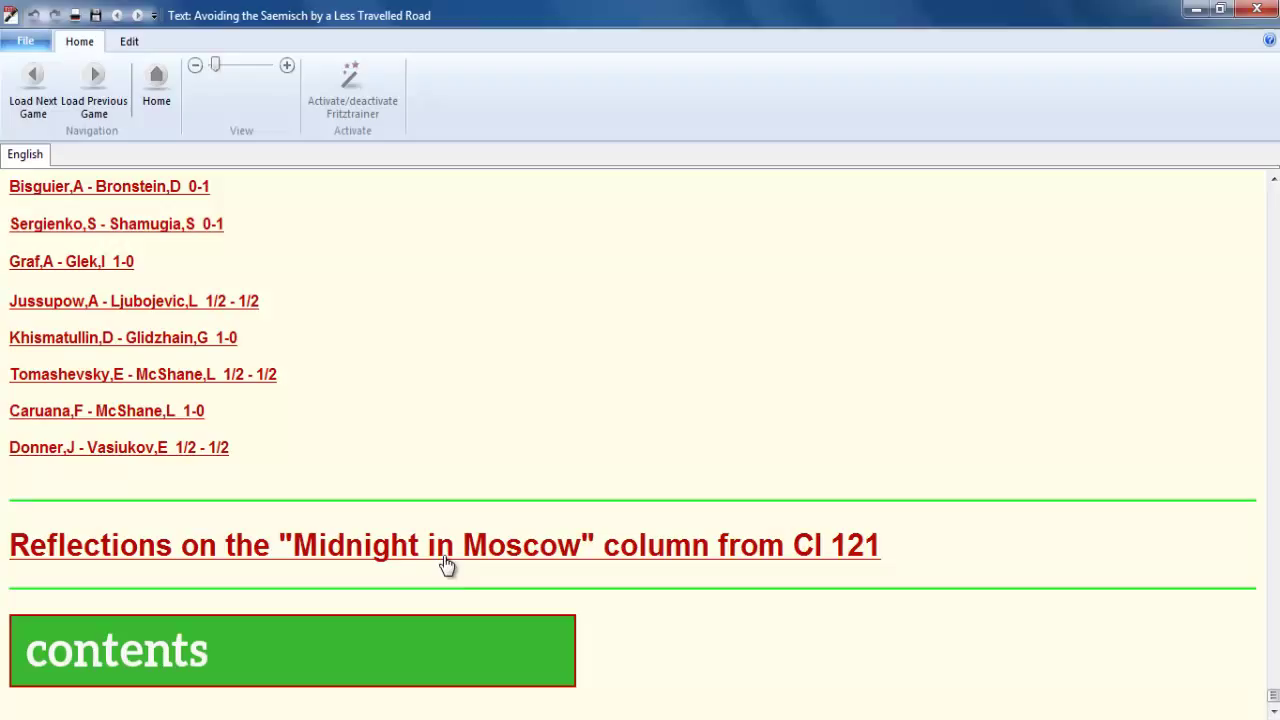
left_click(444, 545)
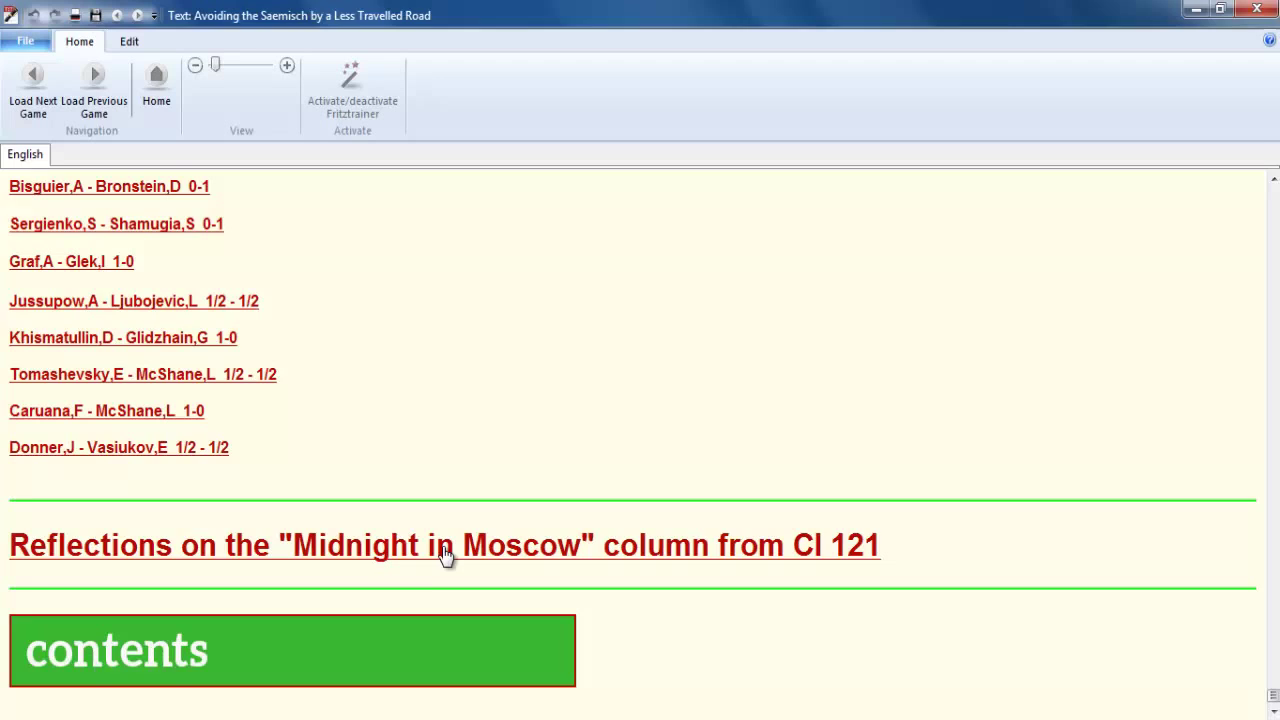
- Open the Midnight in Moscow reflections and scroll to Ding Liren's photo and game
left_click(445, 545)
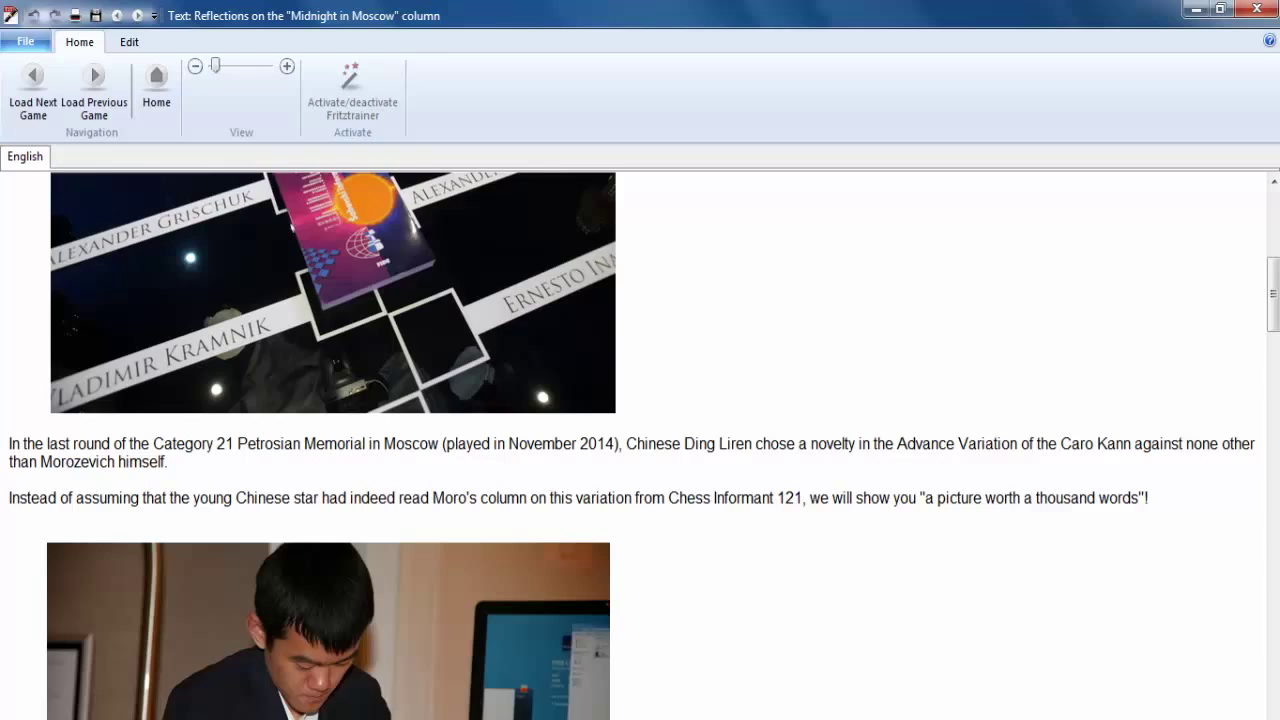
scroll("down", 3)
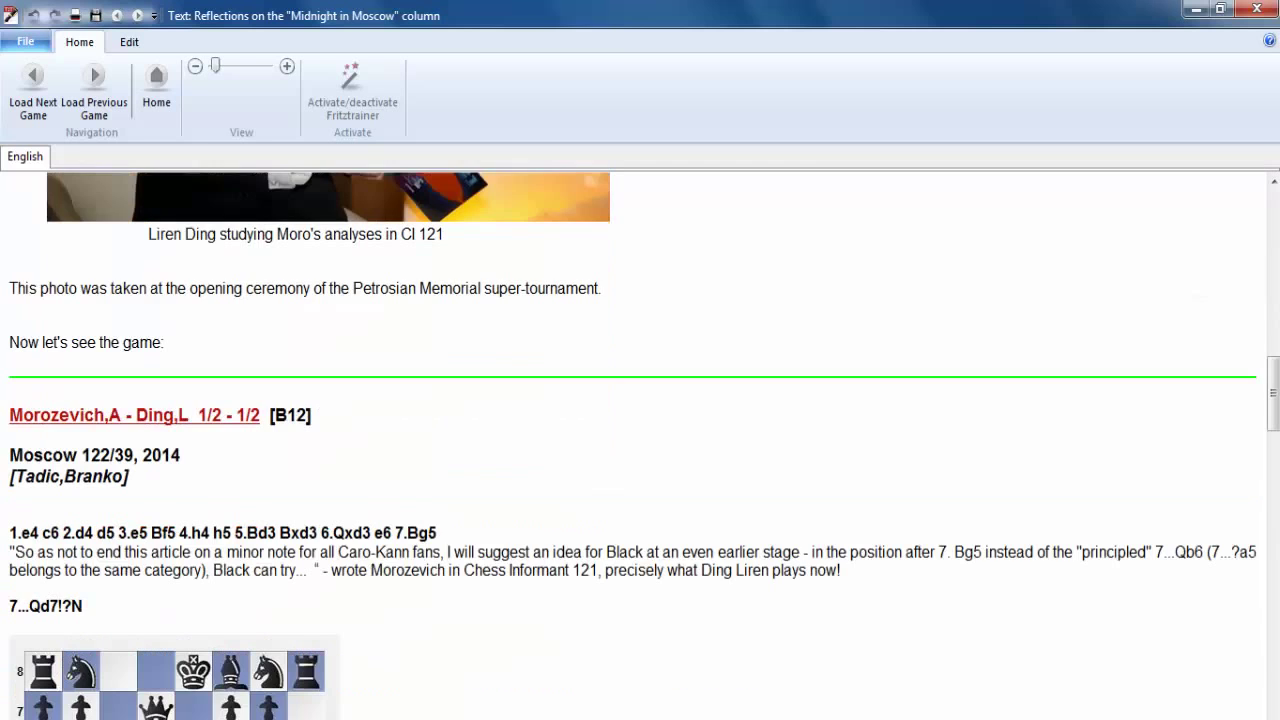
scroll("down", 3)
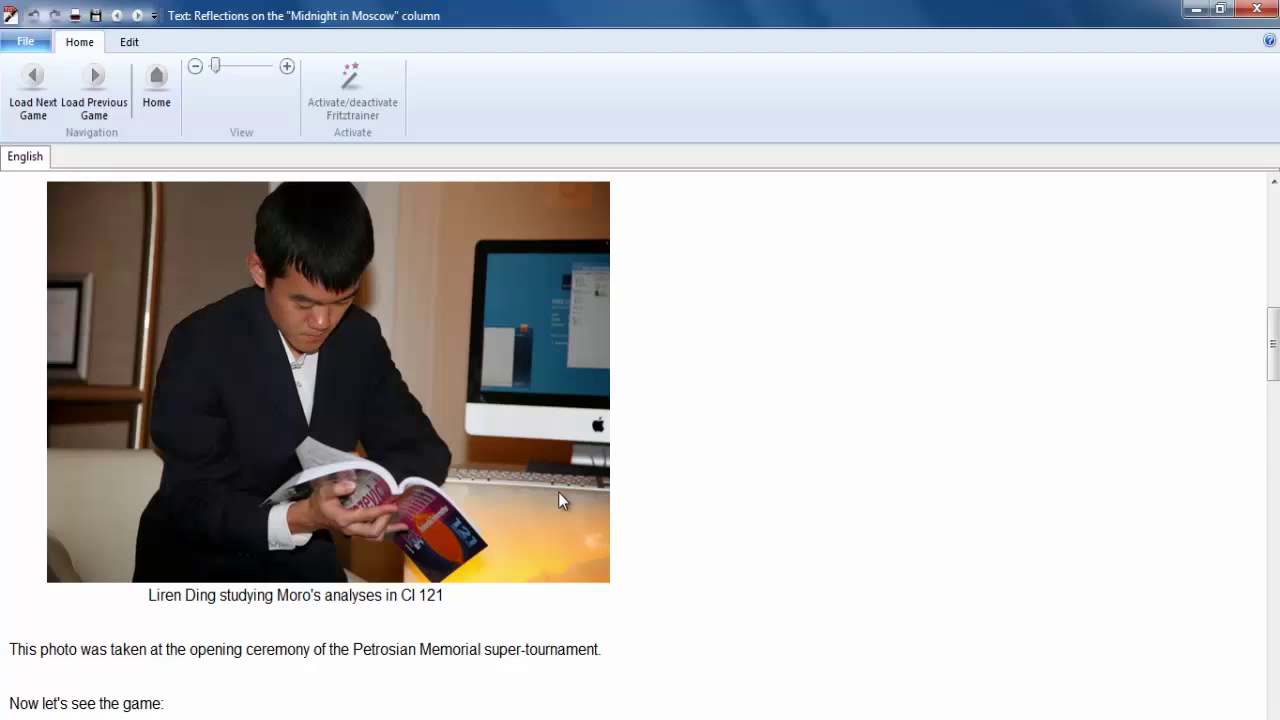
- Read the annotated Morozevich–Ding game to the article's end and move on to Topalov's Come Back
scroll("down", 3)
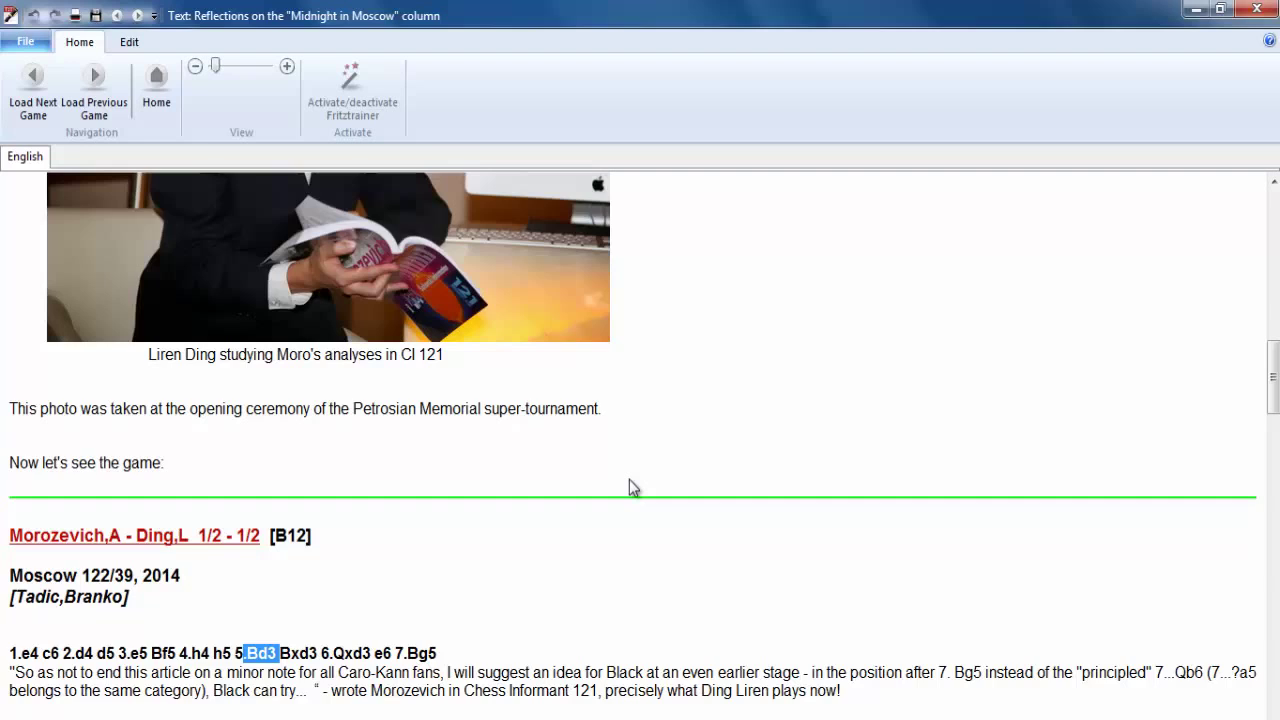
scroll("down", 3)
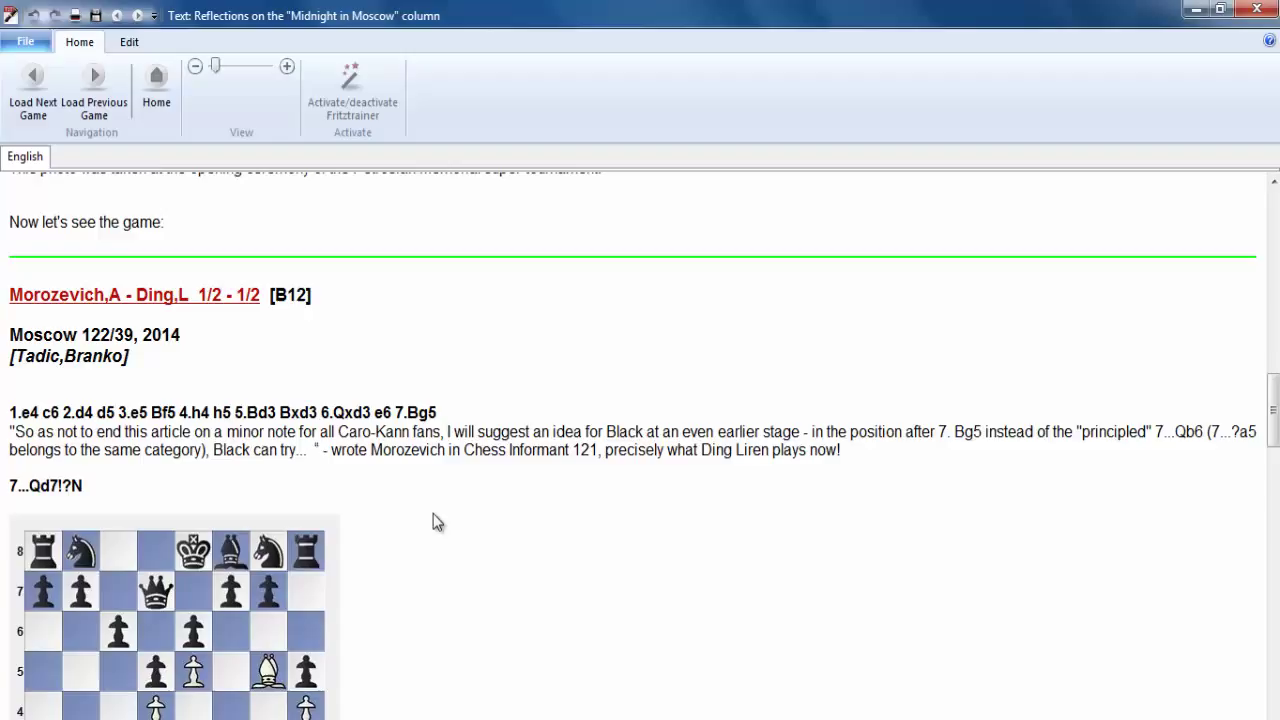
mouse_move(210, 477)
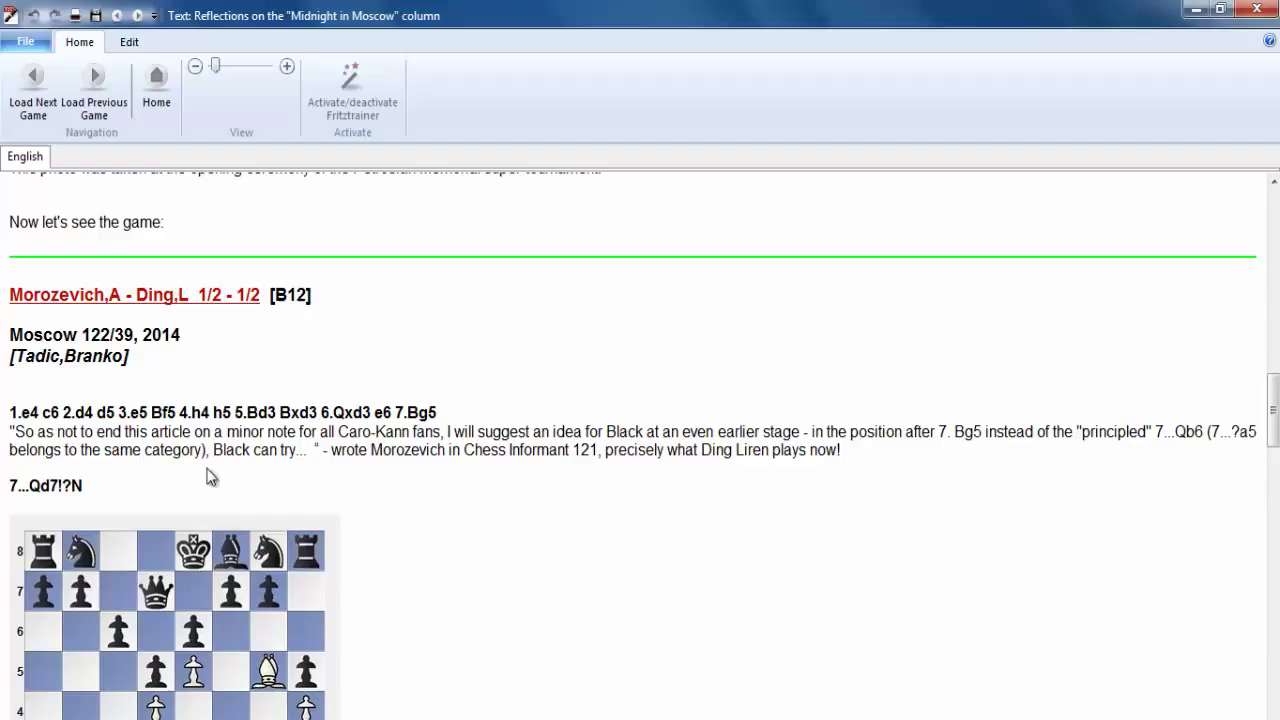
mouse_move(315, 497)
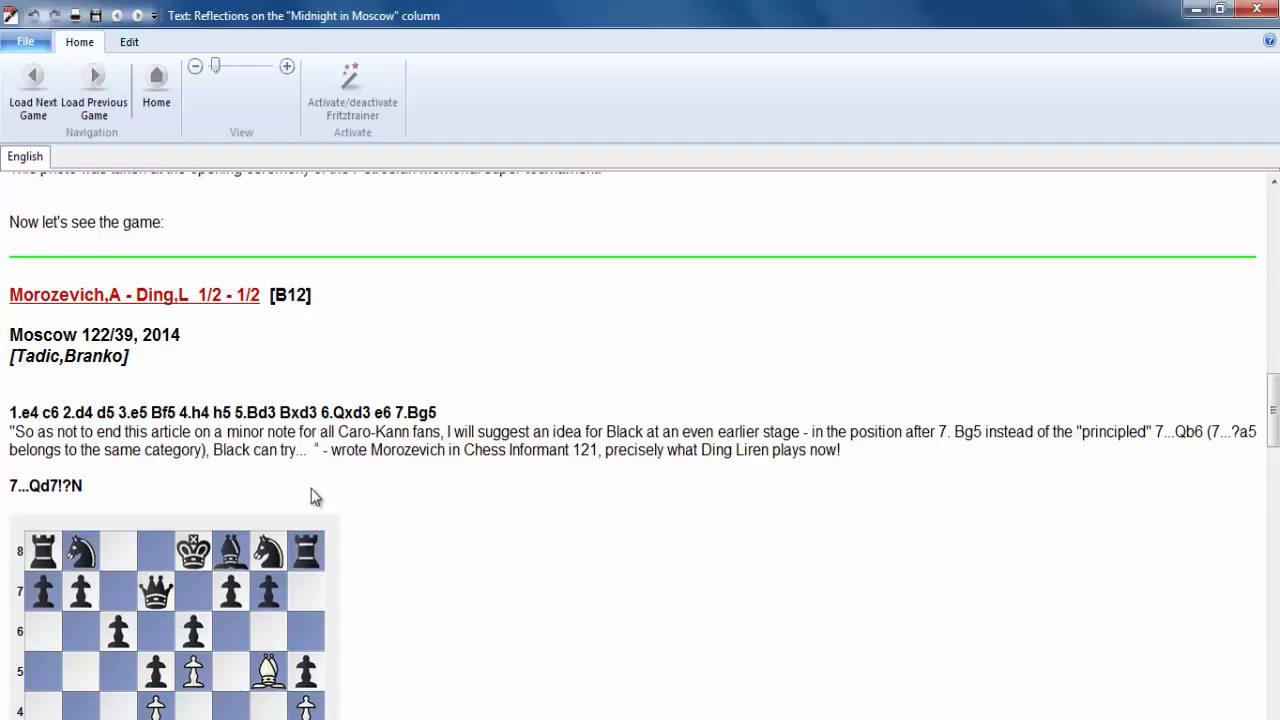
mouse_move(333, 500)
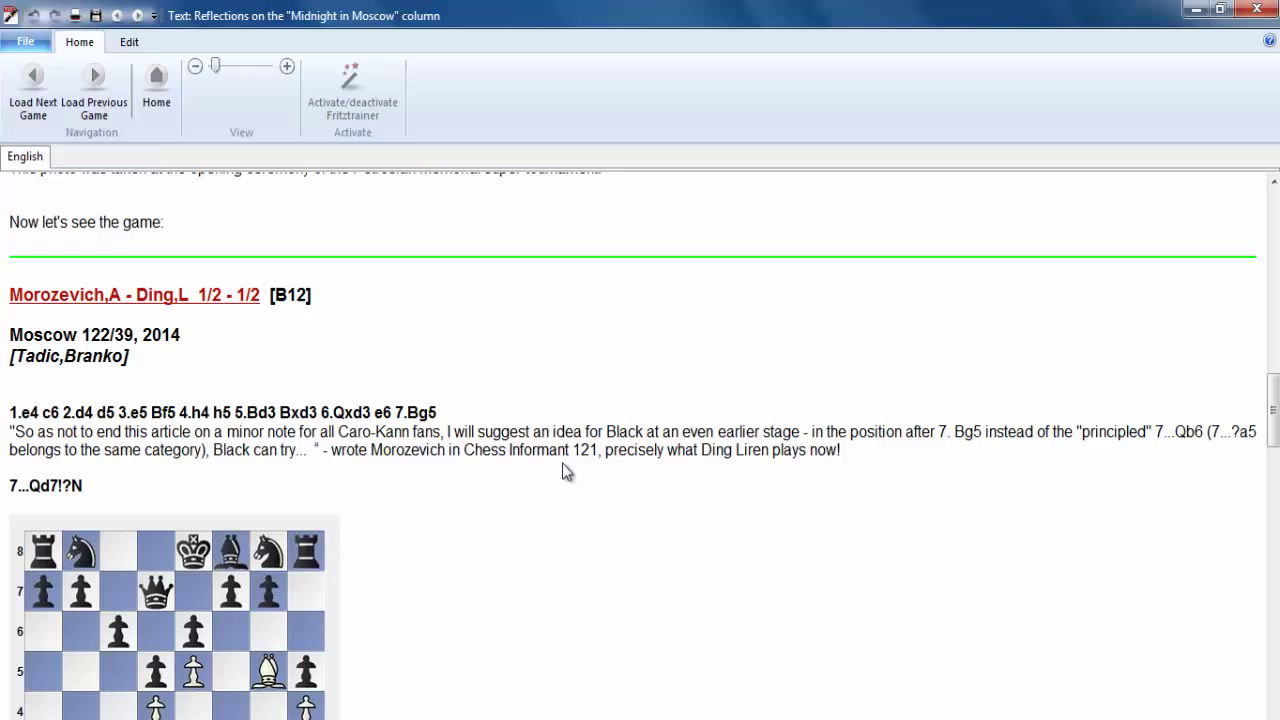
scroll("down", 3)
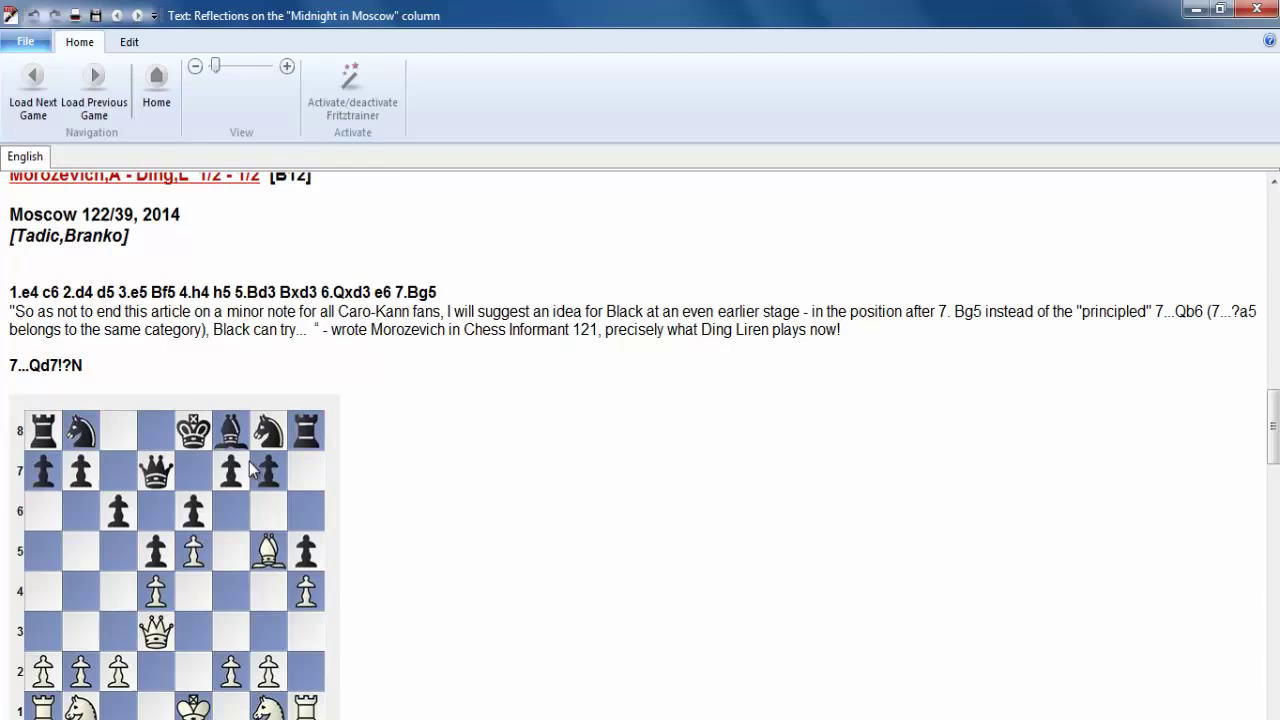
scroll("down", 3)
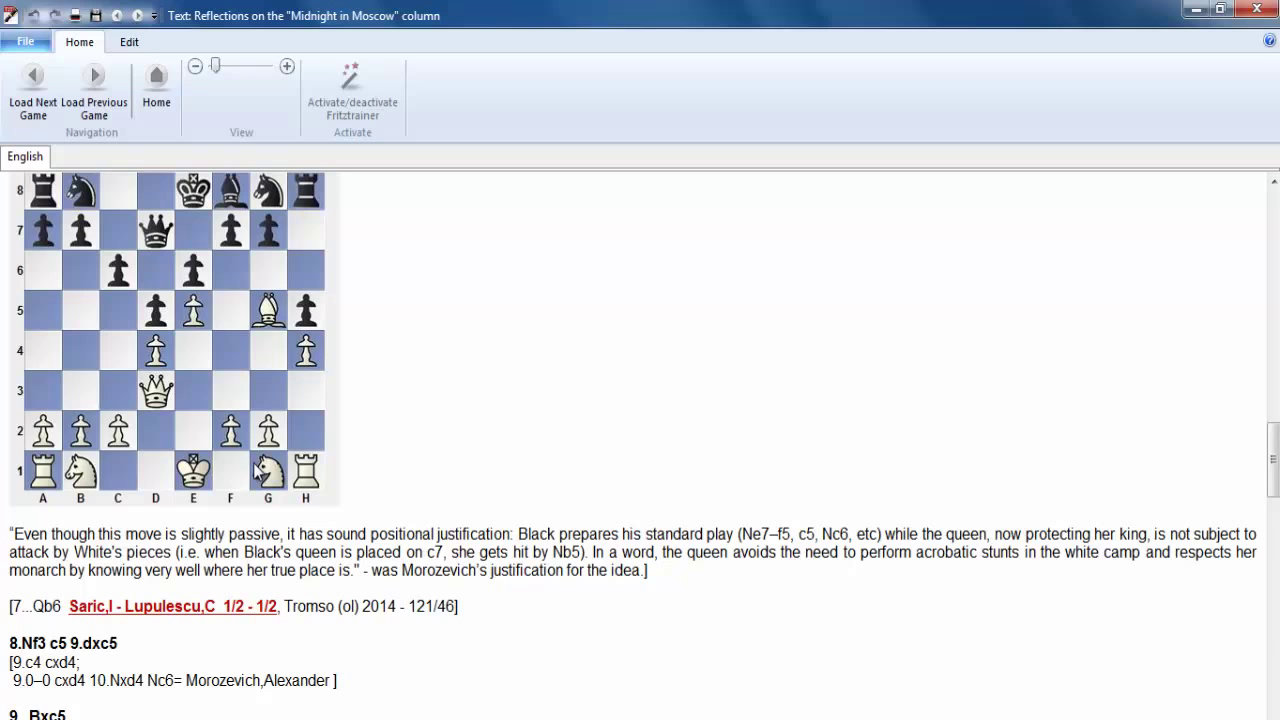
scroll("down", 3)
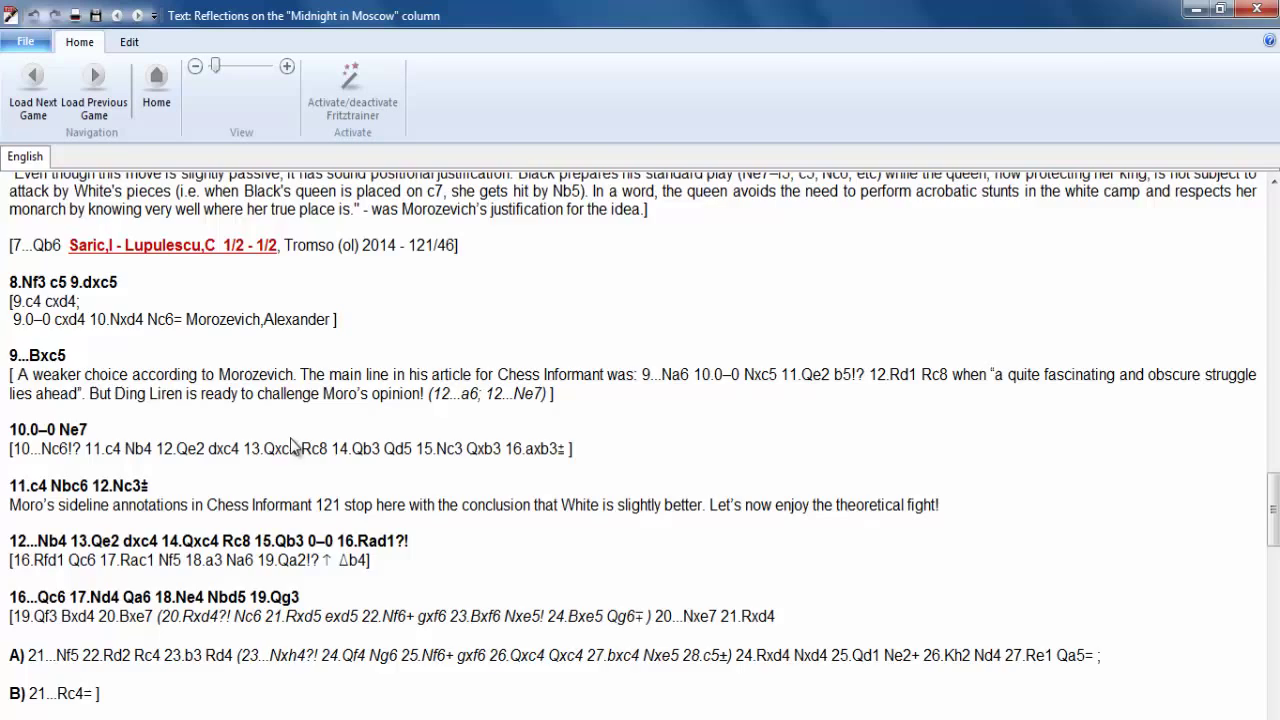
scroll("down", 3)
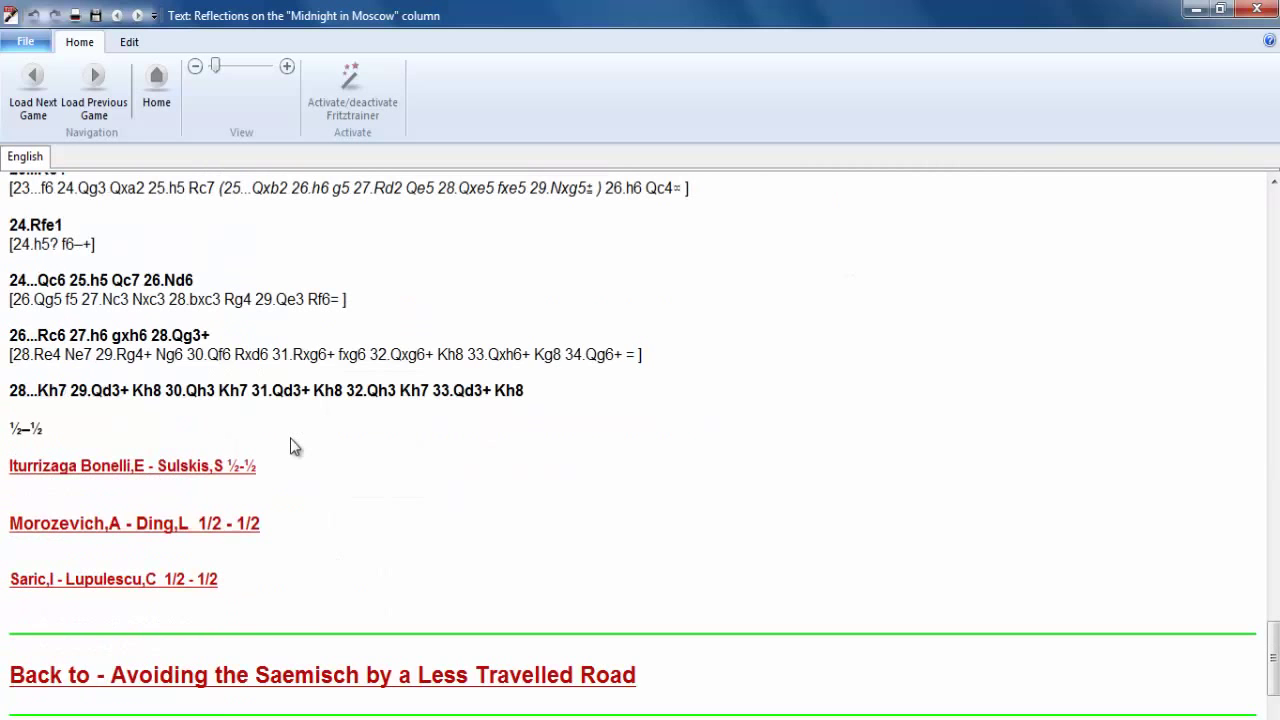
scroll("down", 3)
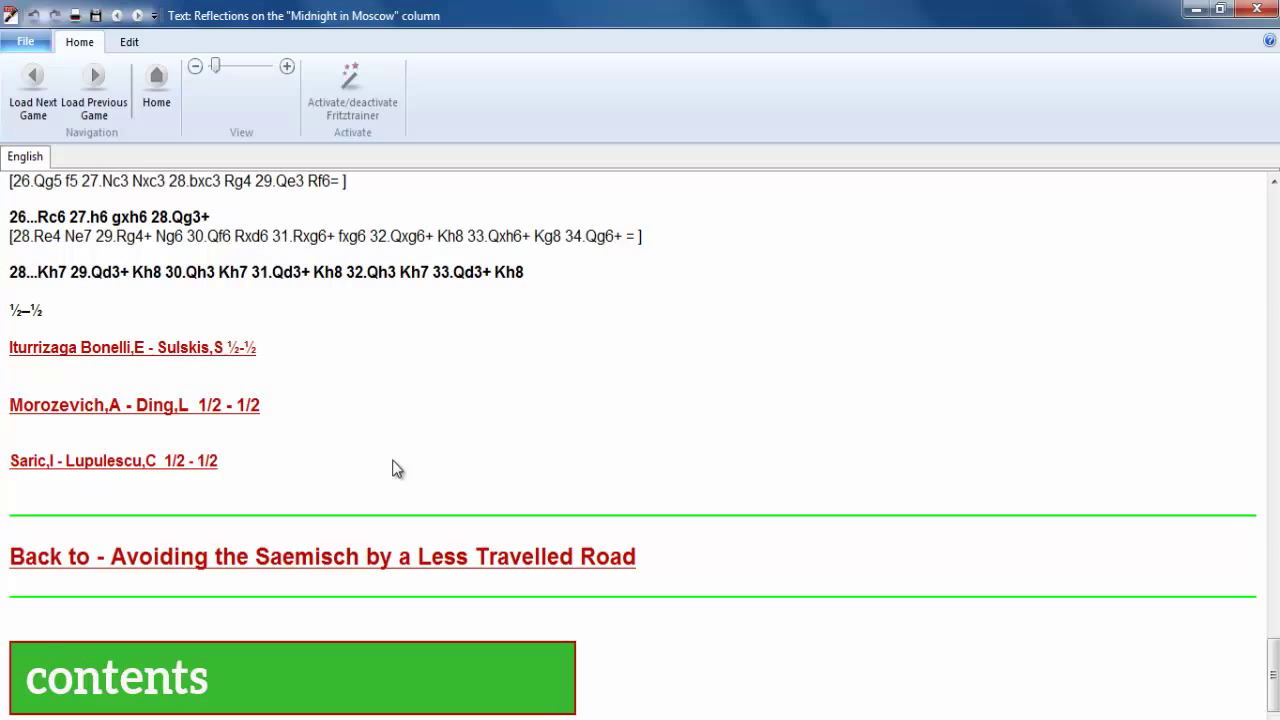
left_click(291, 677)
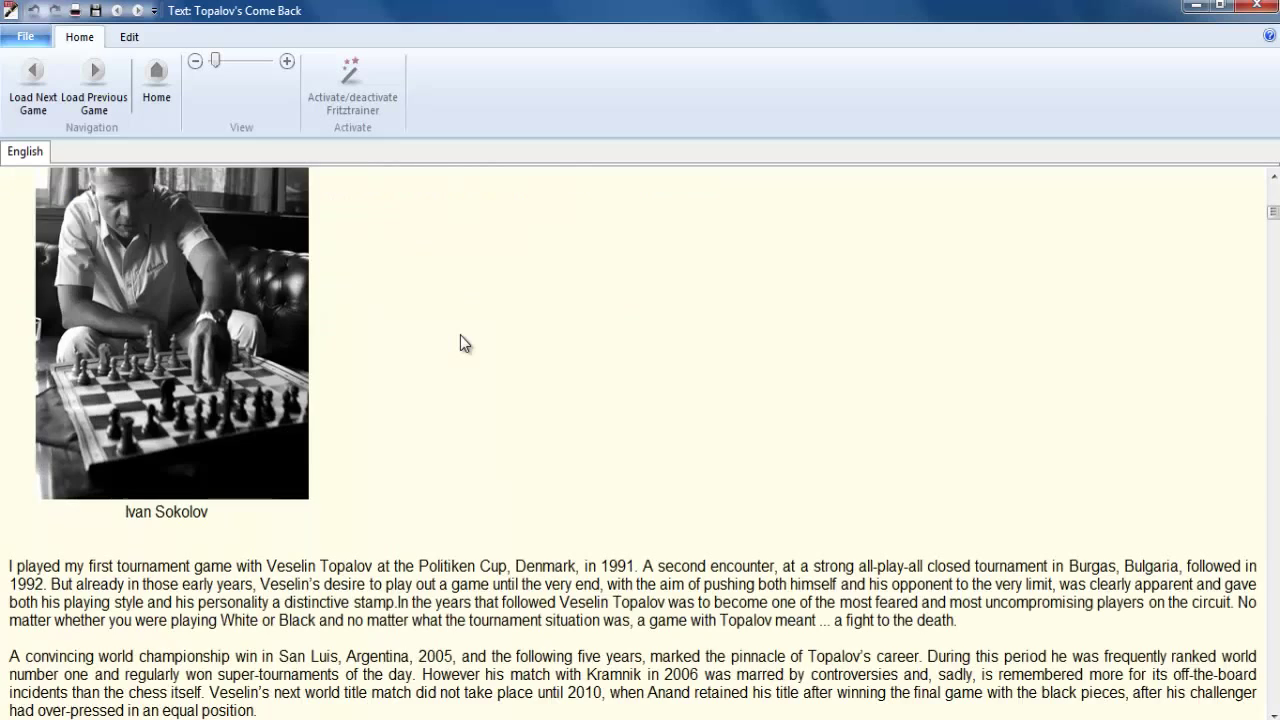
- Browse Topalov's Come Back to its game list, then open Is Chess A Matter Of Memory?
scroll("down", 3)
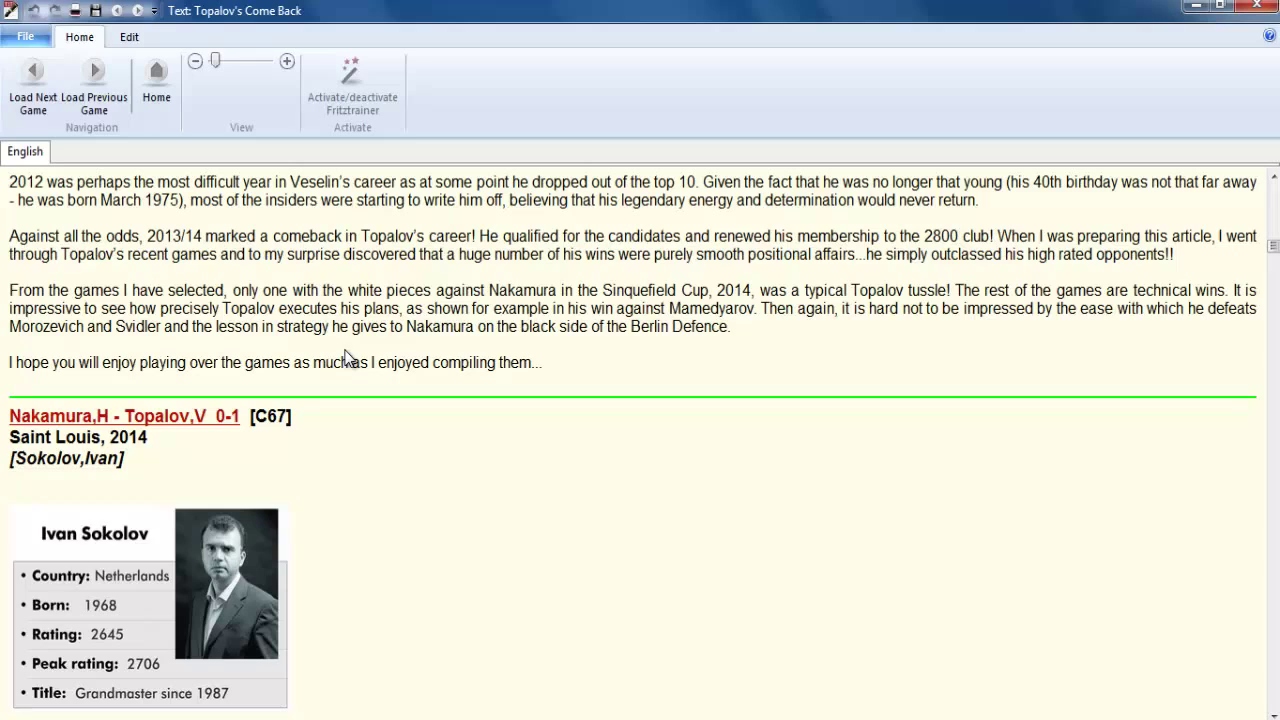
left_click(124, 416)
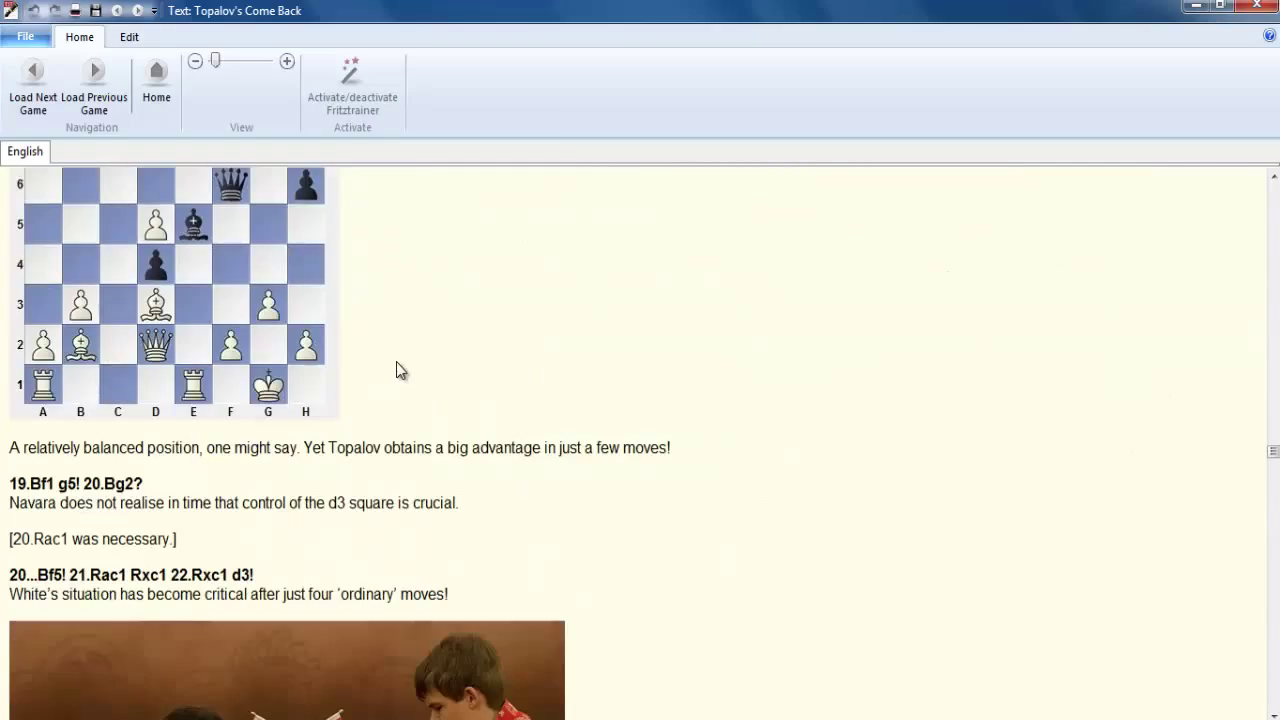
scroll("down", 3)
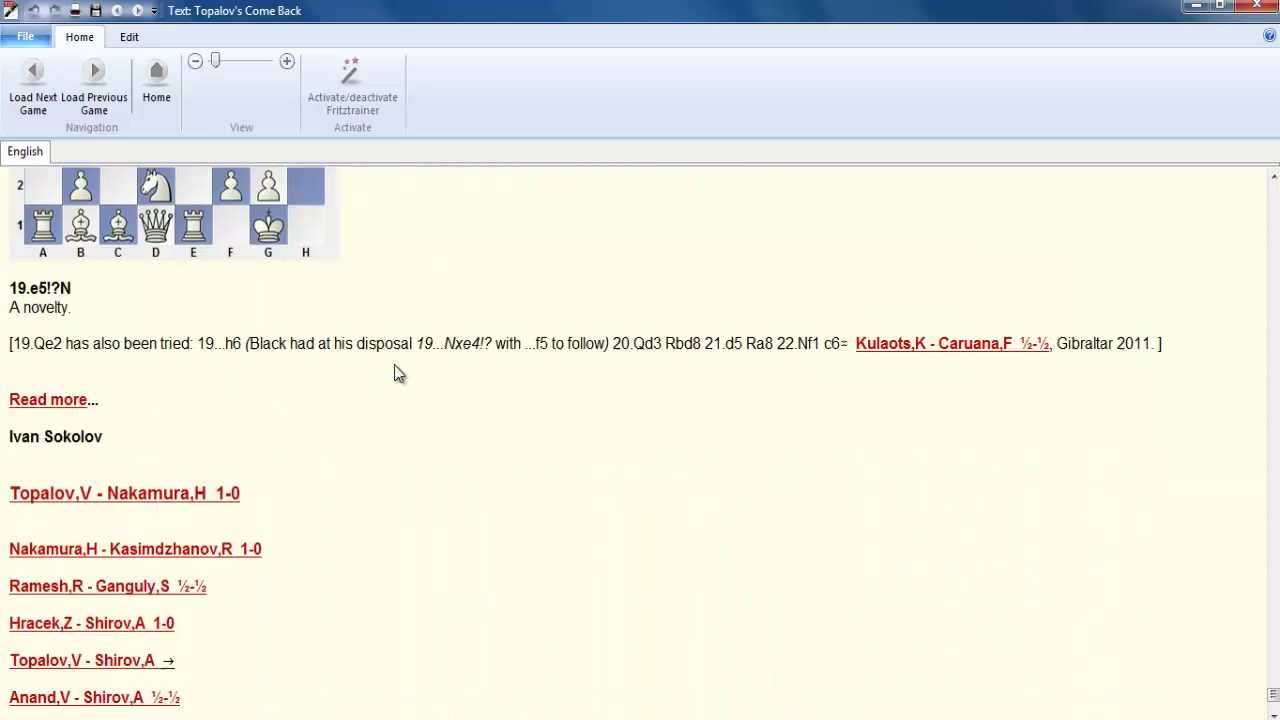
scroll("down", 3)
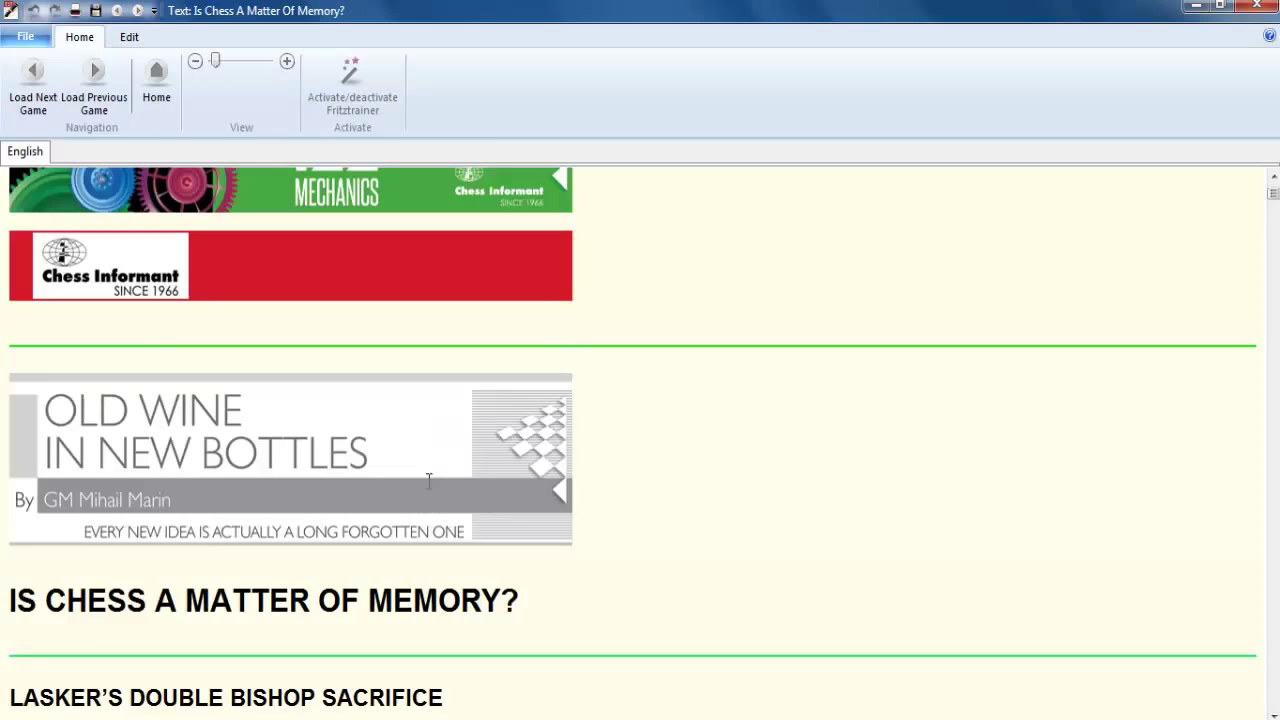
- Read Is Chess A Matter Of Memory? through to its final result and game links
scroll("down", 3)
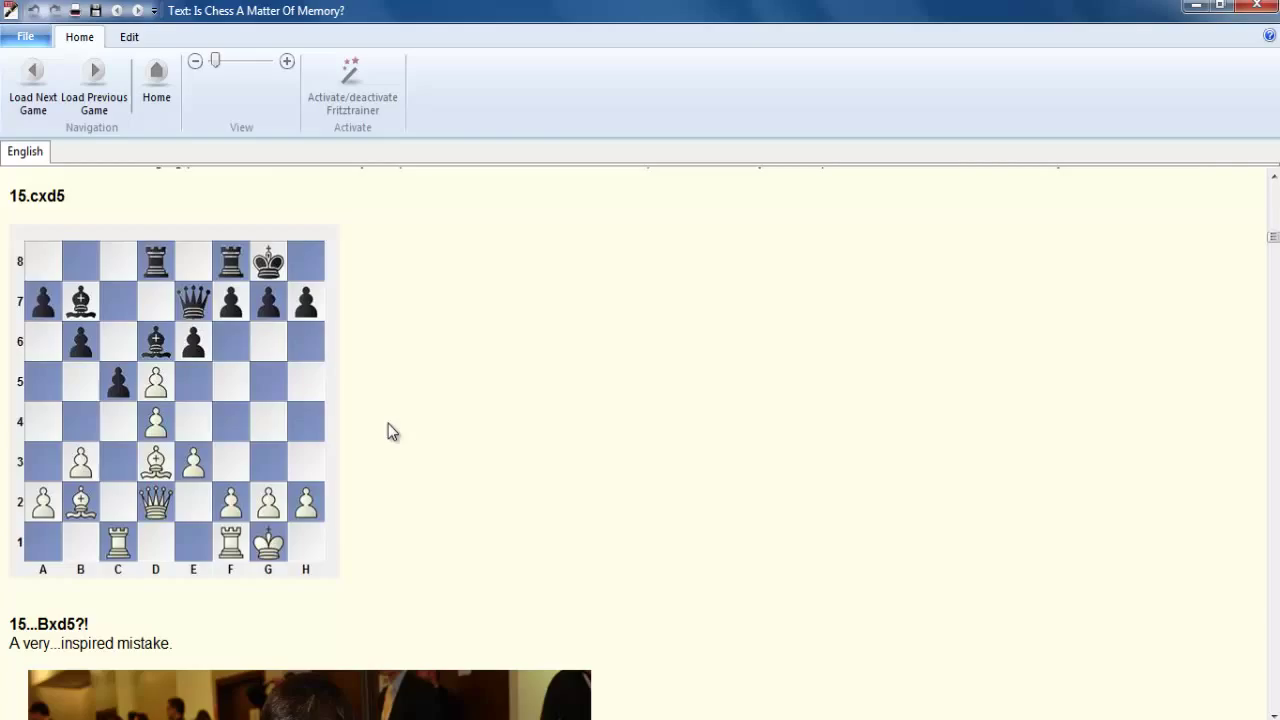
scroll("down", 3)
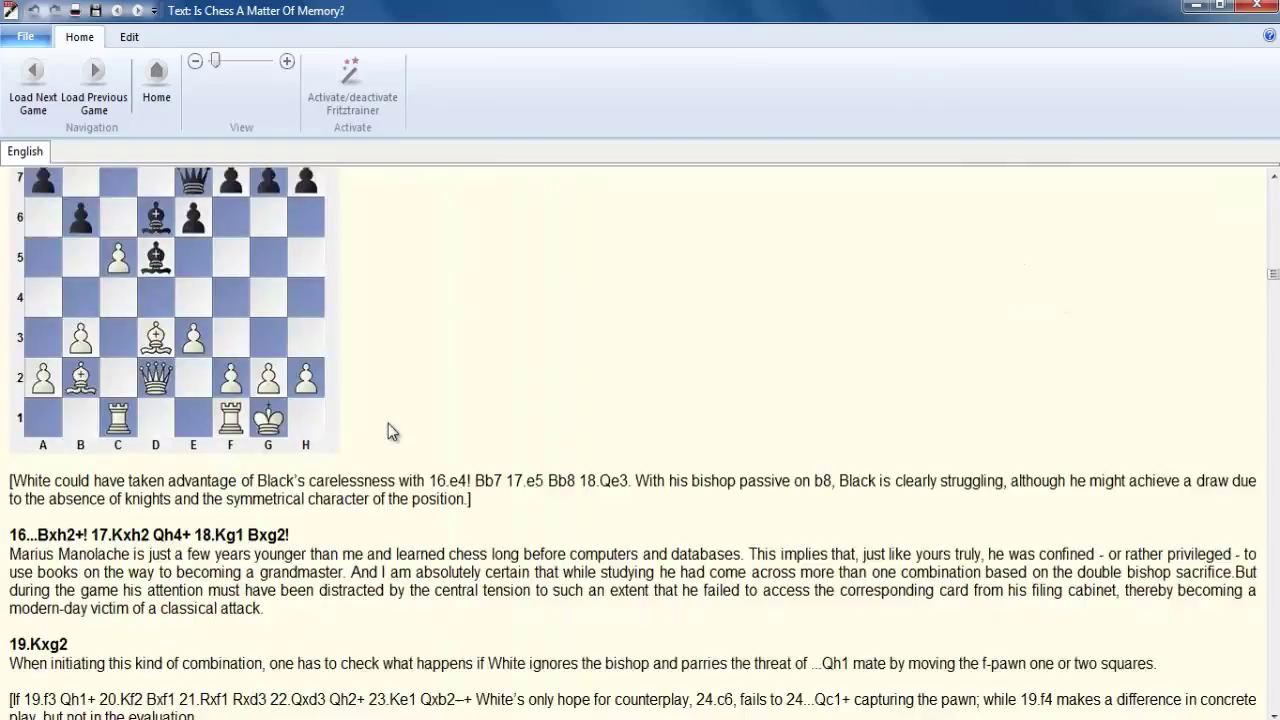
left_click(32, 83)
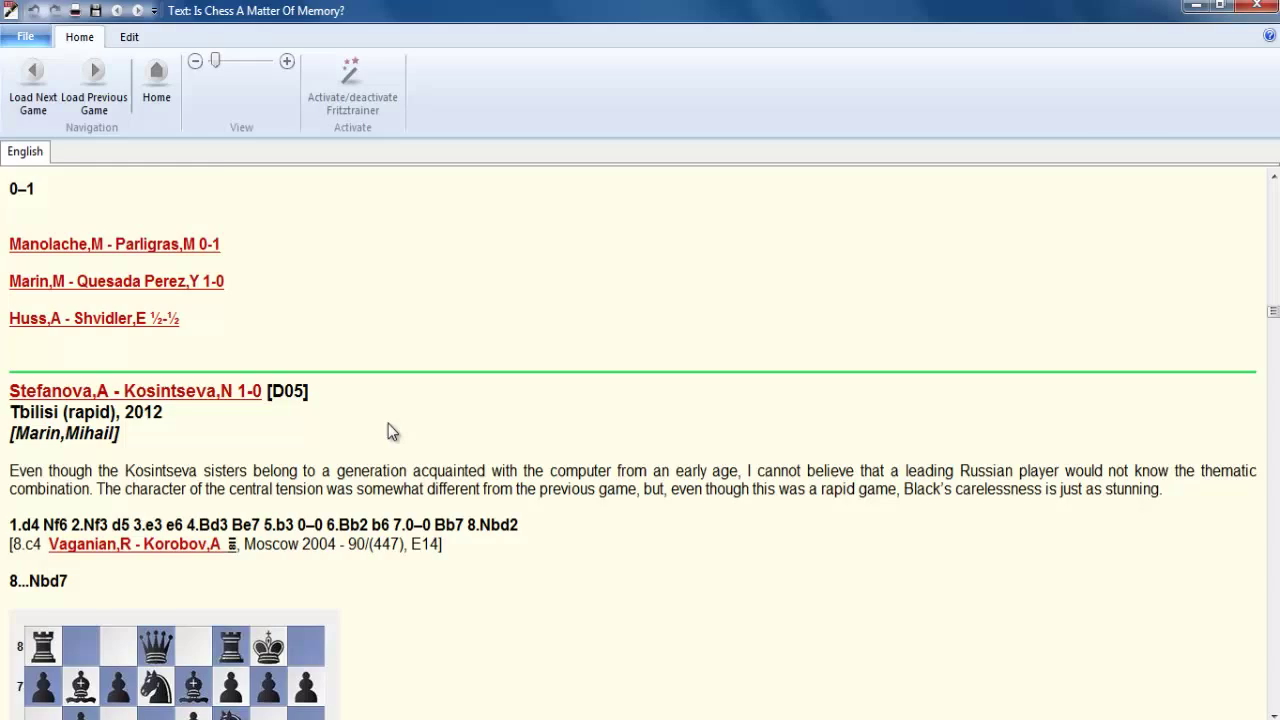
scroll("down", 3)
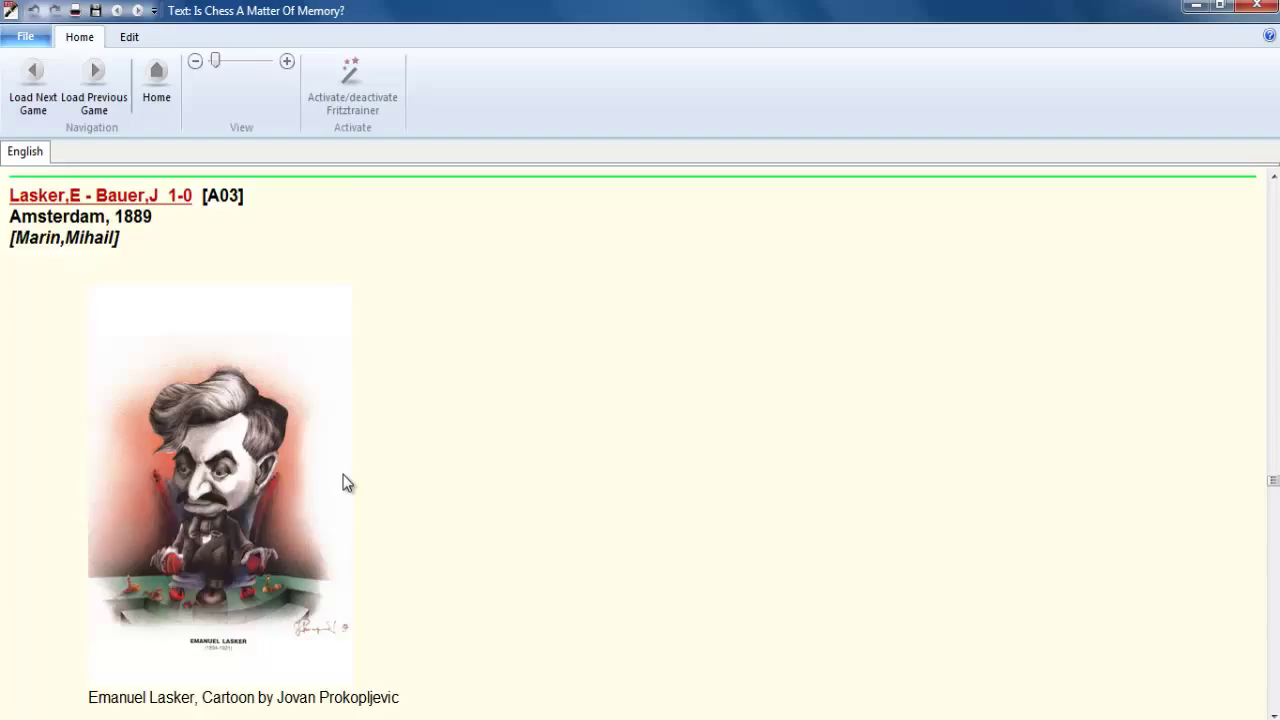
scroll("down", 3)
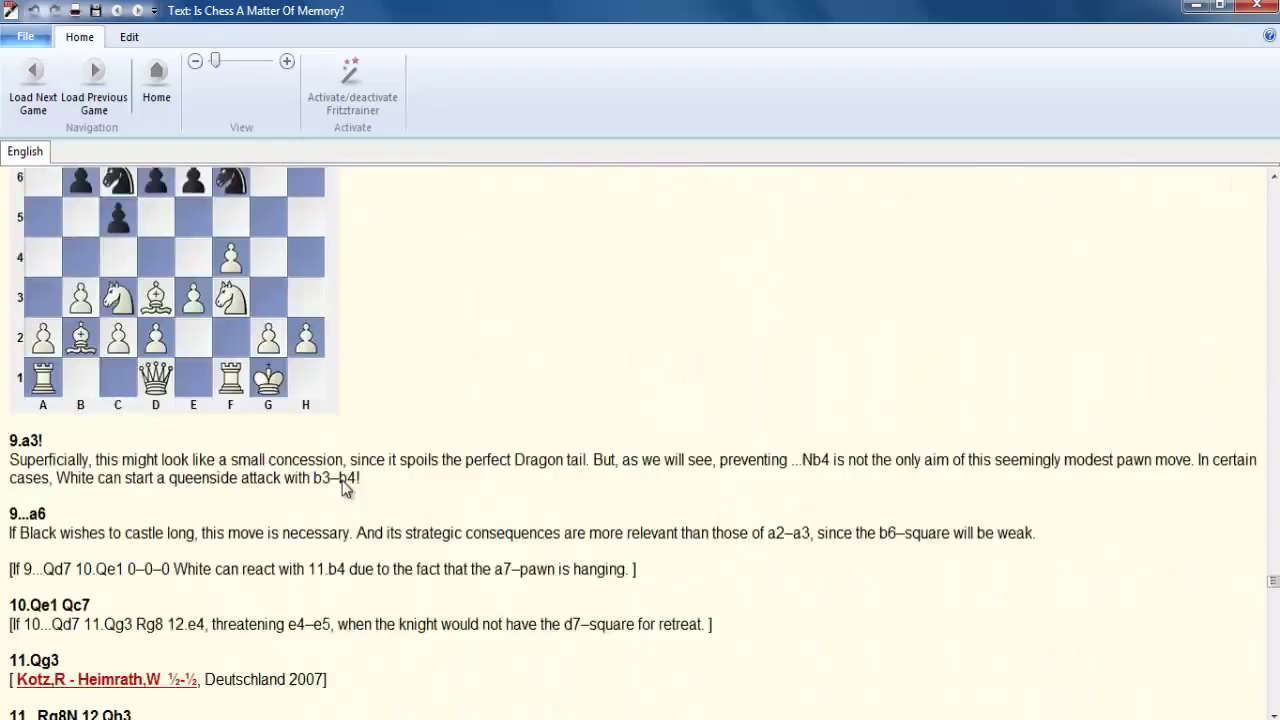
scroll("down", 3)
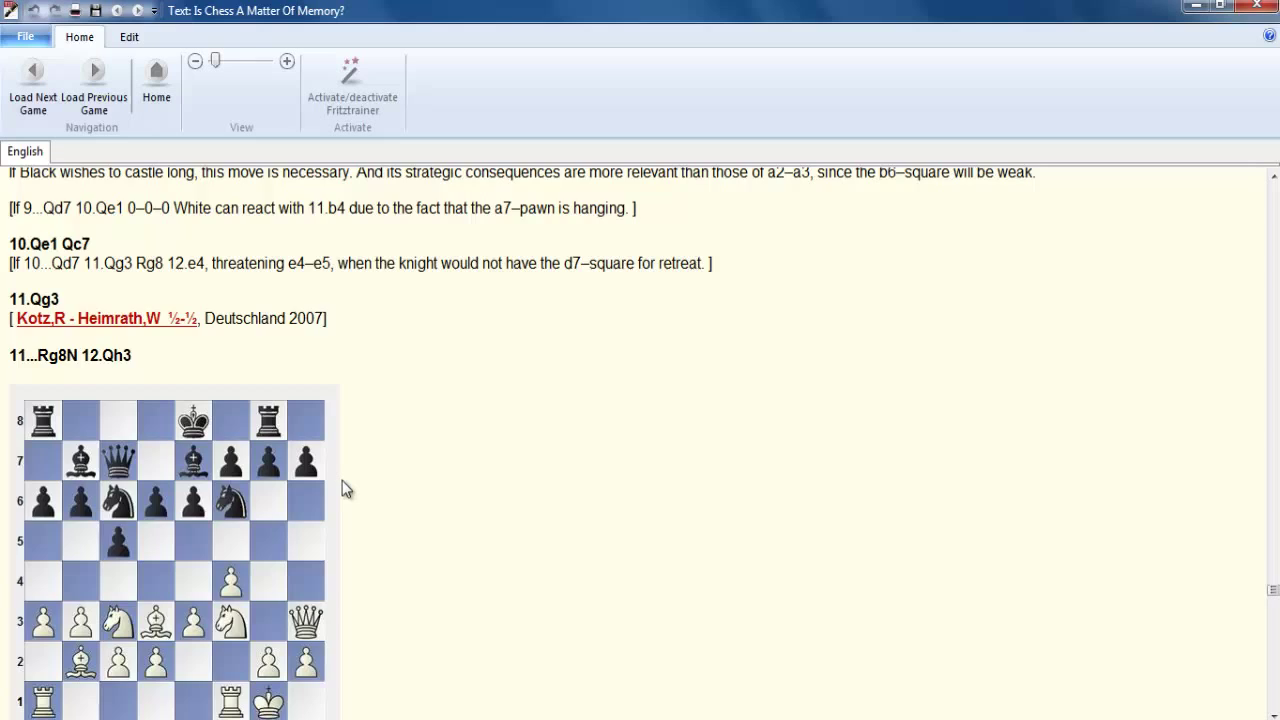
left_click(32, 85)
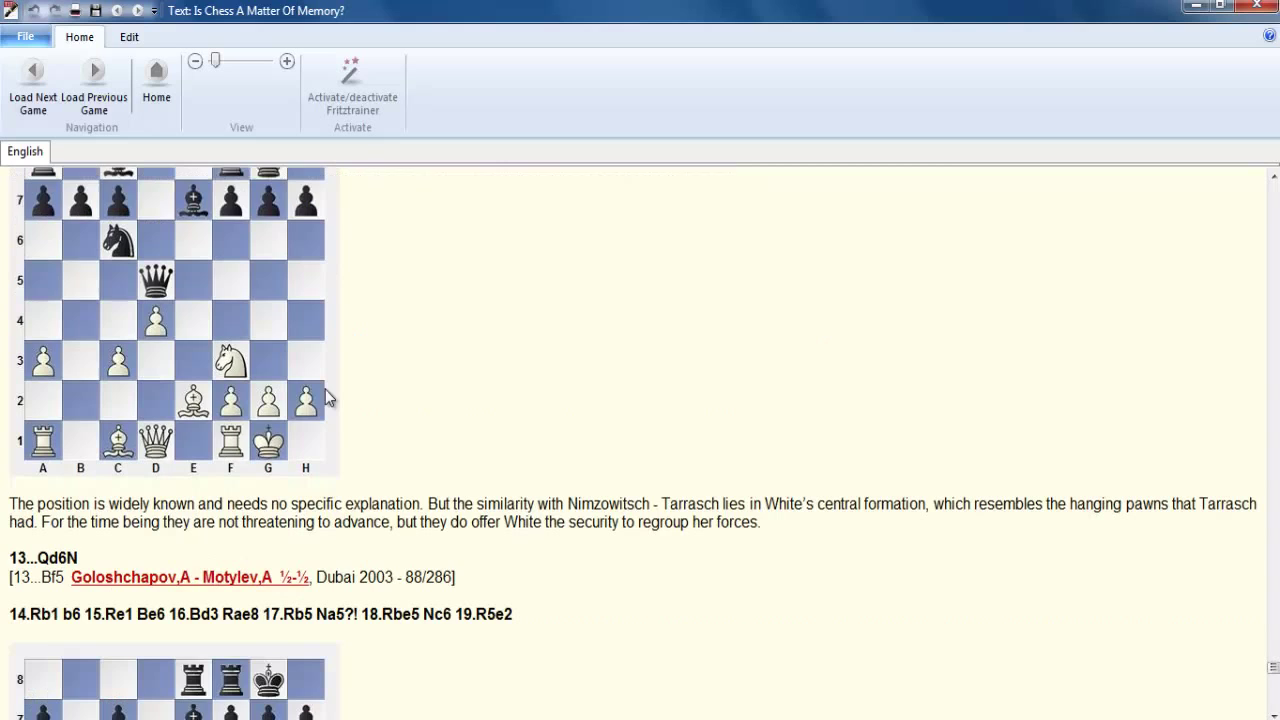
scroll("down", 3)
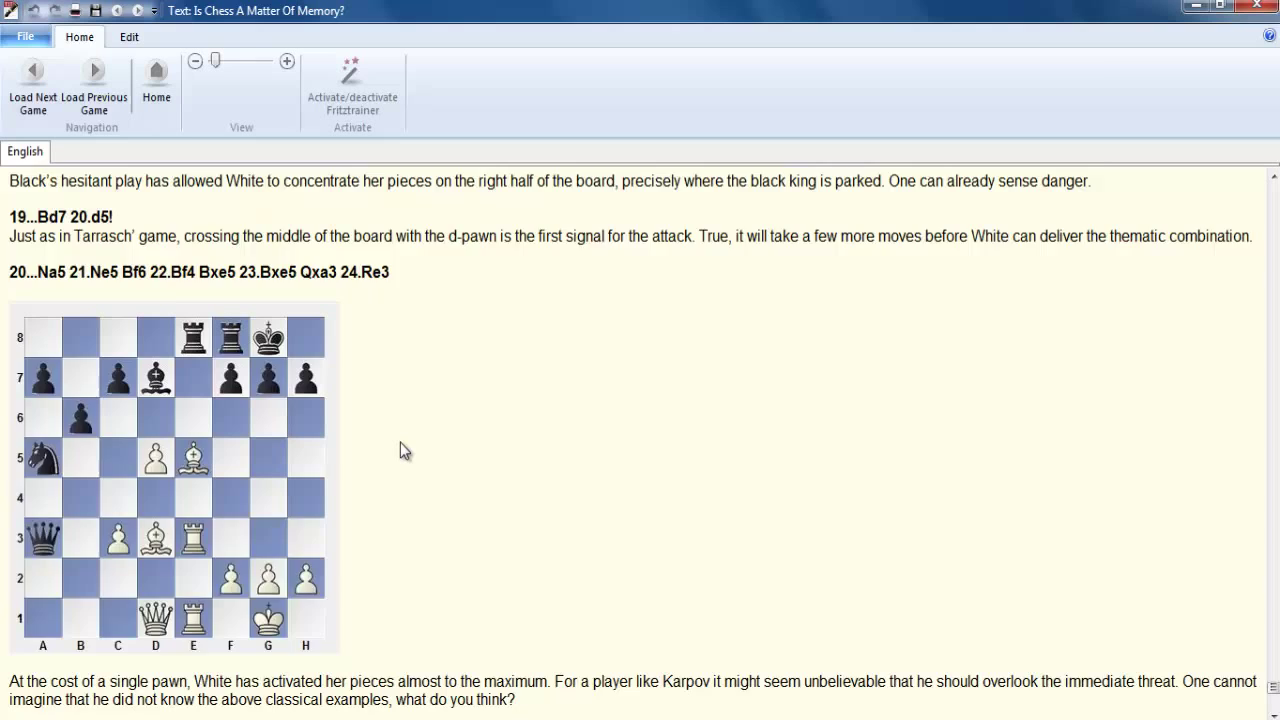
scroll("down", 3)
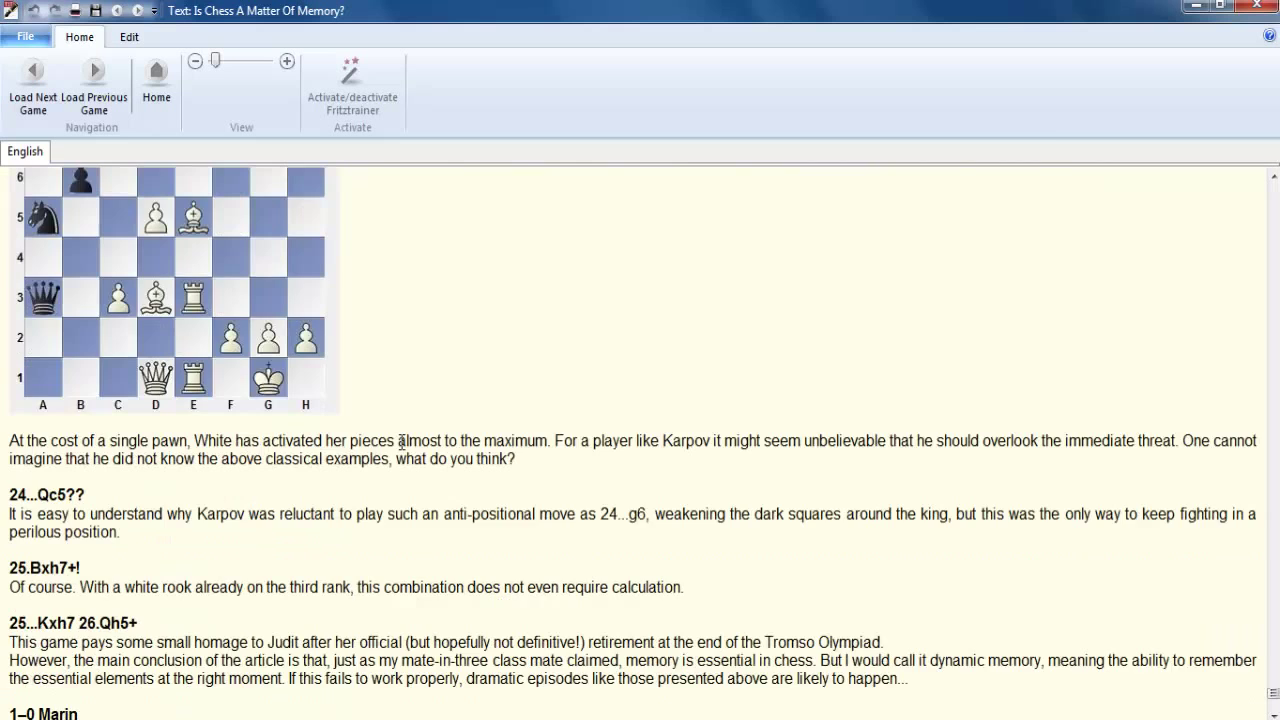
scroll("down", 3)
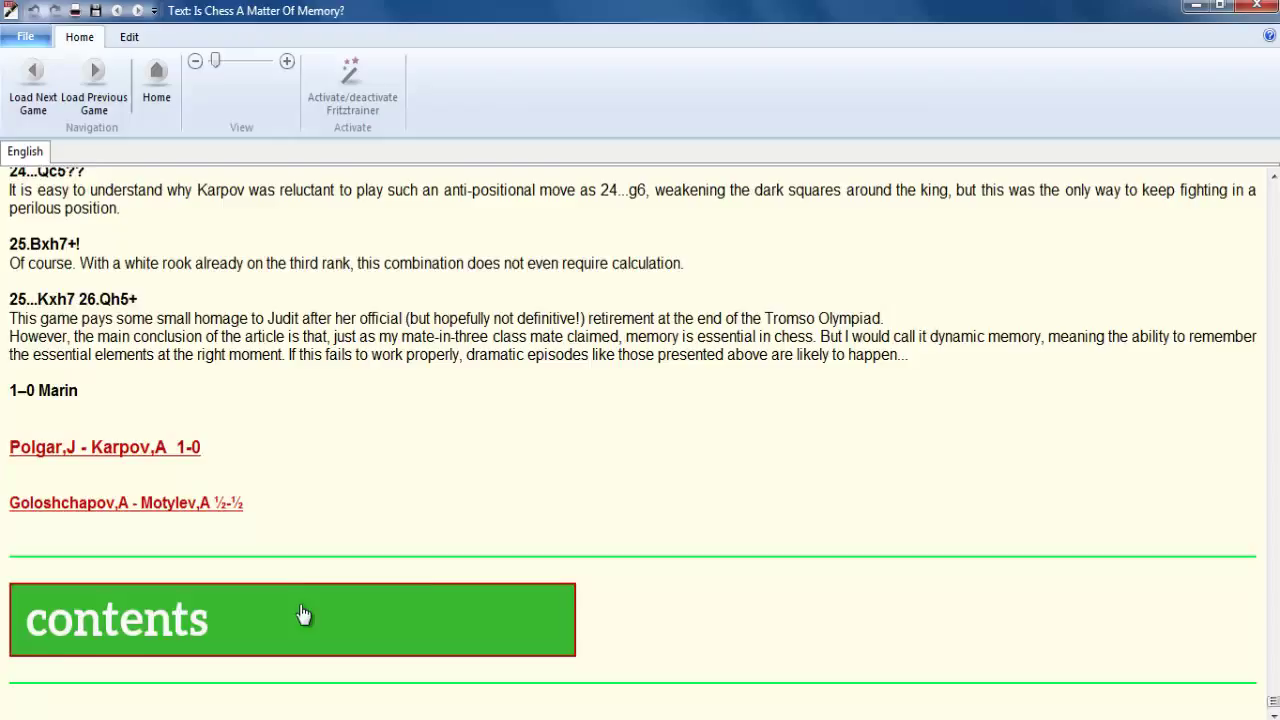
- From the contents, open Stand Up And Fight and scroll through its Olympiad games
left_click(292, 619)
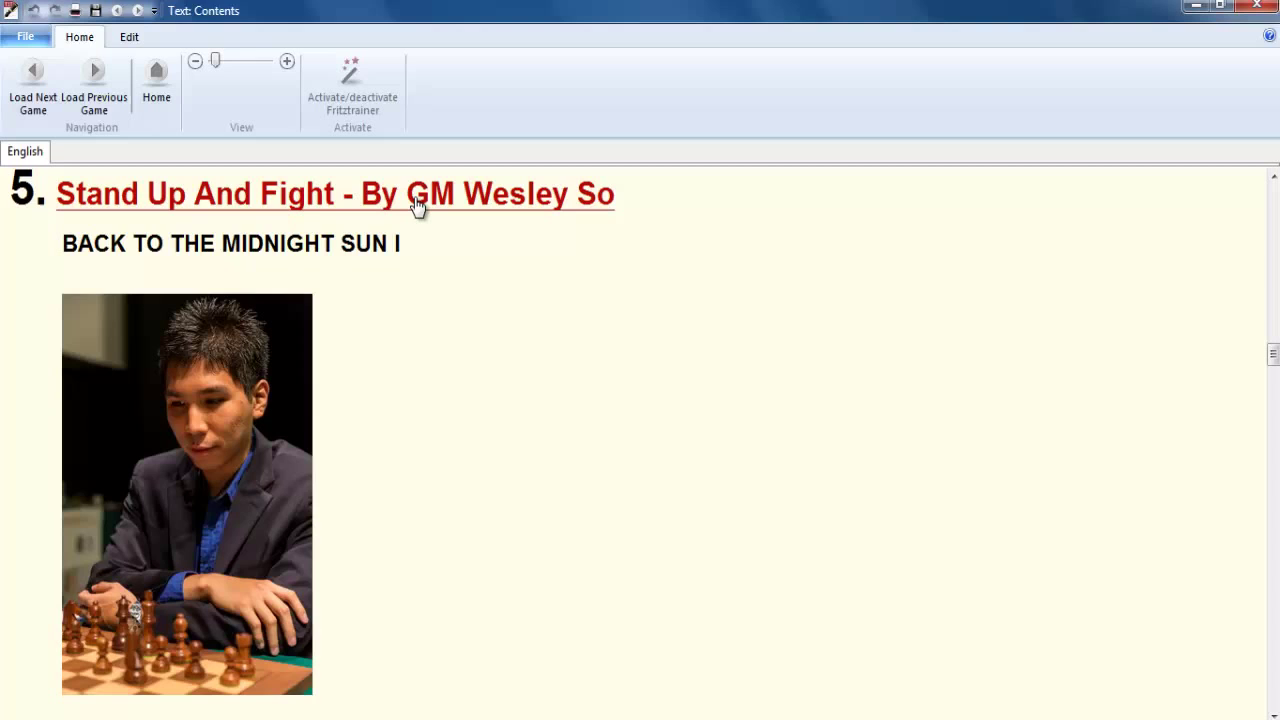
left_click(335, 193)
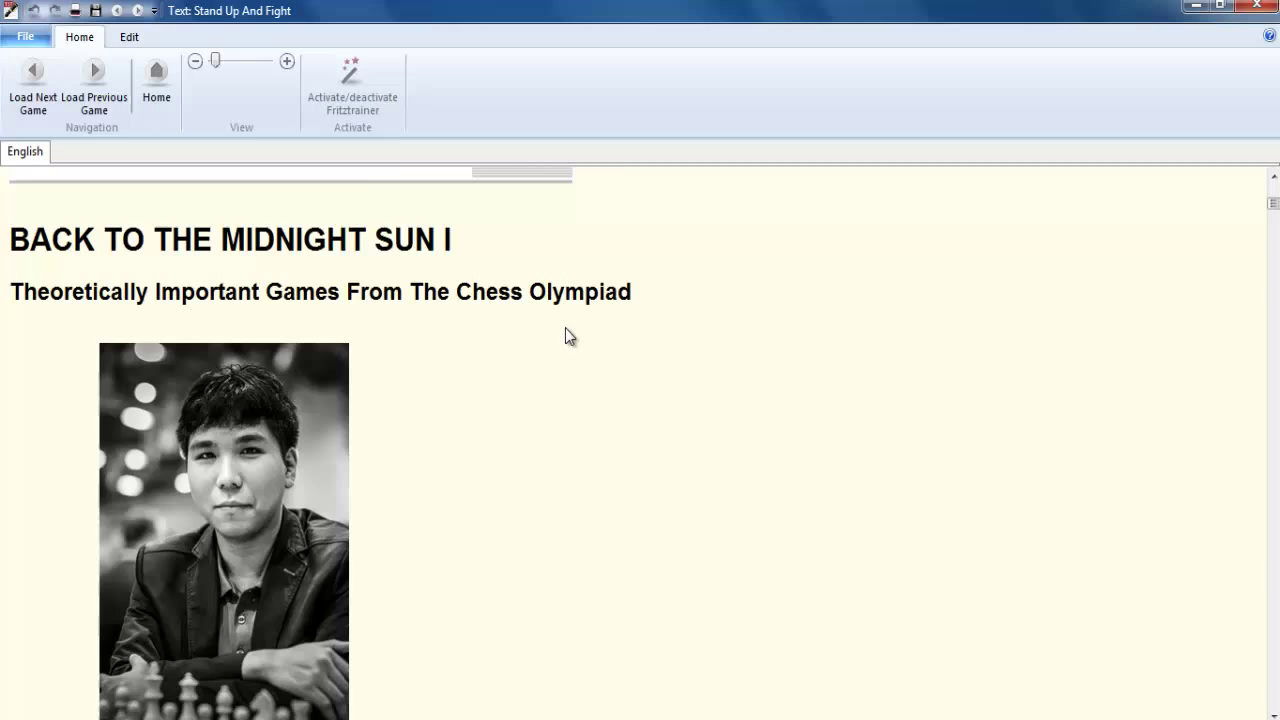
scroll("down", 3)
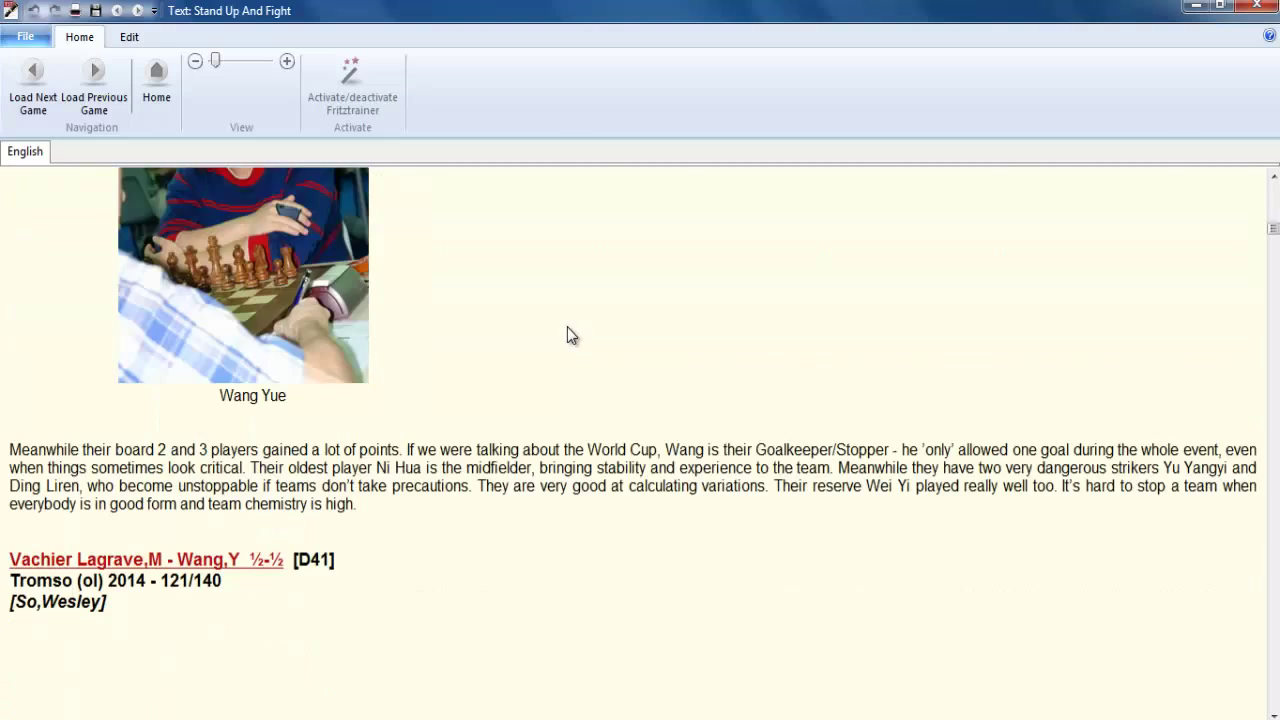
scroll("down", 3)
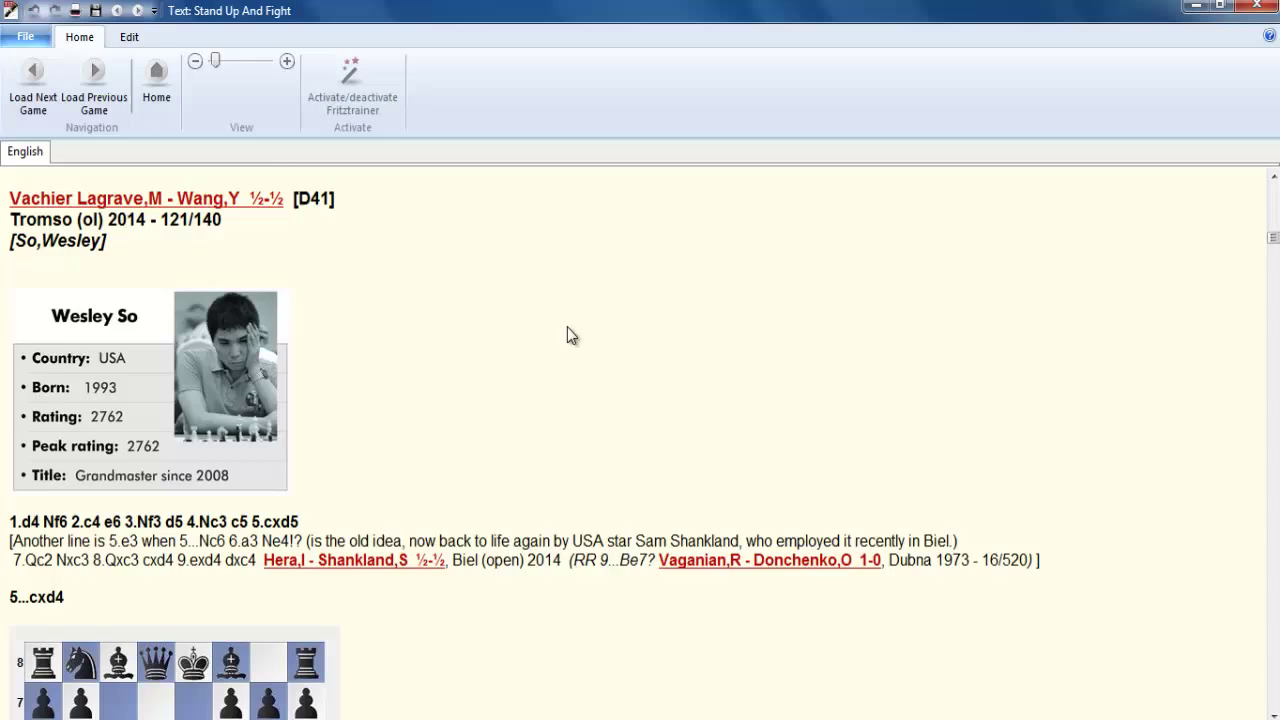
scroll("down", 3)
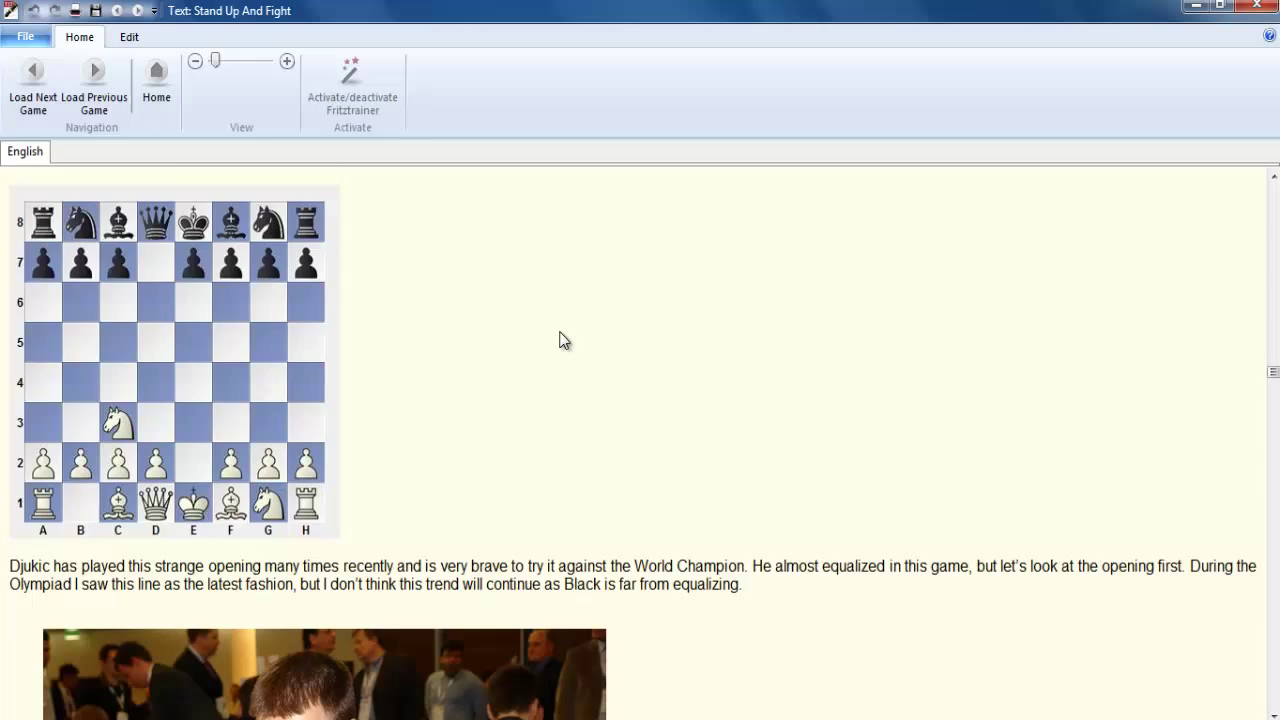
scroll("down", 3)
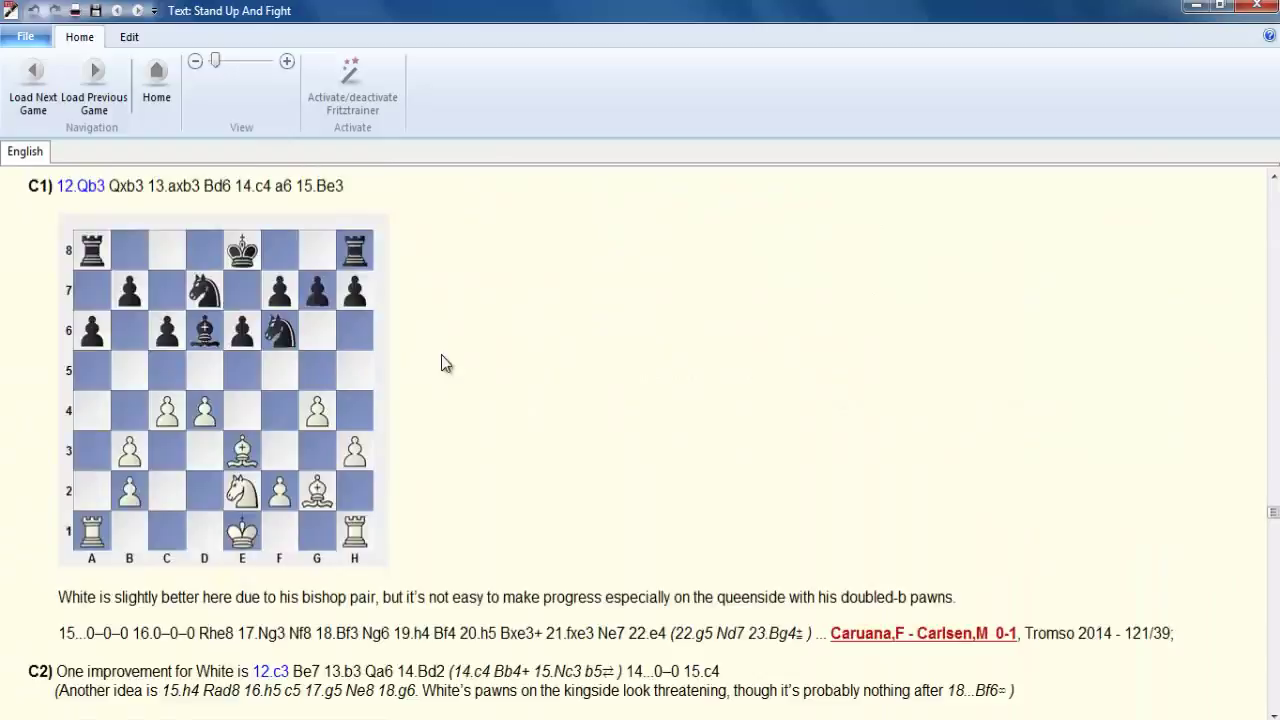
scroll("down", 3)
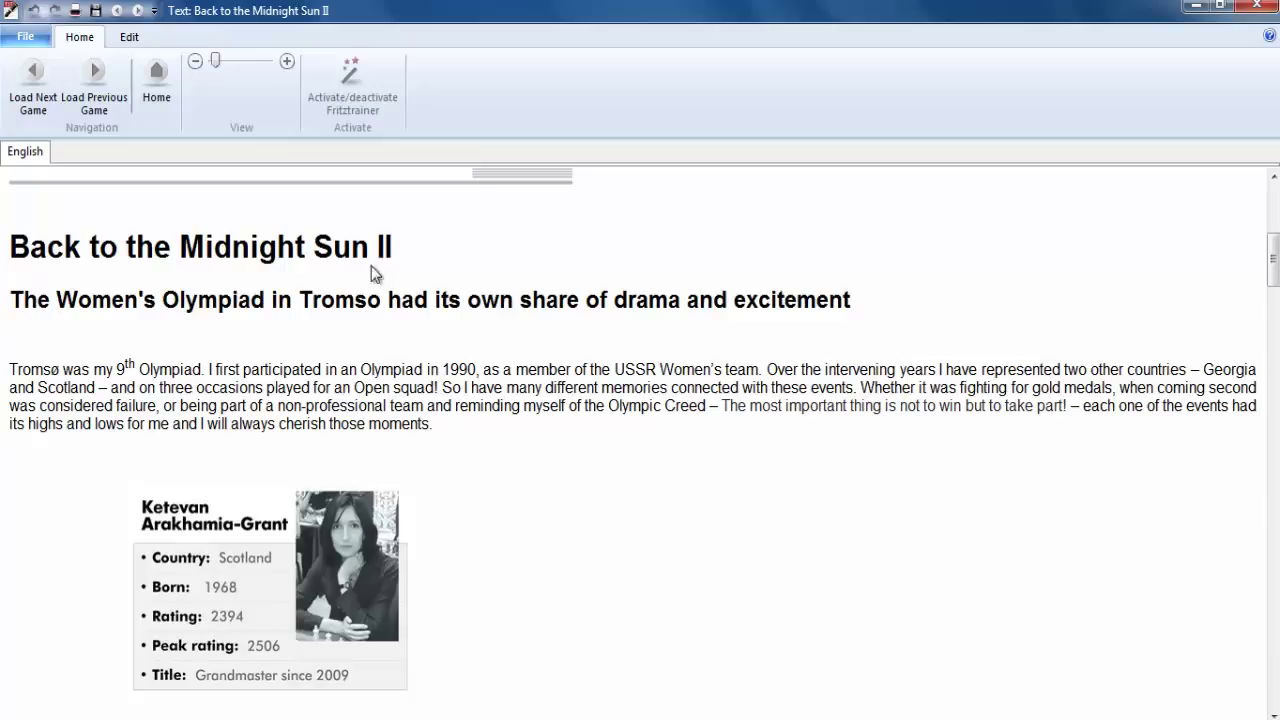
mouse_move(443, 521)
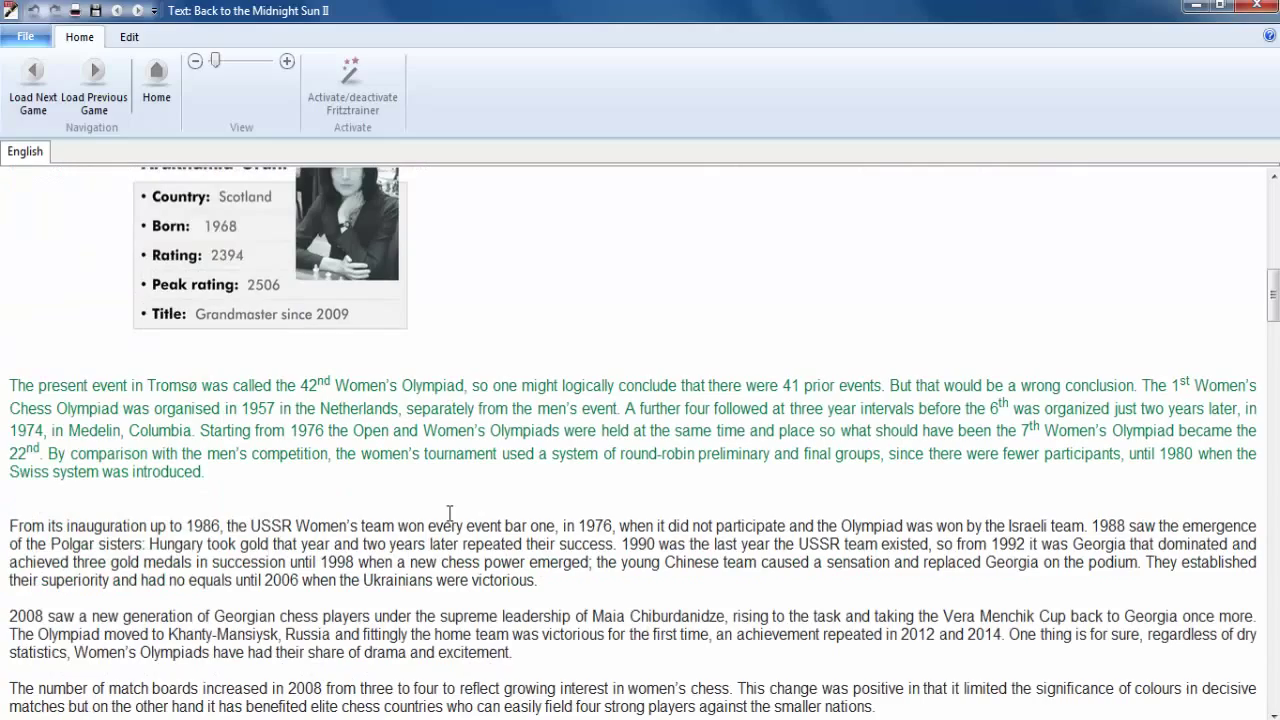
- Scroll down to contents item 7, Interception by GM Sarunas Sulskis on 1.b3
scroll("down", 3)
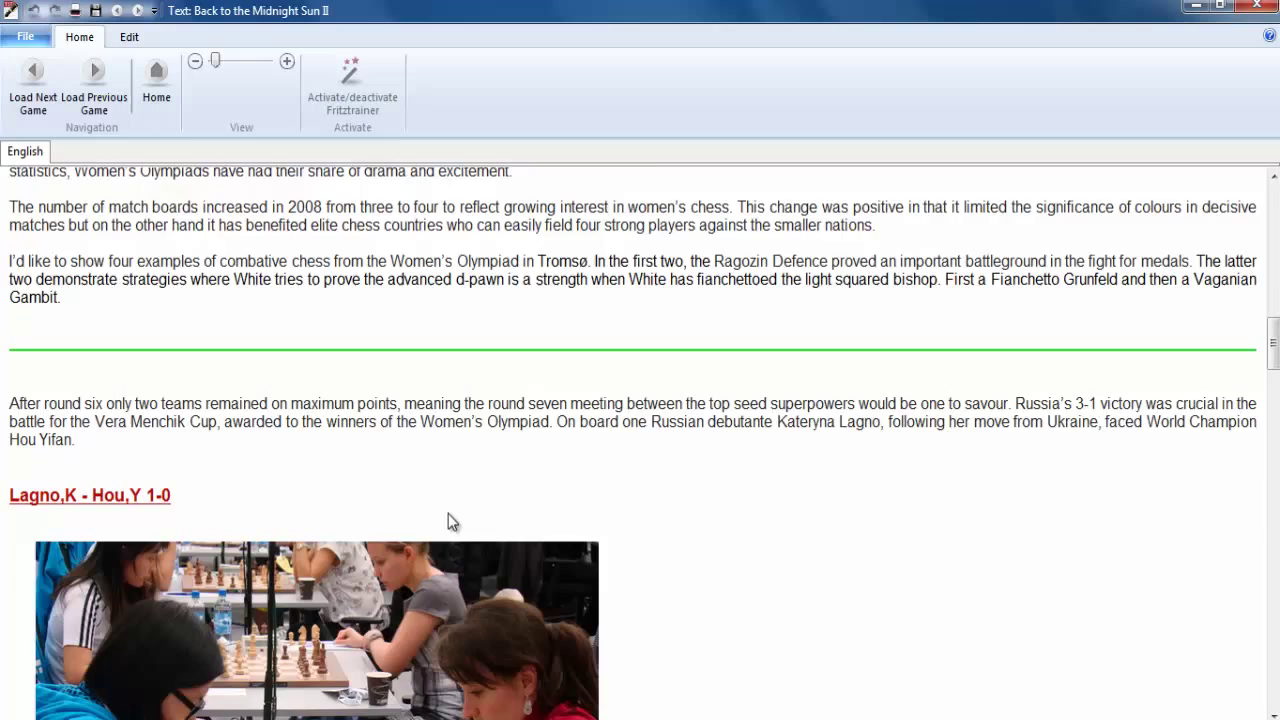
scroll("down", 3)
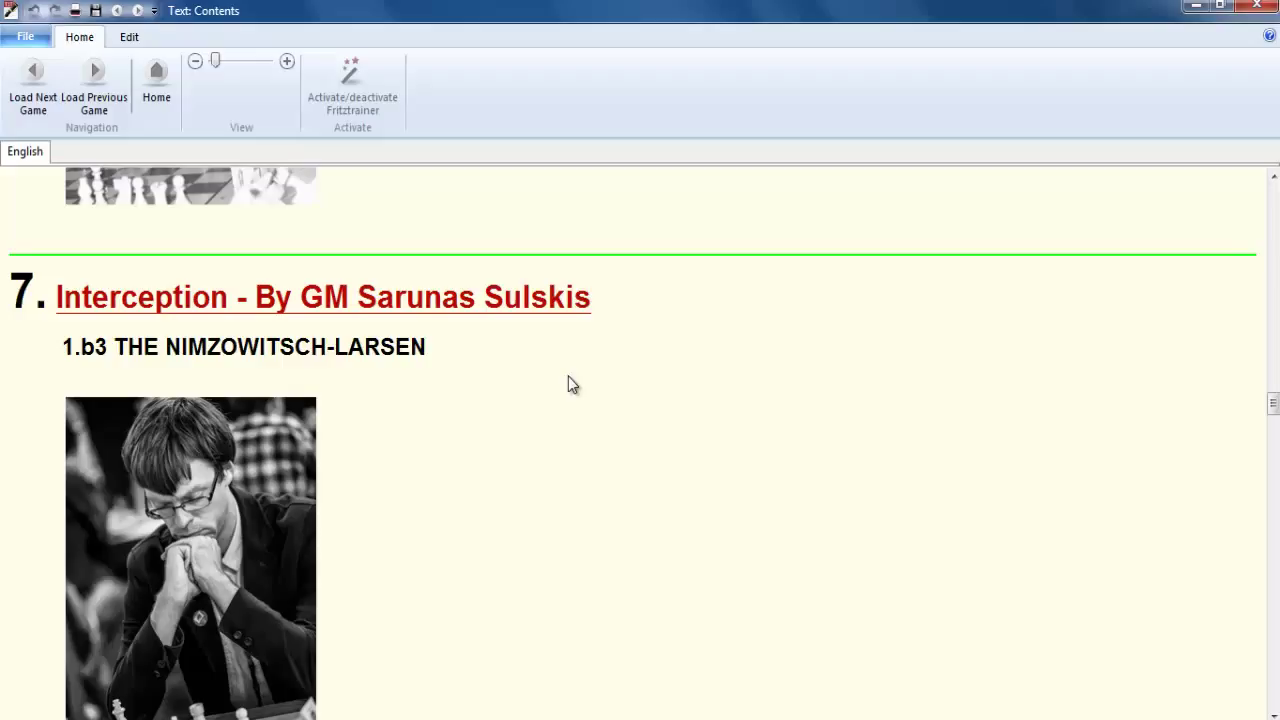
mouse_move(311, 305)
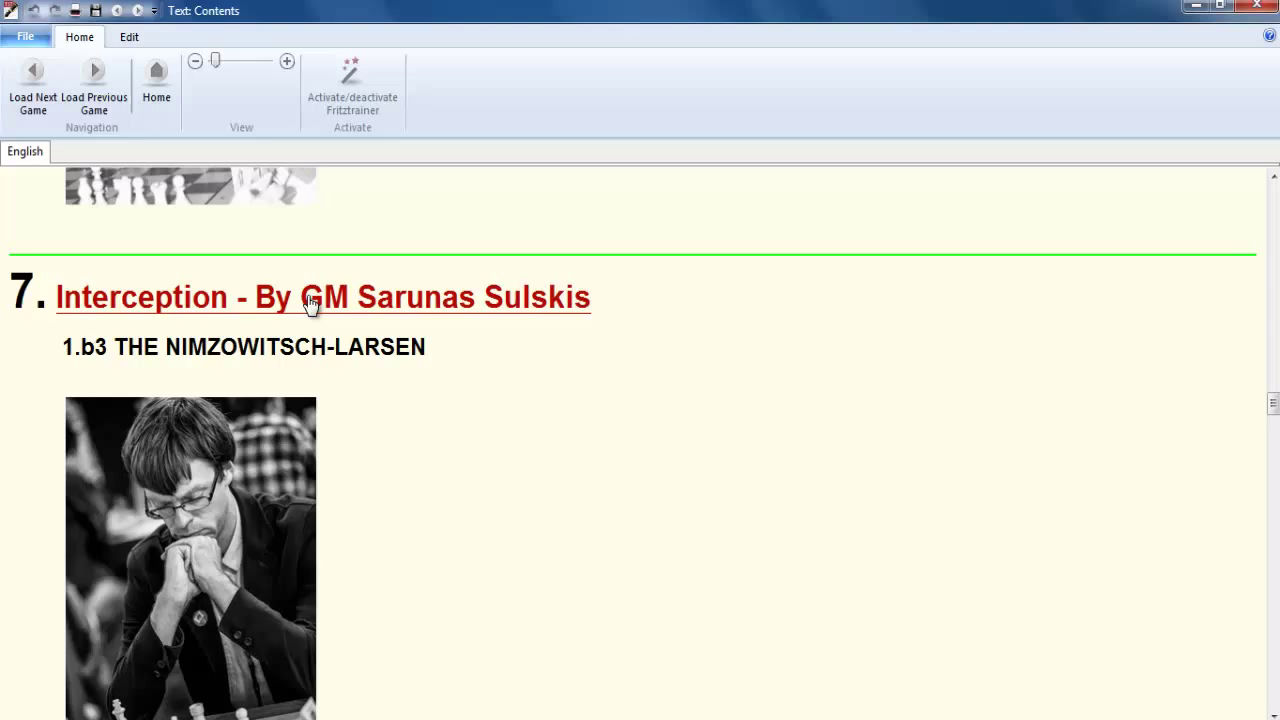
- Open the Interception article and read its Nimzowitsch-Larsen example games through to the Berlin guide
left_click(310, 297)
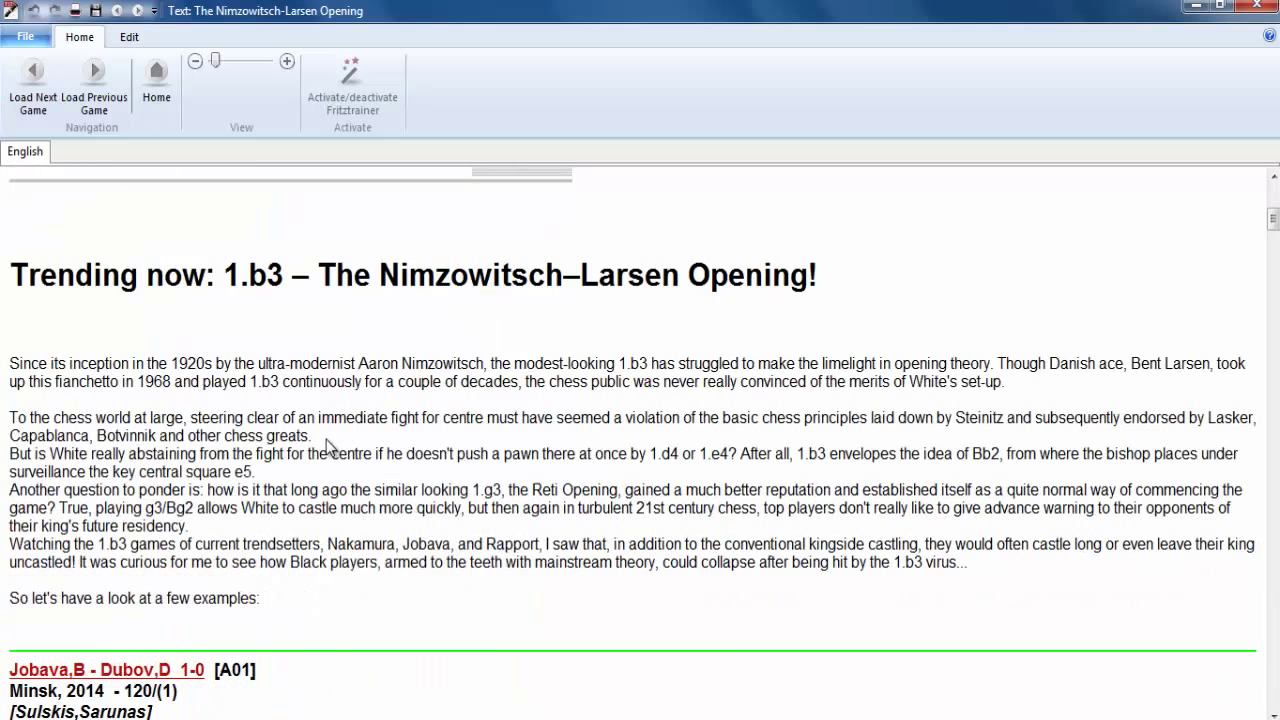
scroll("down", 3)
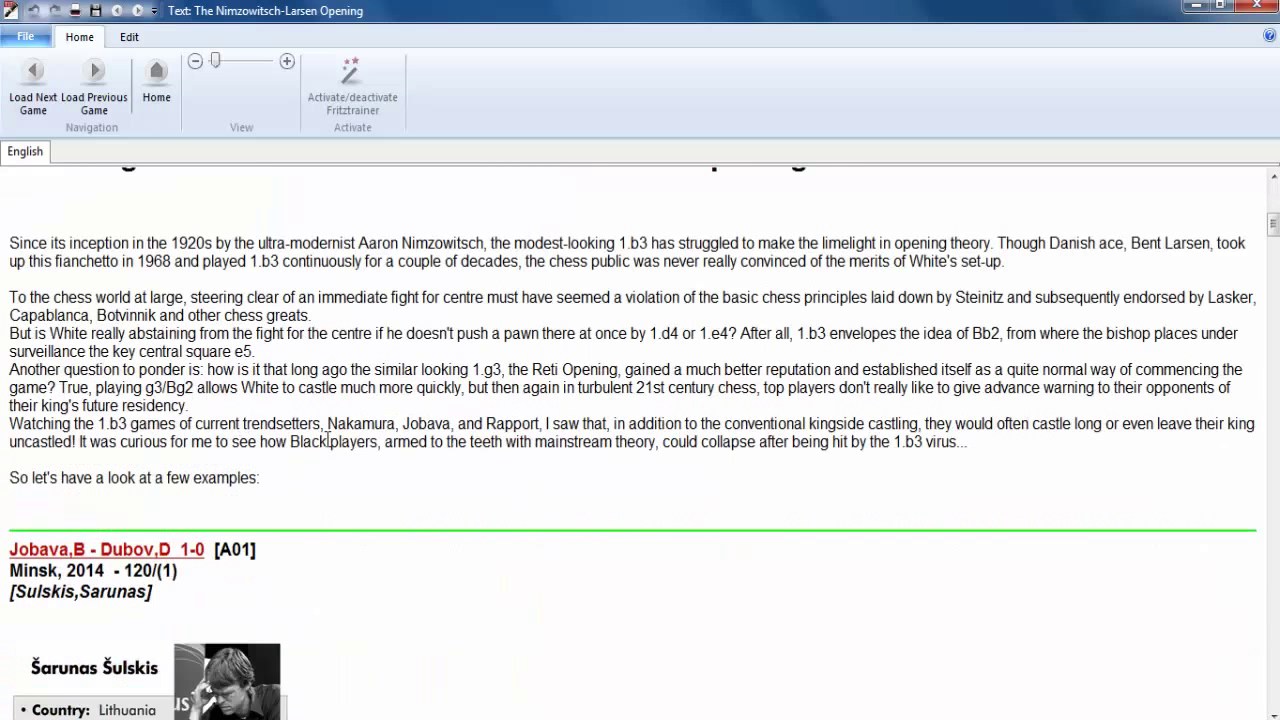
scroll("down", 3)
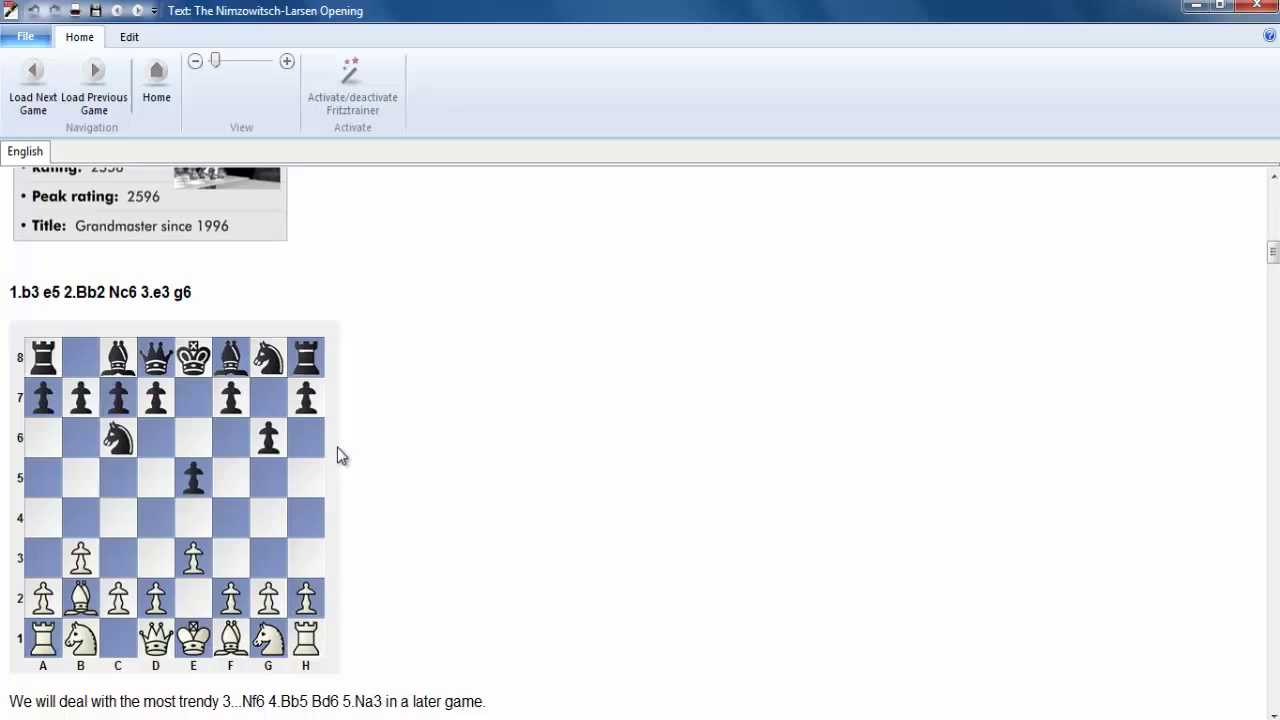
scroll("down", 3)
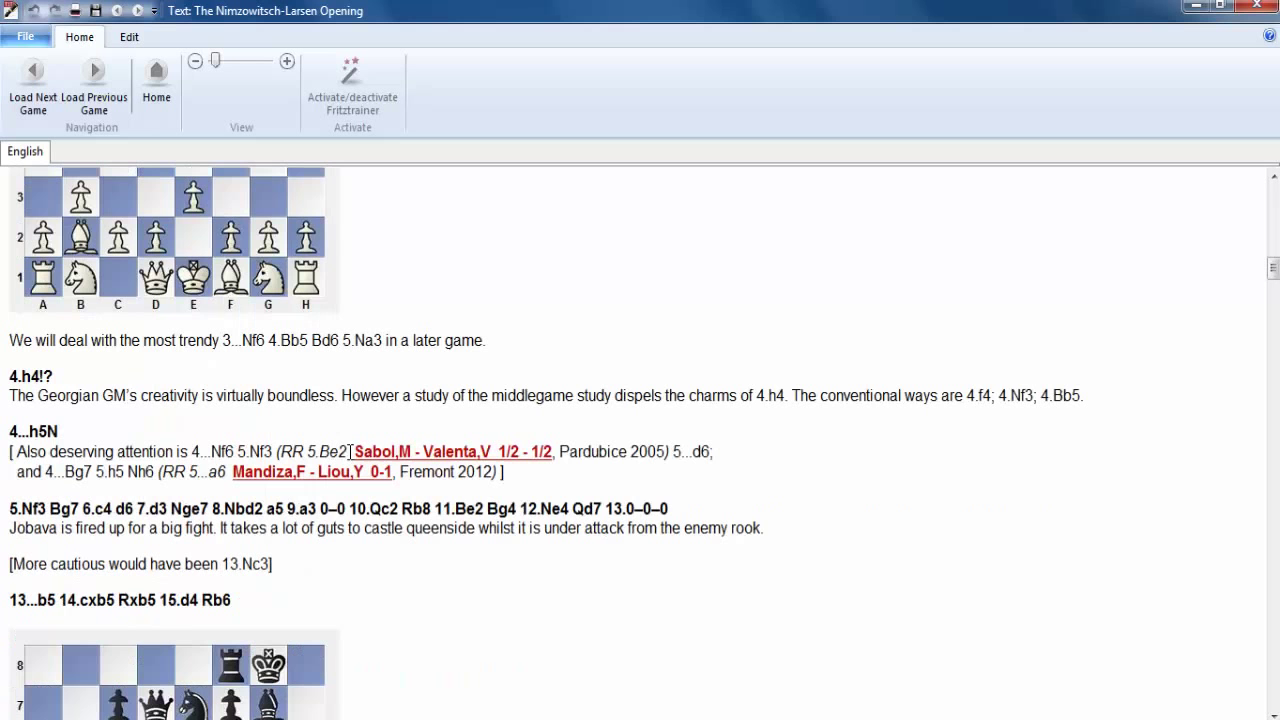
scroll("down", 3)
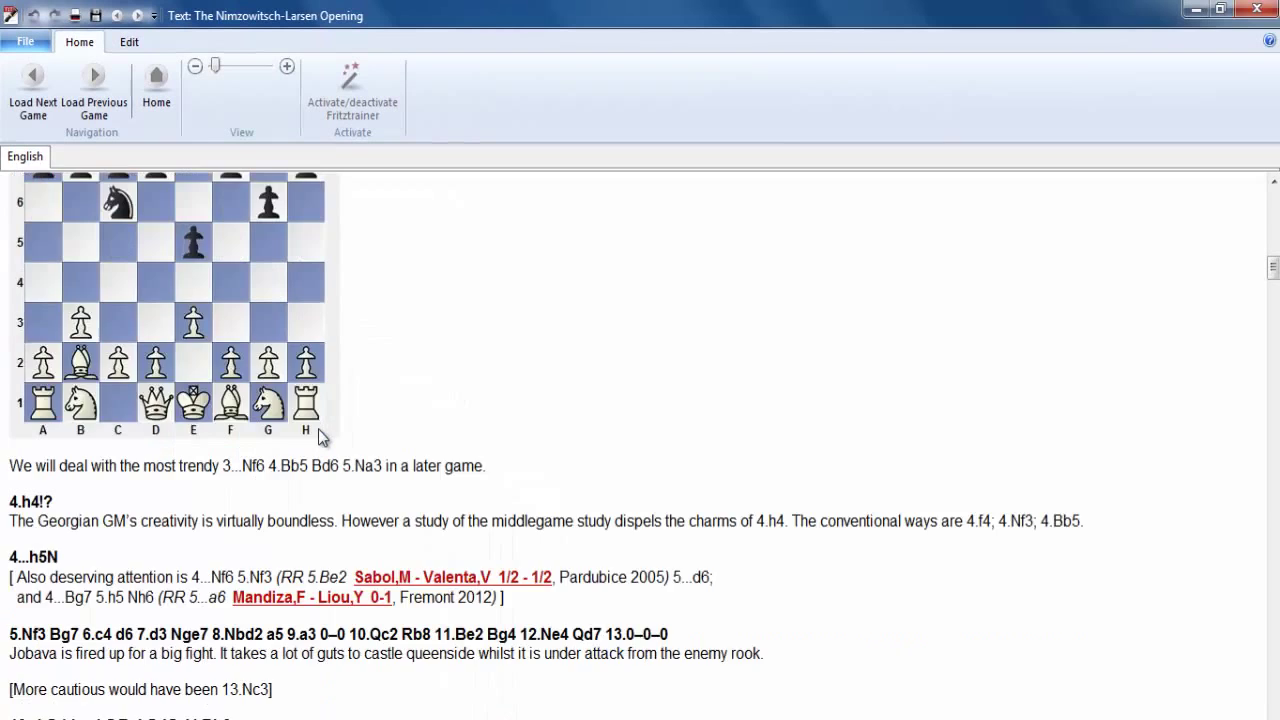
scroll("down", 3)
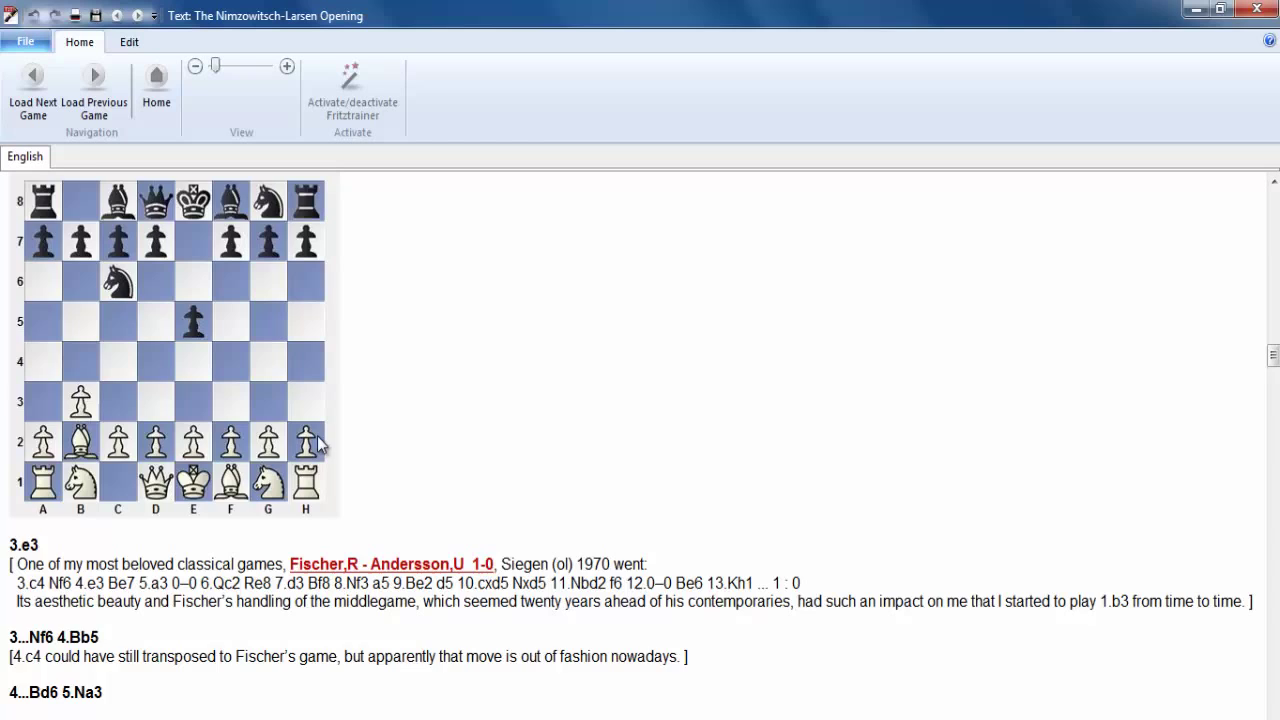
scroll("down", 3)
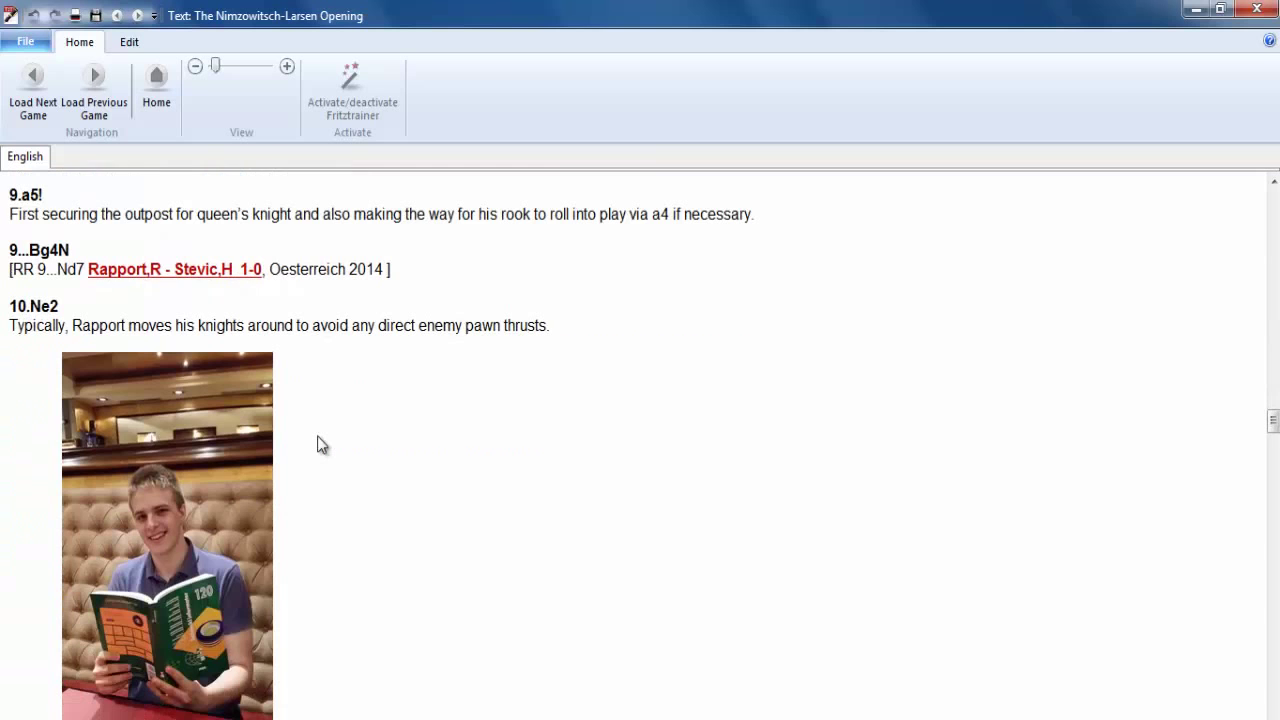
scroll("down", 3)
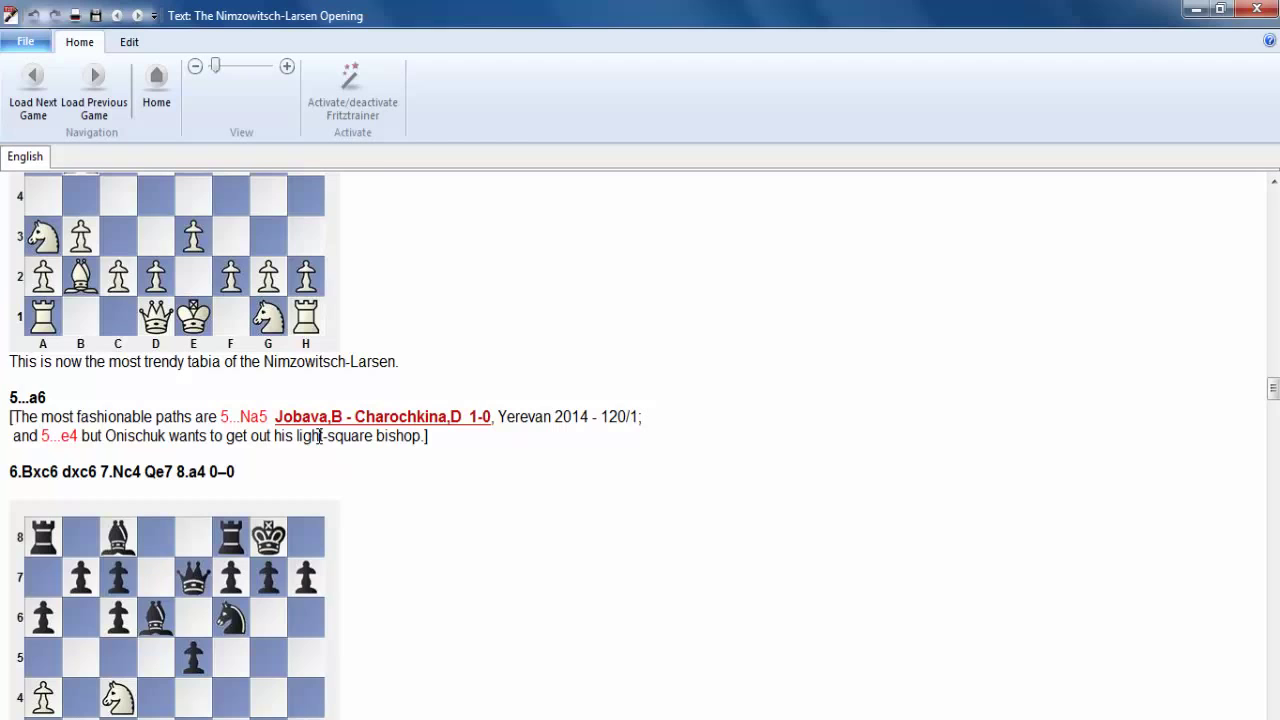
scroll("down", 3)
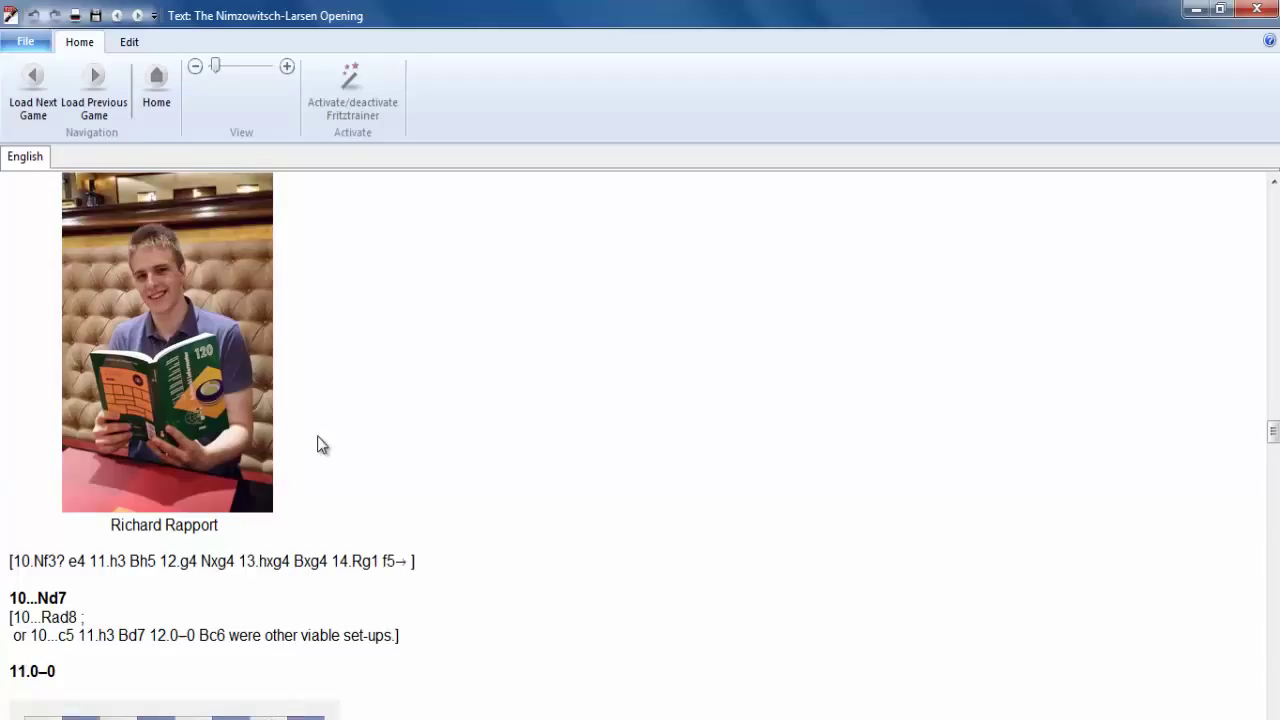
scroll("down", 3)
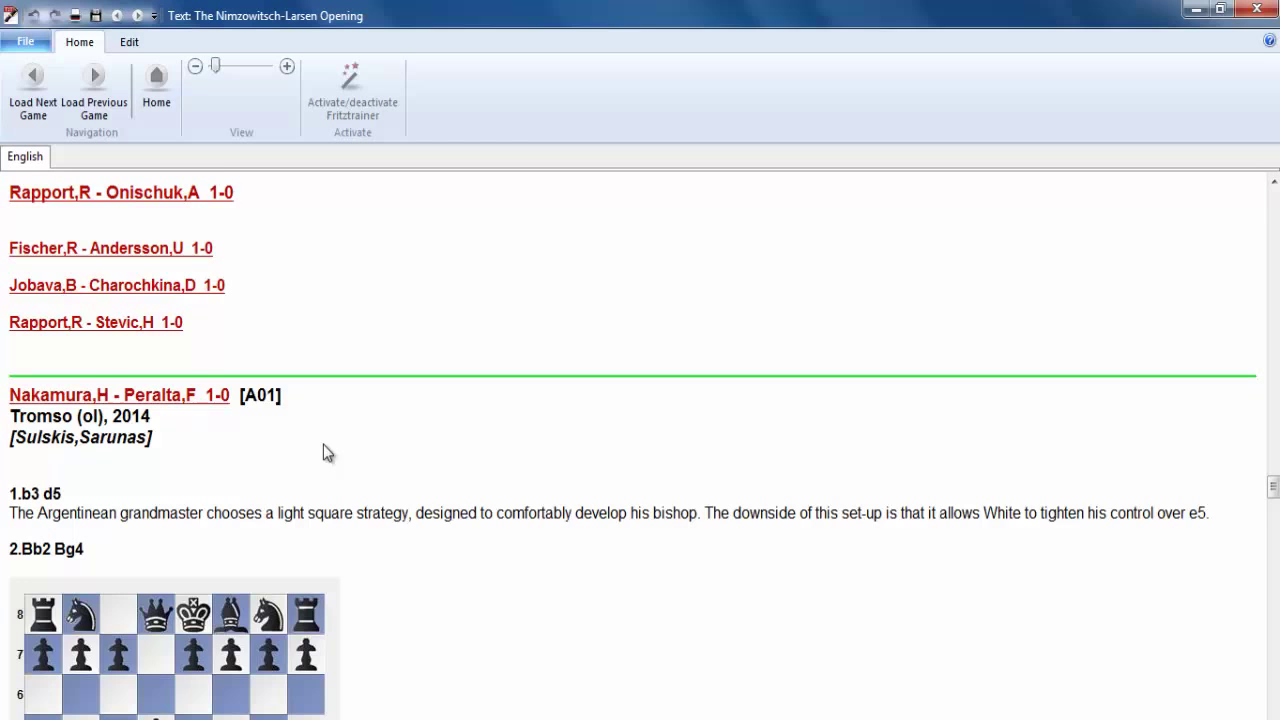
scroll("down", 3)
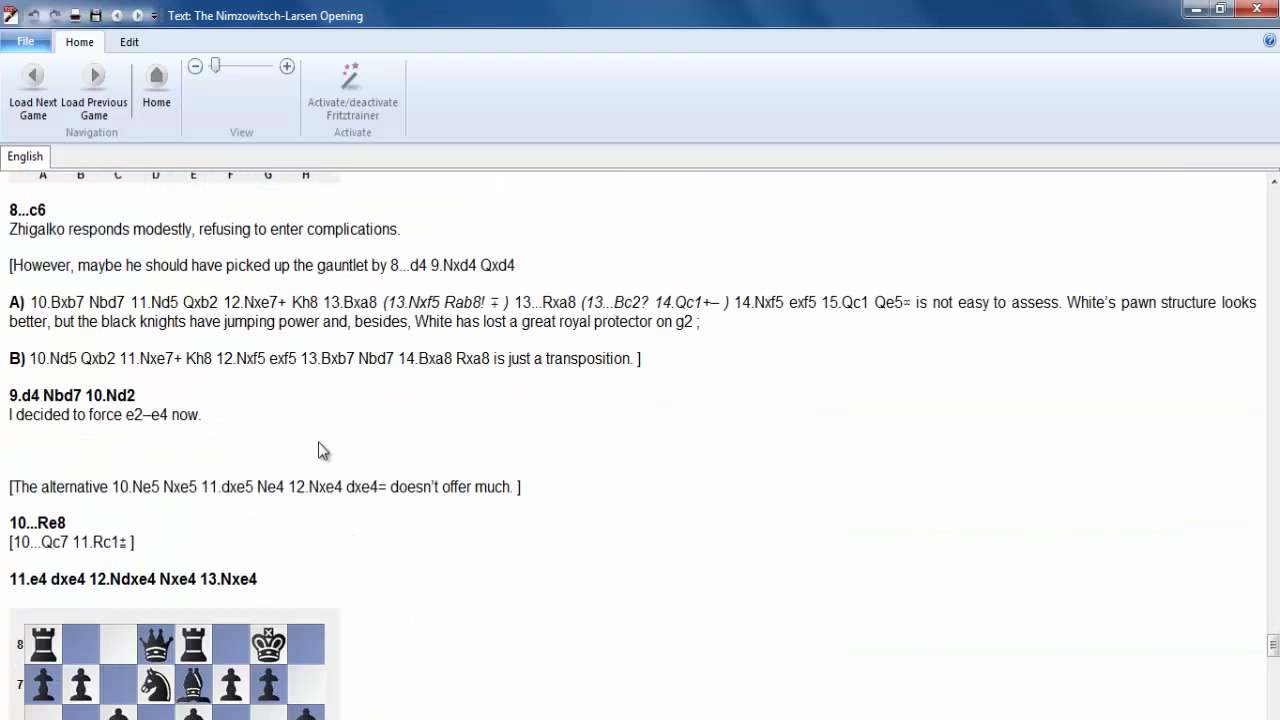
scroll("down", 3)
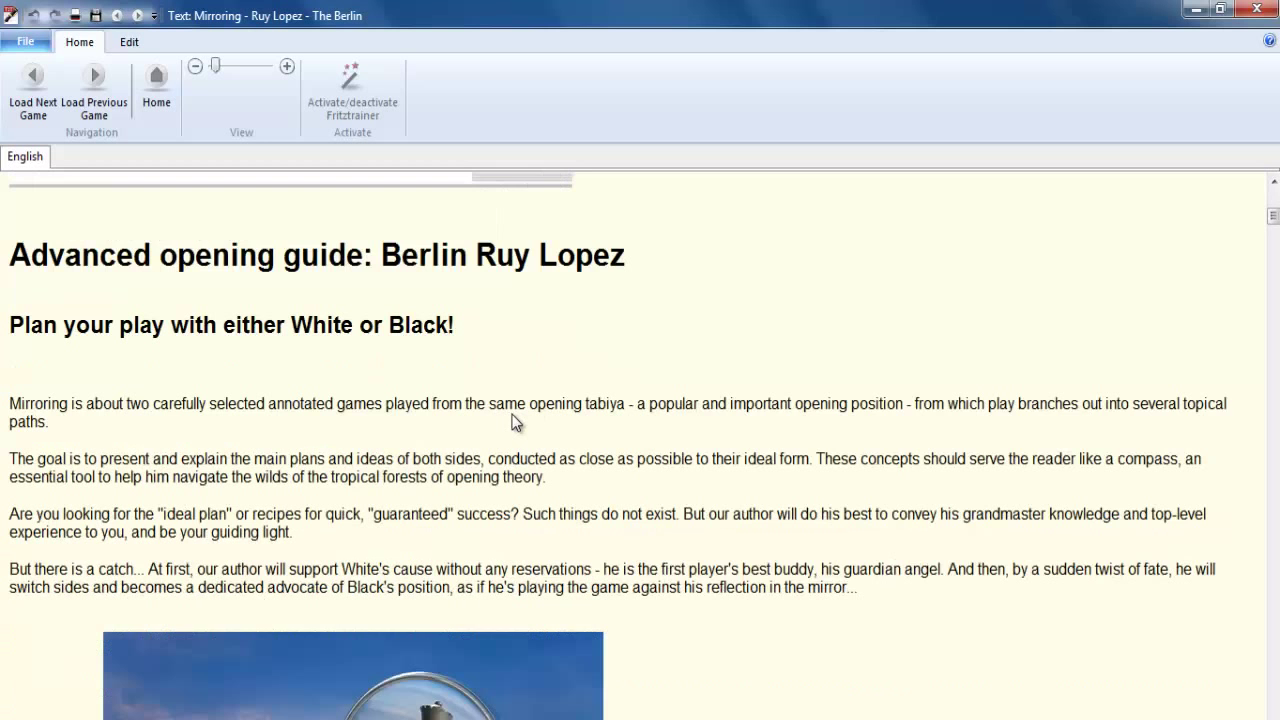
scroll("down", 3)
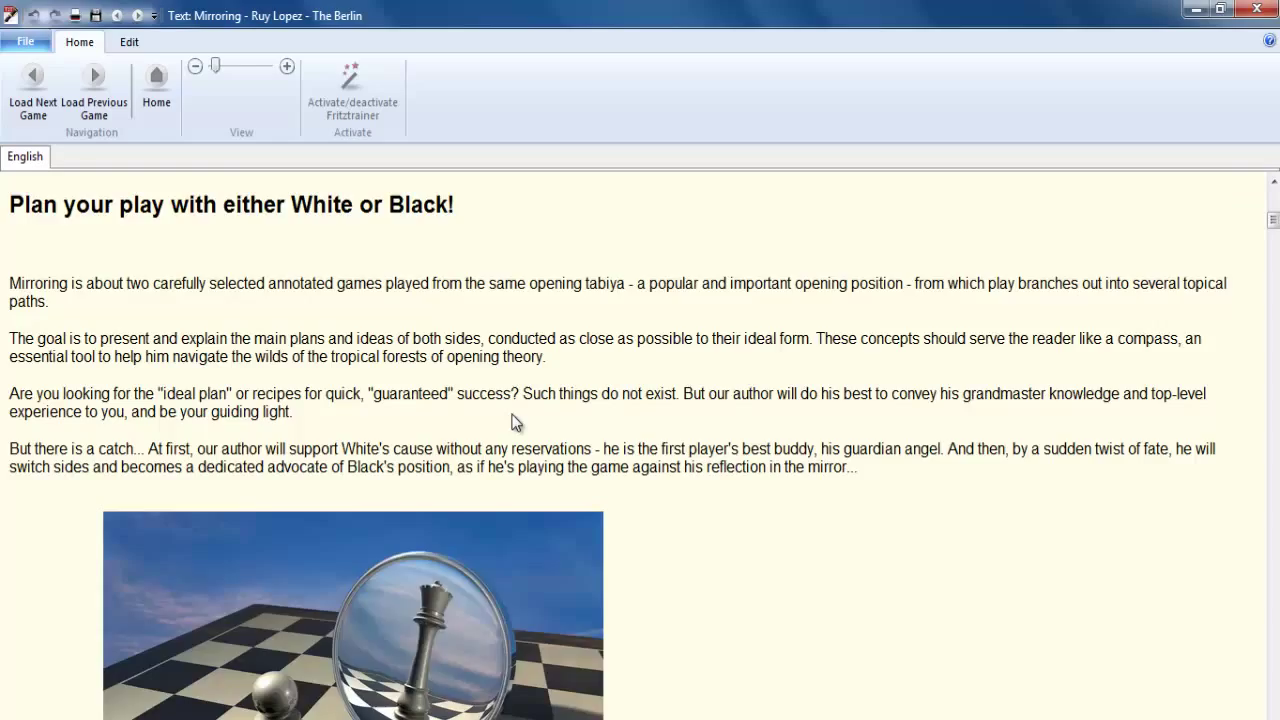
scroll("down", 3)
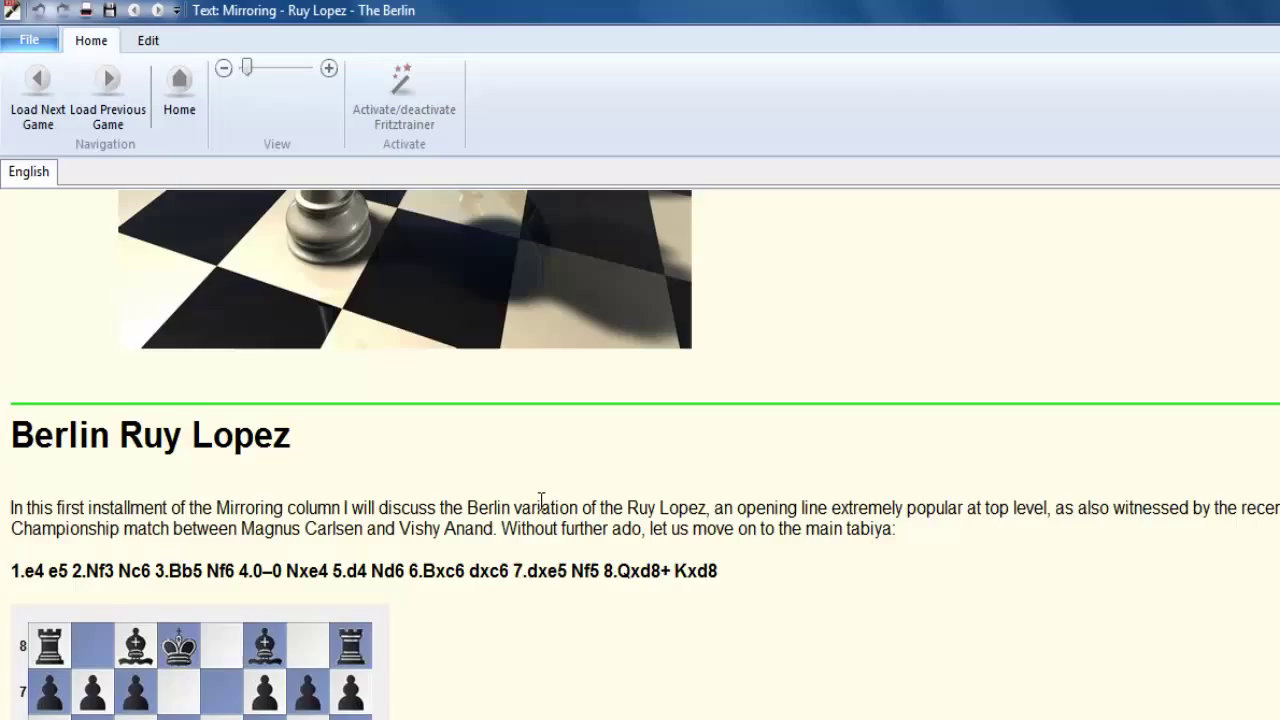
scroll("down", 3)
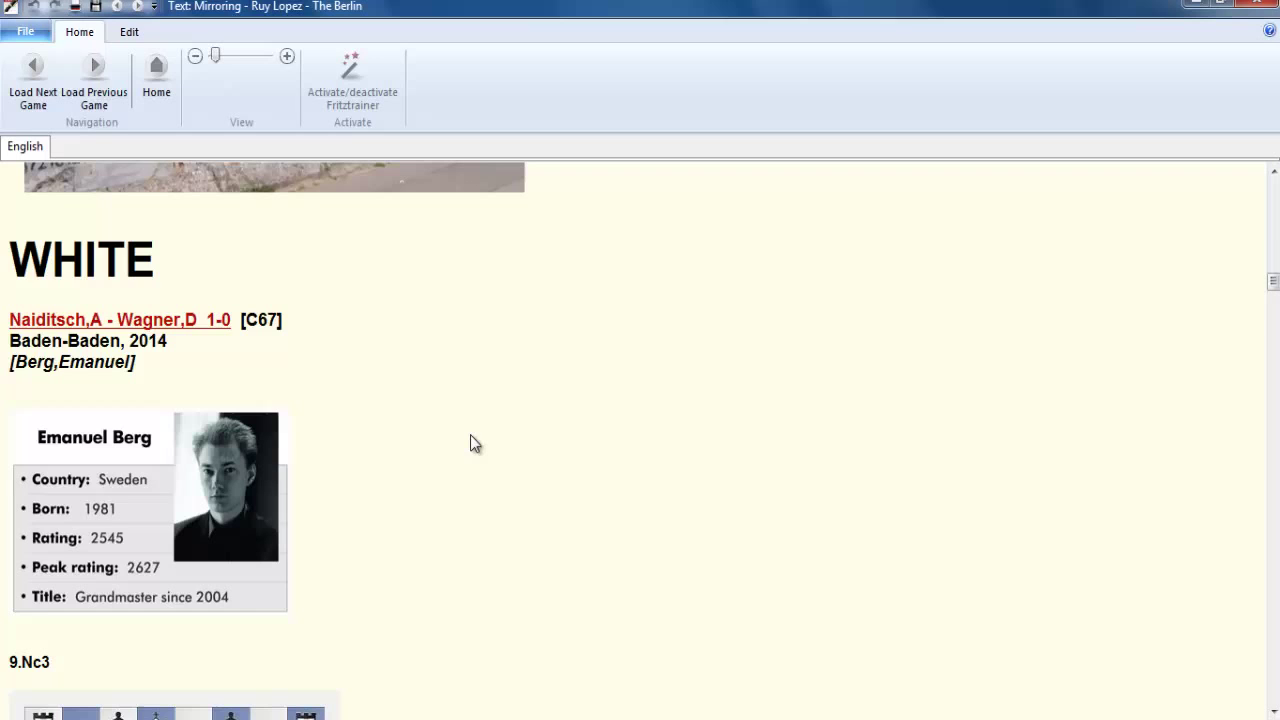
scroll("down", 3)
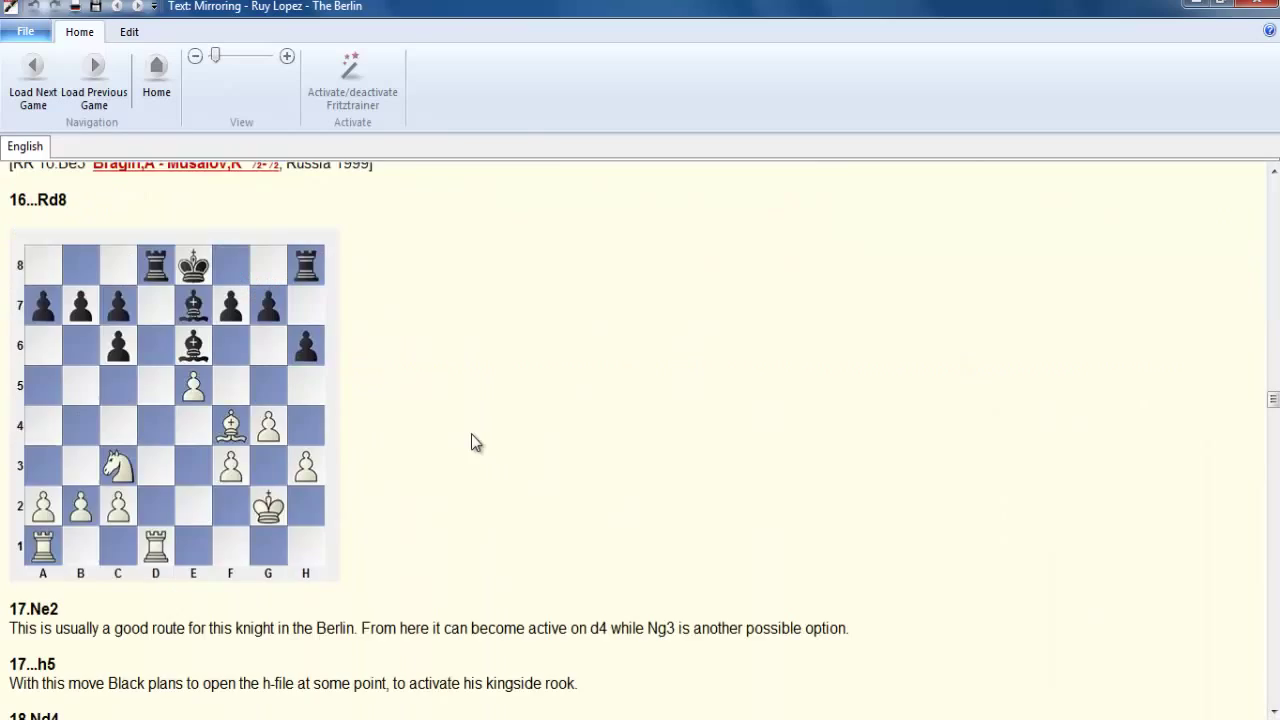
scroll("down", 3)
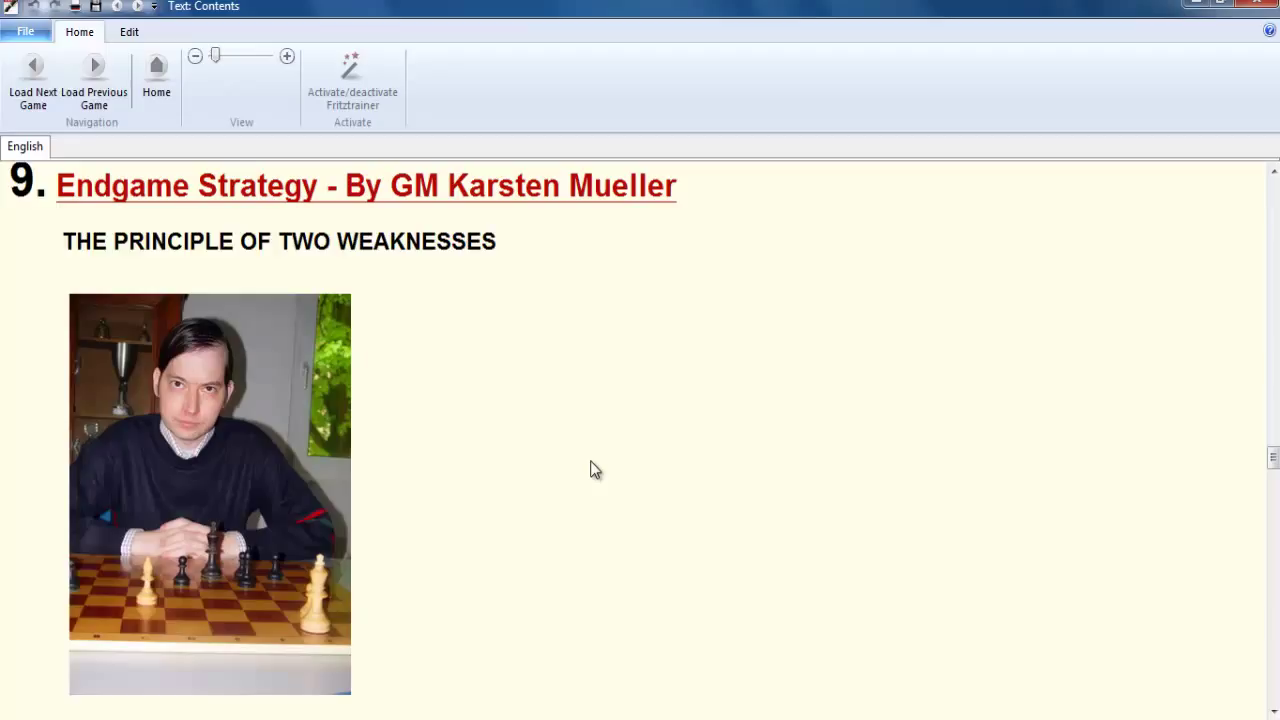
mouse_move(598, 456)
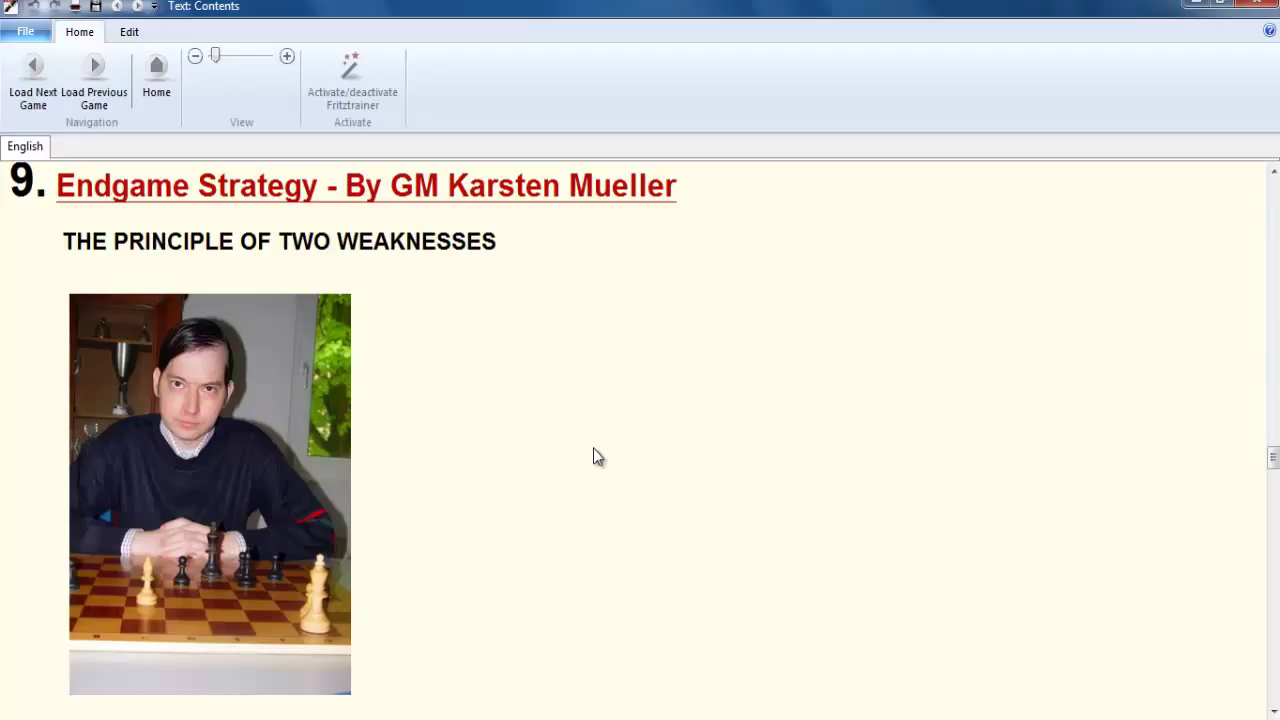
mouse_move(392, 196)
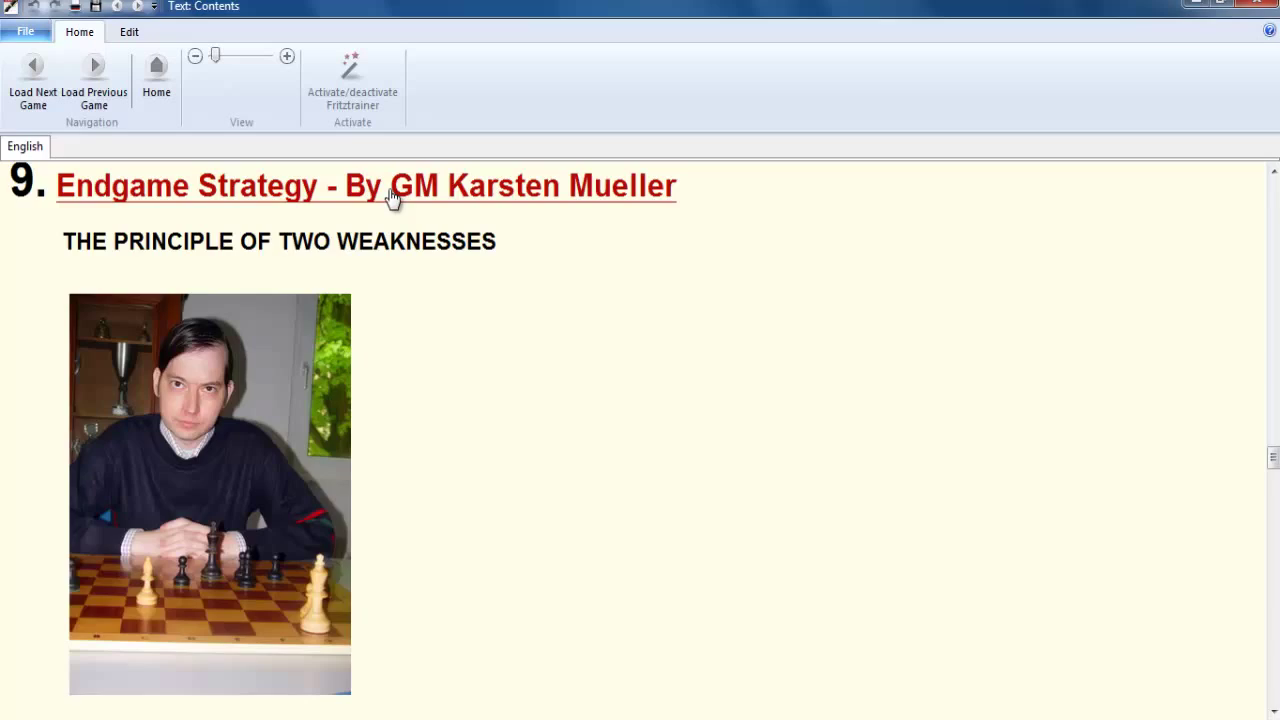
left_click(389, 186)
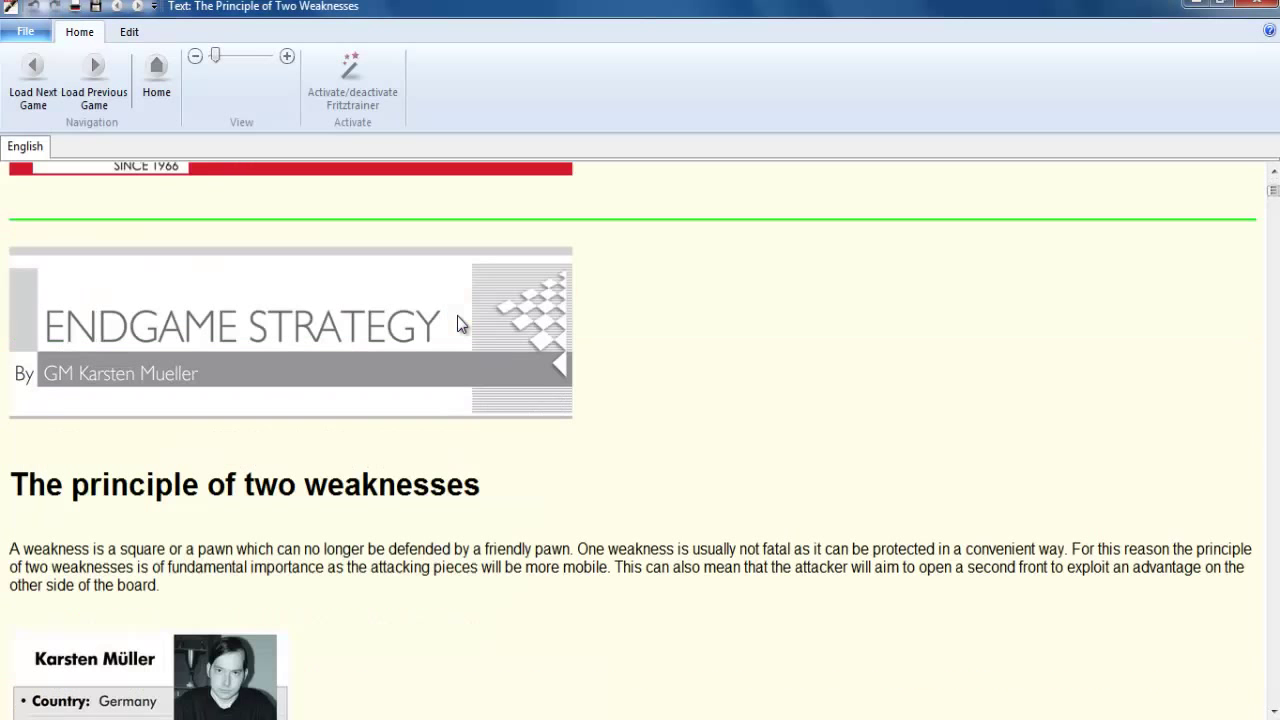
scroll("down", 3)
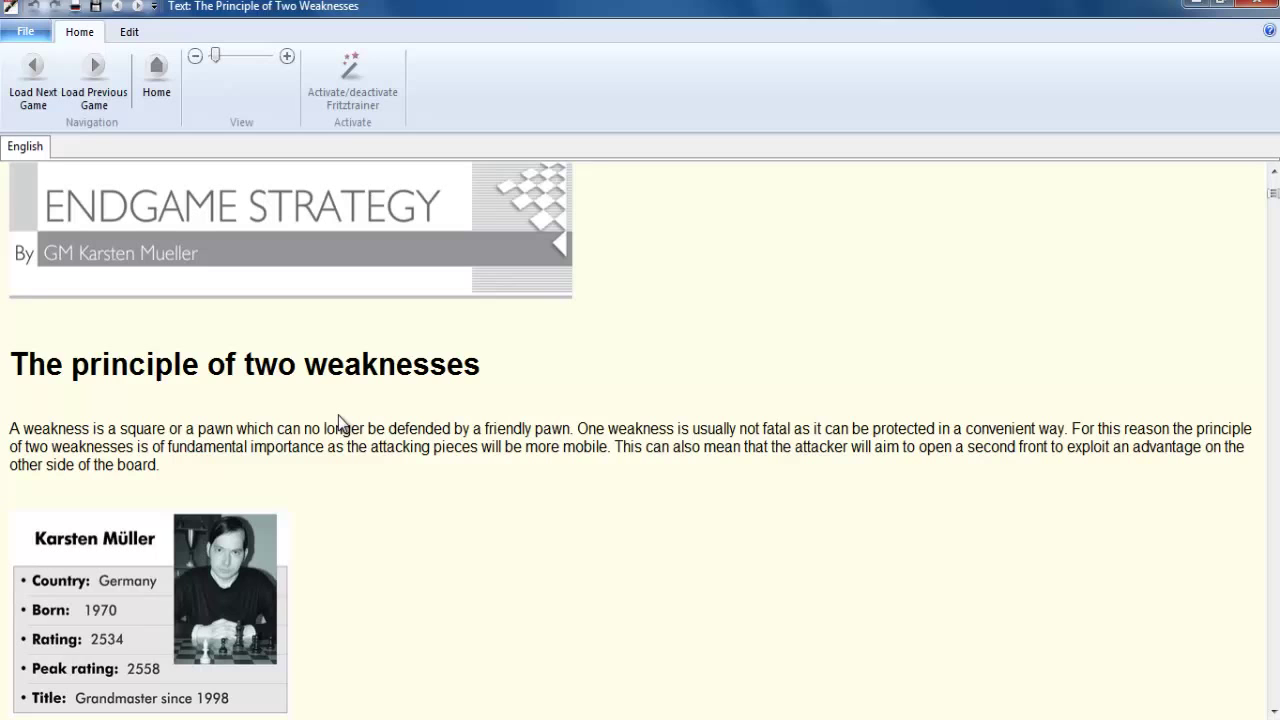
scroll("down", 3)
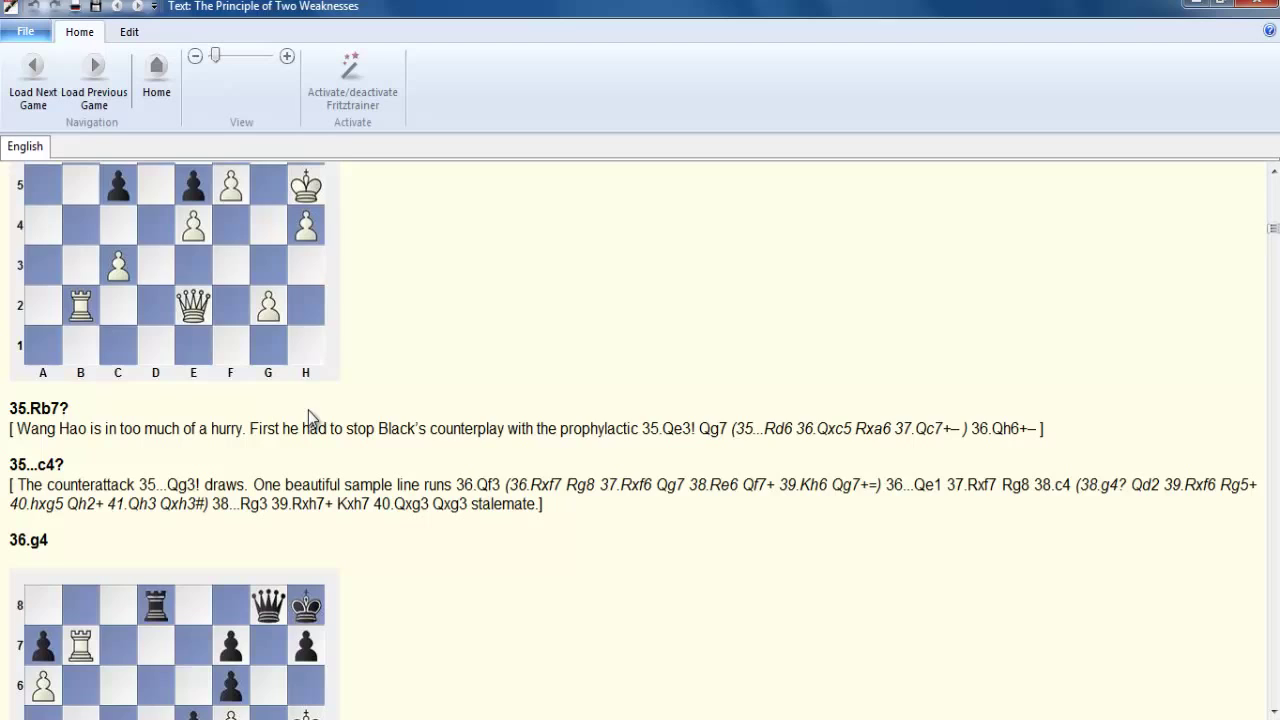
scroll("down", 3)
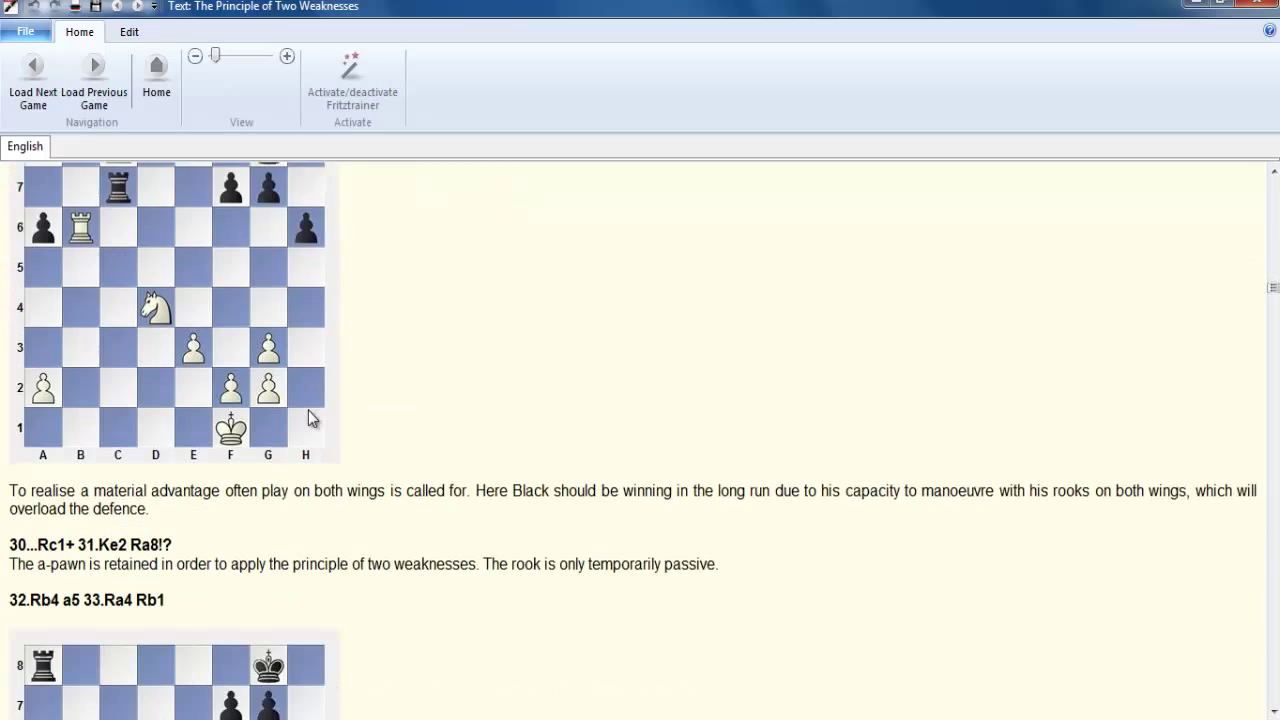
scroll("down", 3)
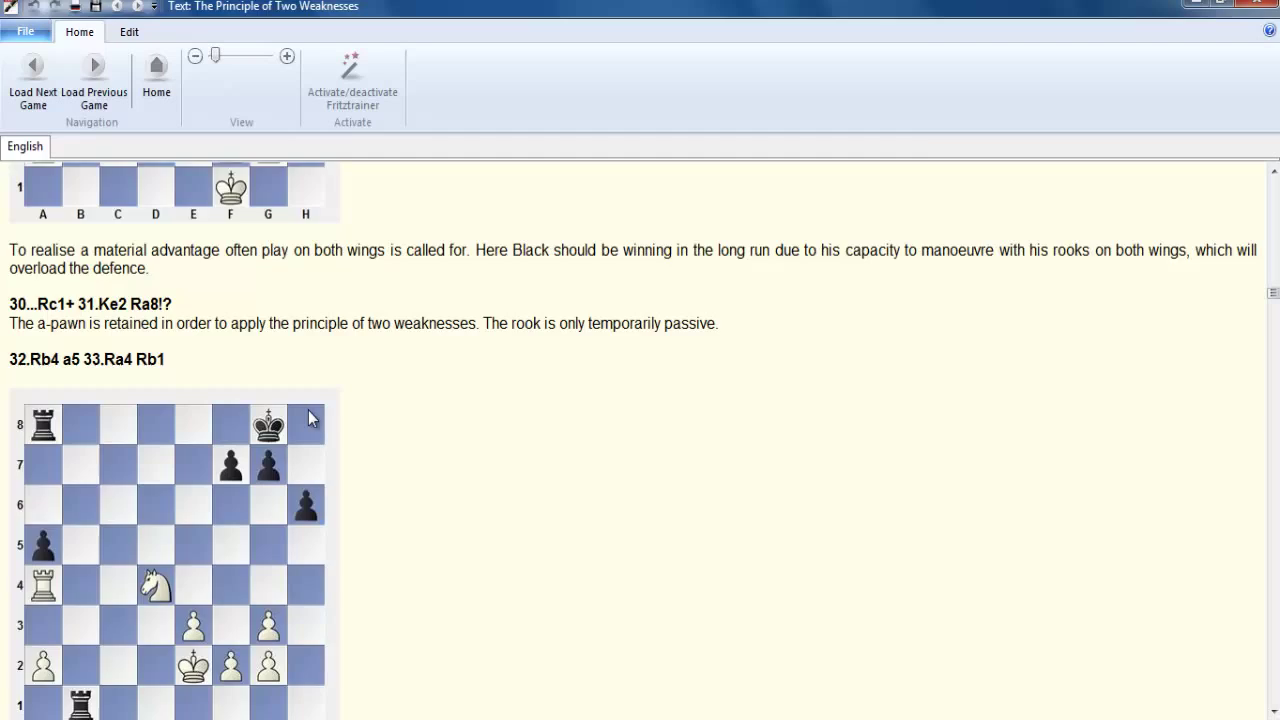
scroll("down", 3)
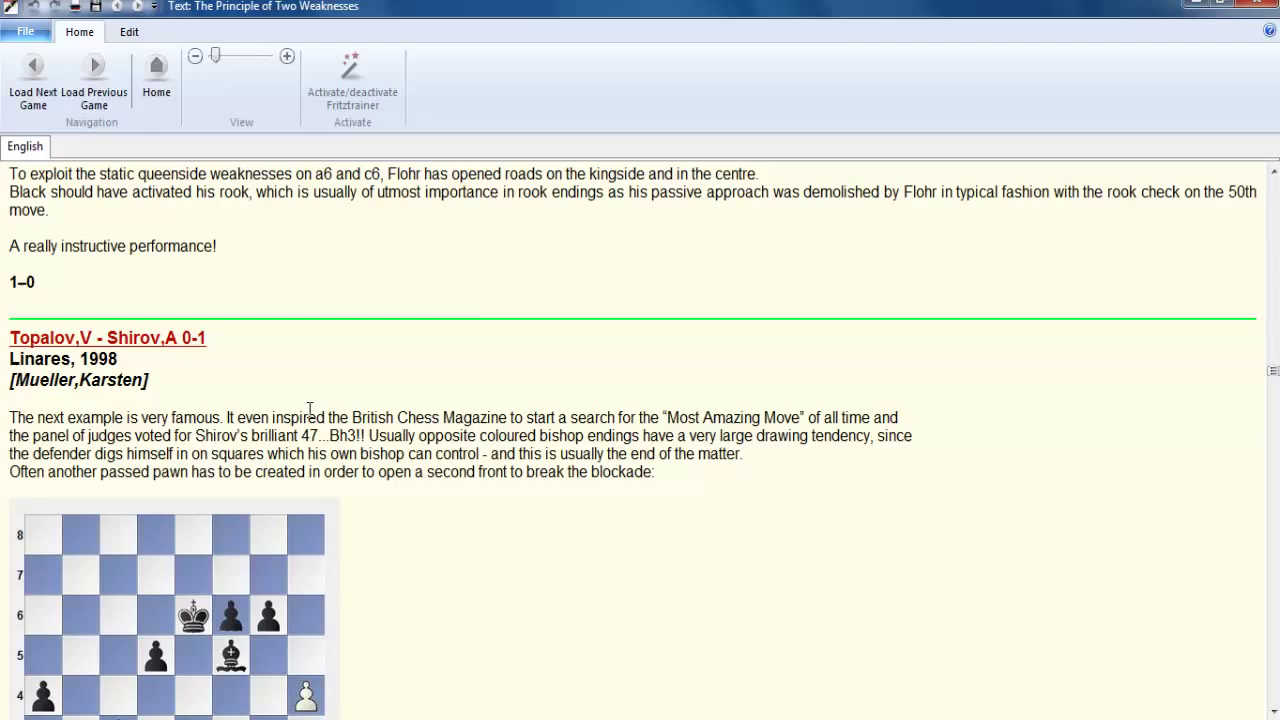
scroll("down", 3)
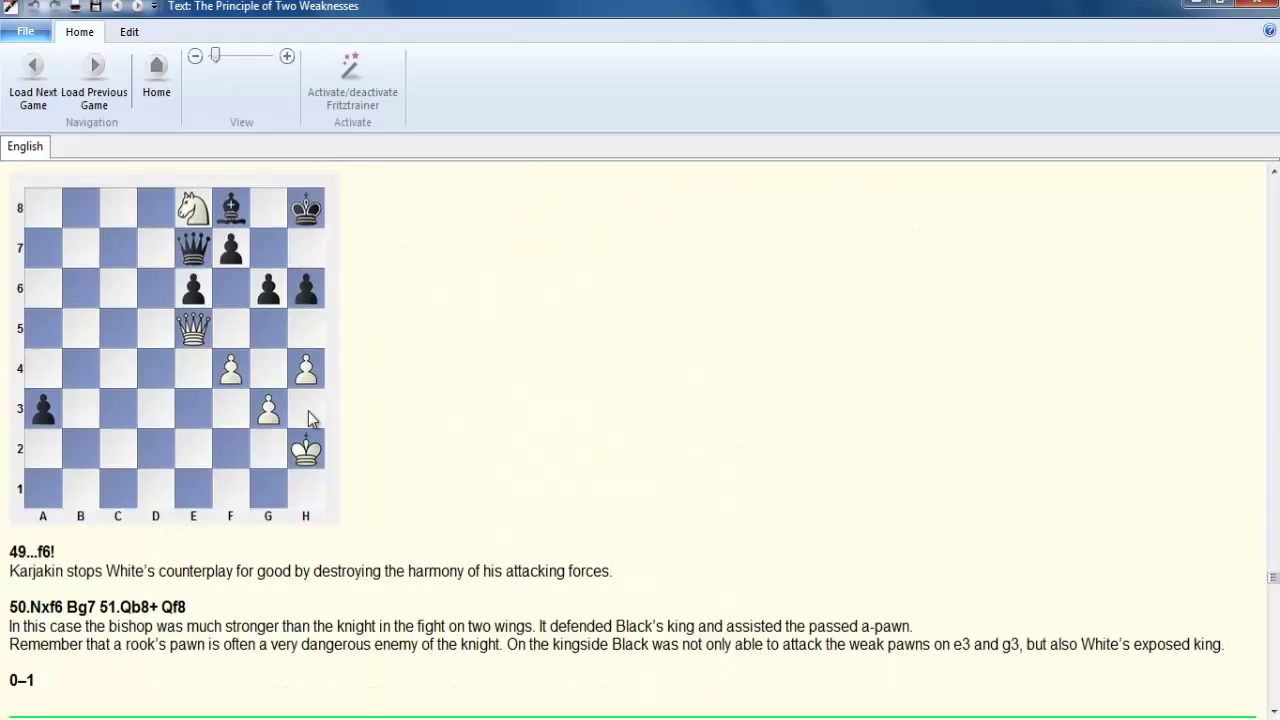
scroll("down", 3)
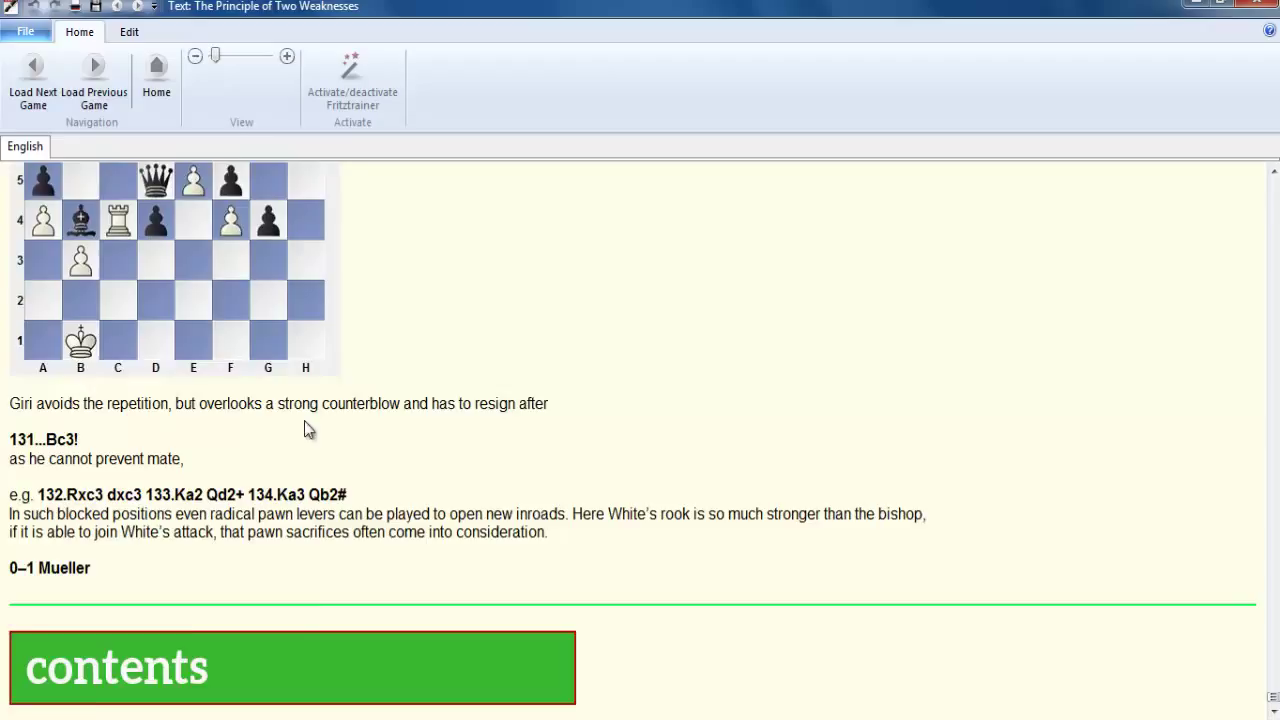
left_click(290, 667)
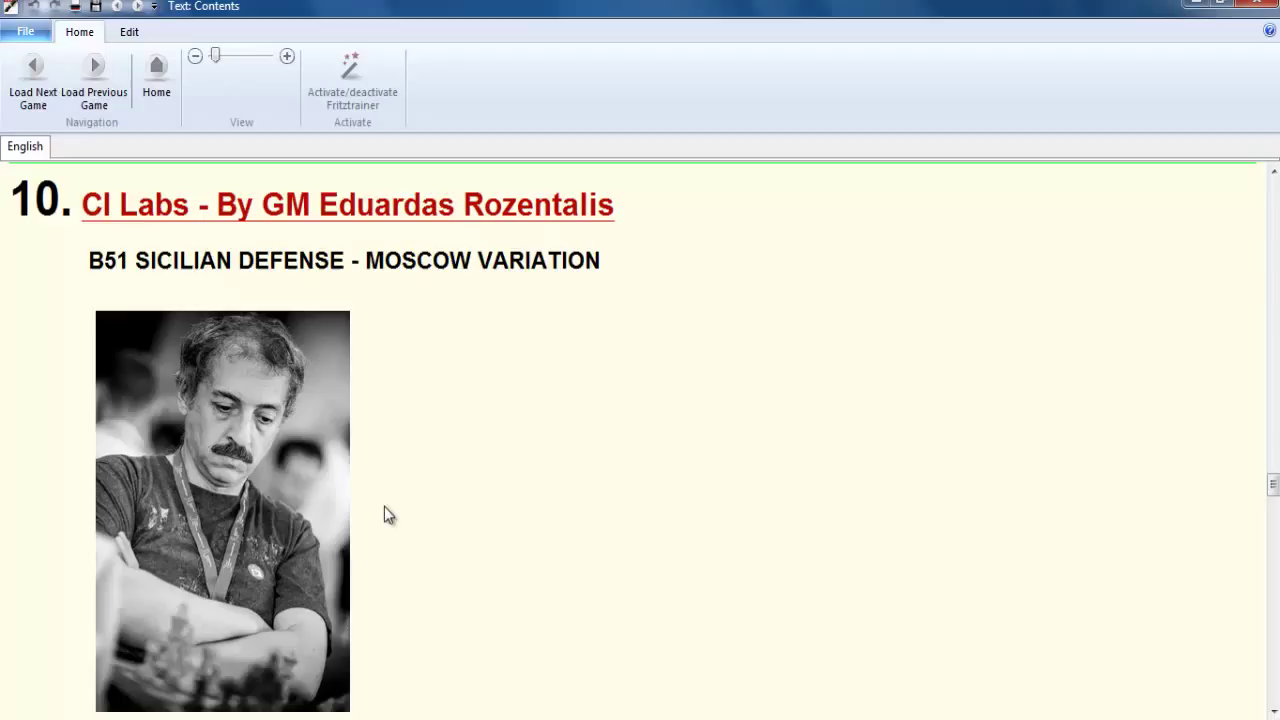
mouse_move(362, 444)
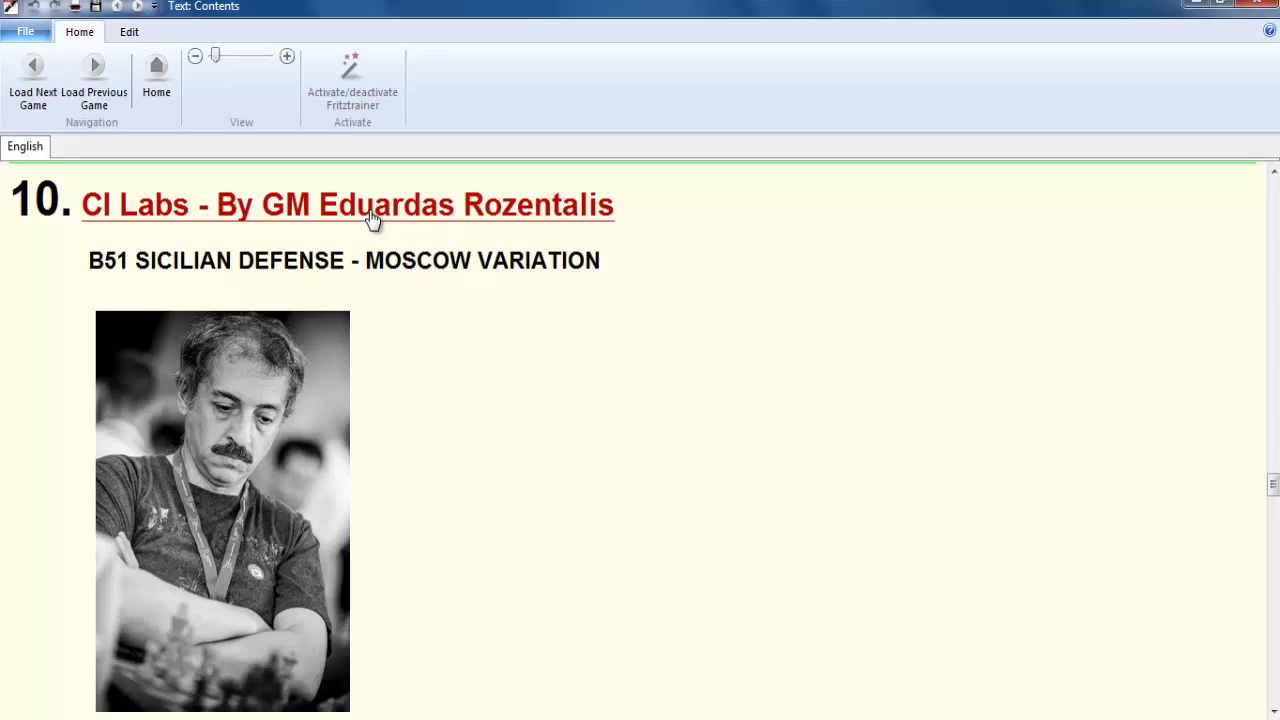
- Open the CI Labs Sicilian Moscow Variation survey and skim to the King's Indian Fianchetto survey
left_click(346, 204)
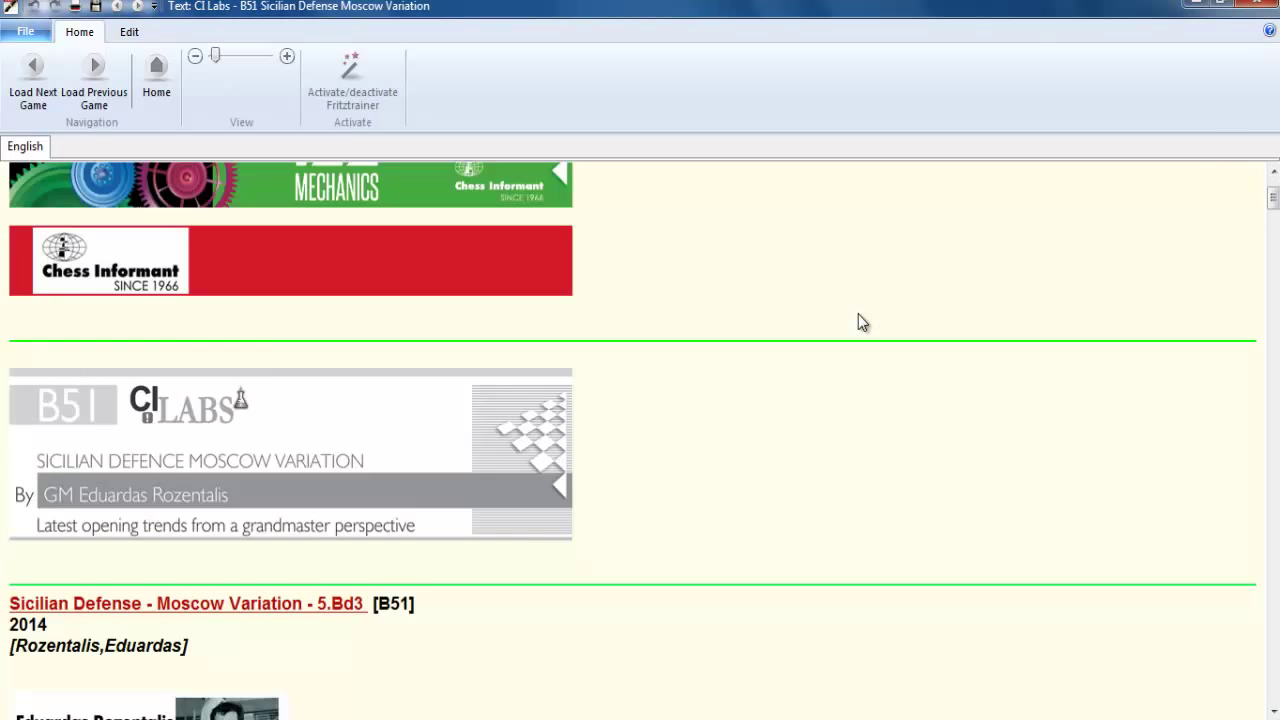
scroll("down", 3)
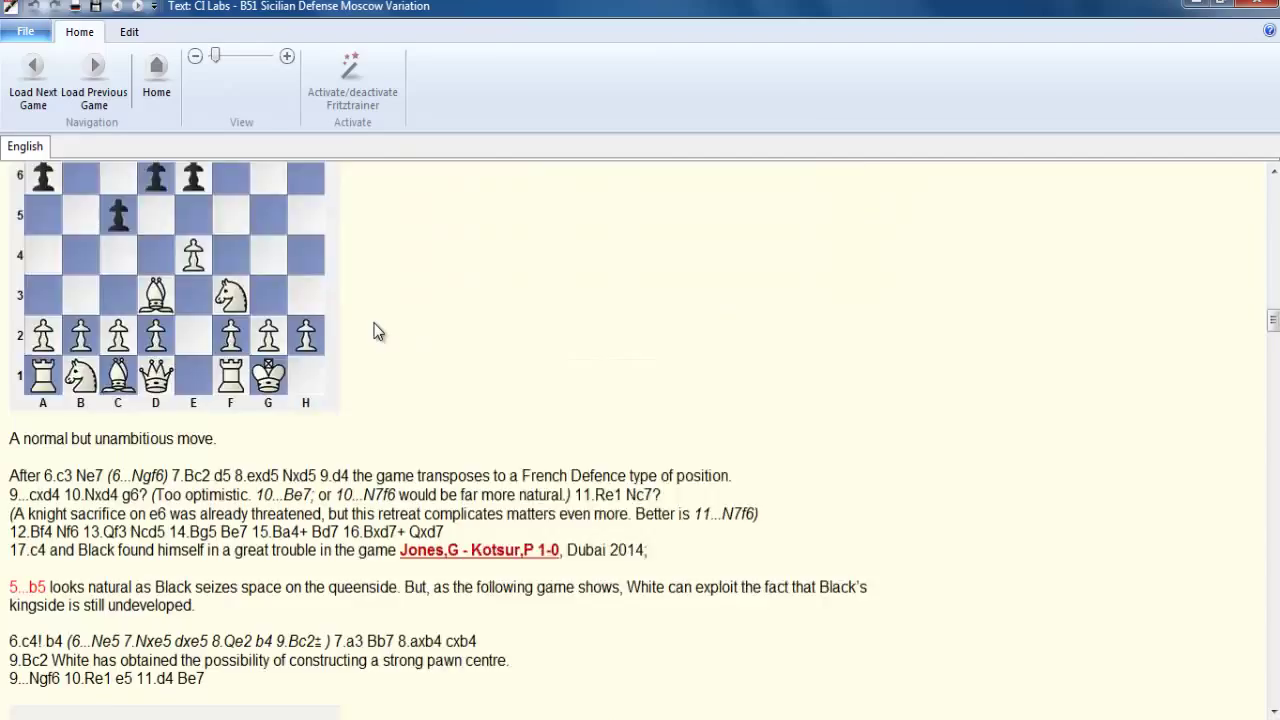
scroll("down", 3)
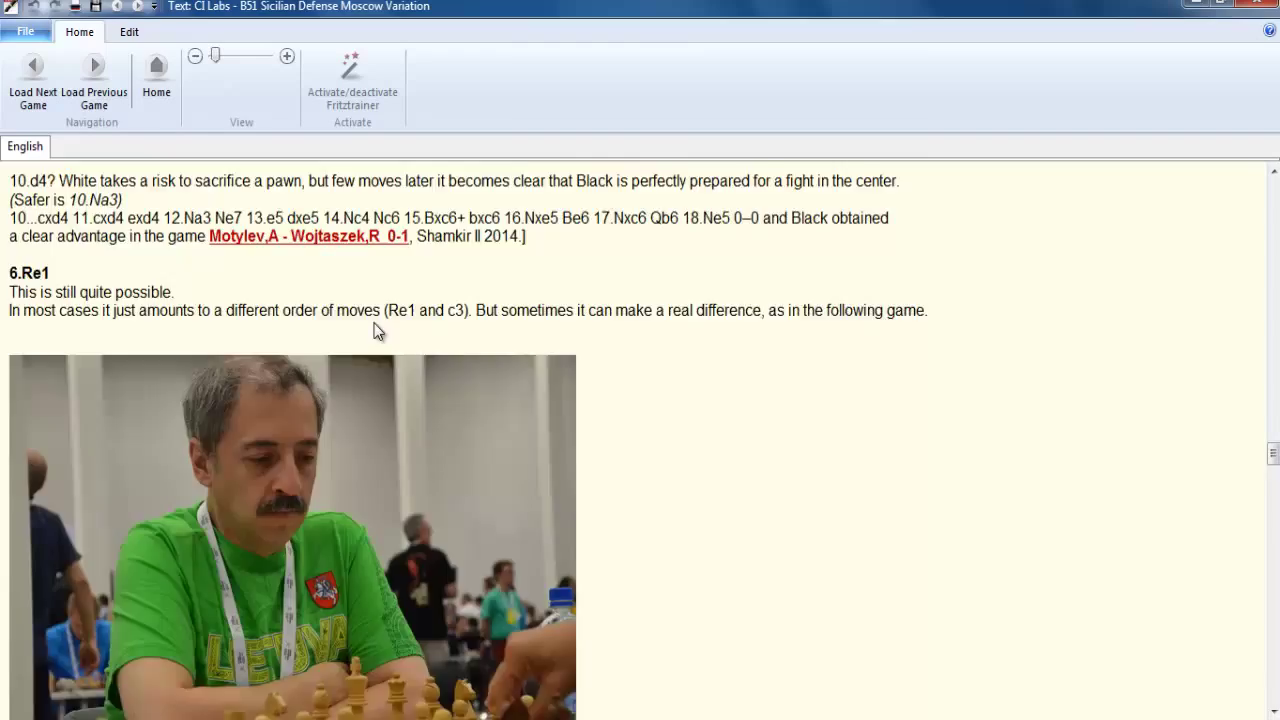
scroll("down", 3)
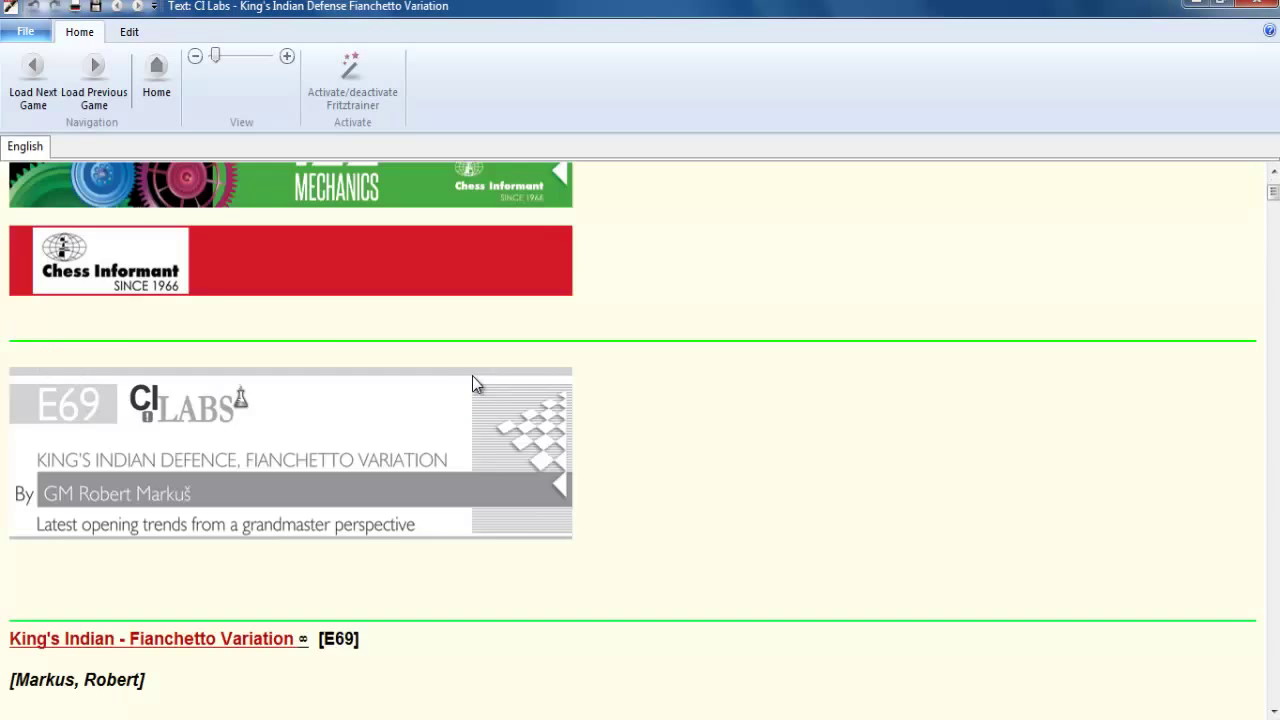
- Read the King's Indian Fianchetto survey to its game index, then return toward contents
scroll("down", 3)
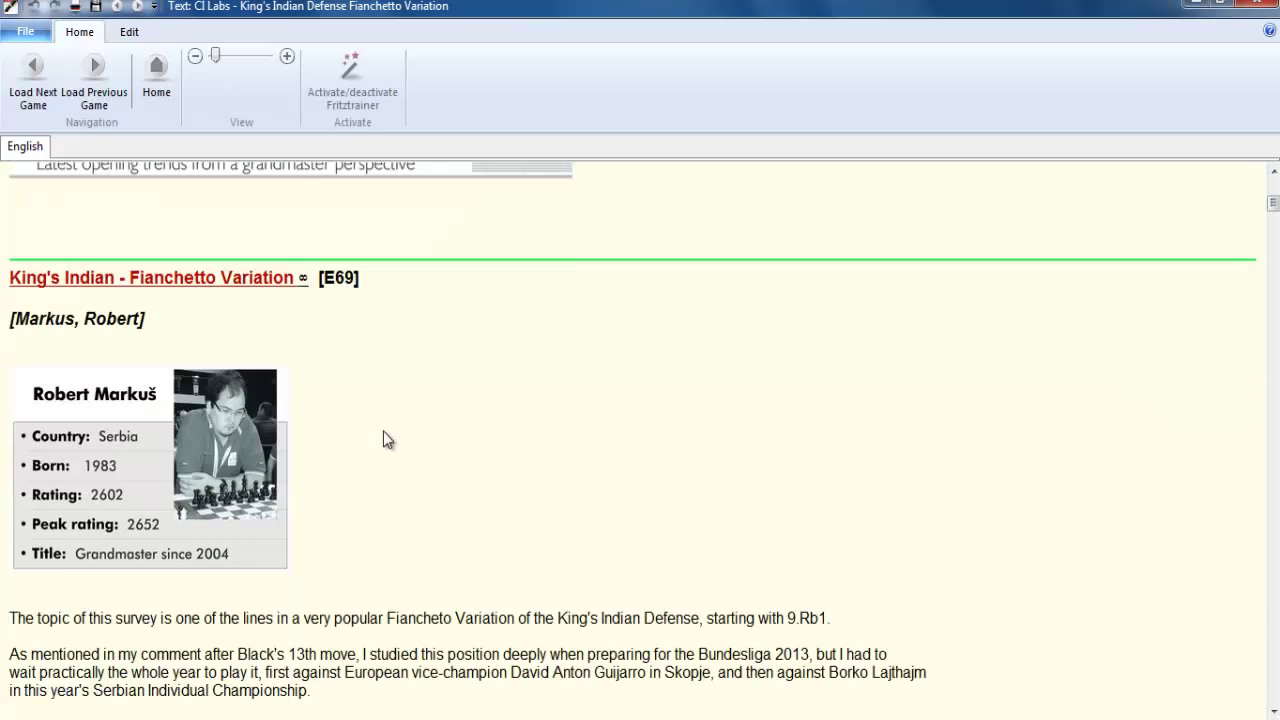
scroll("down", 3)
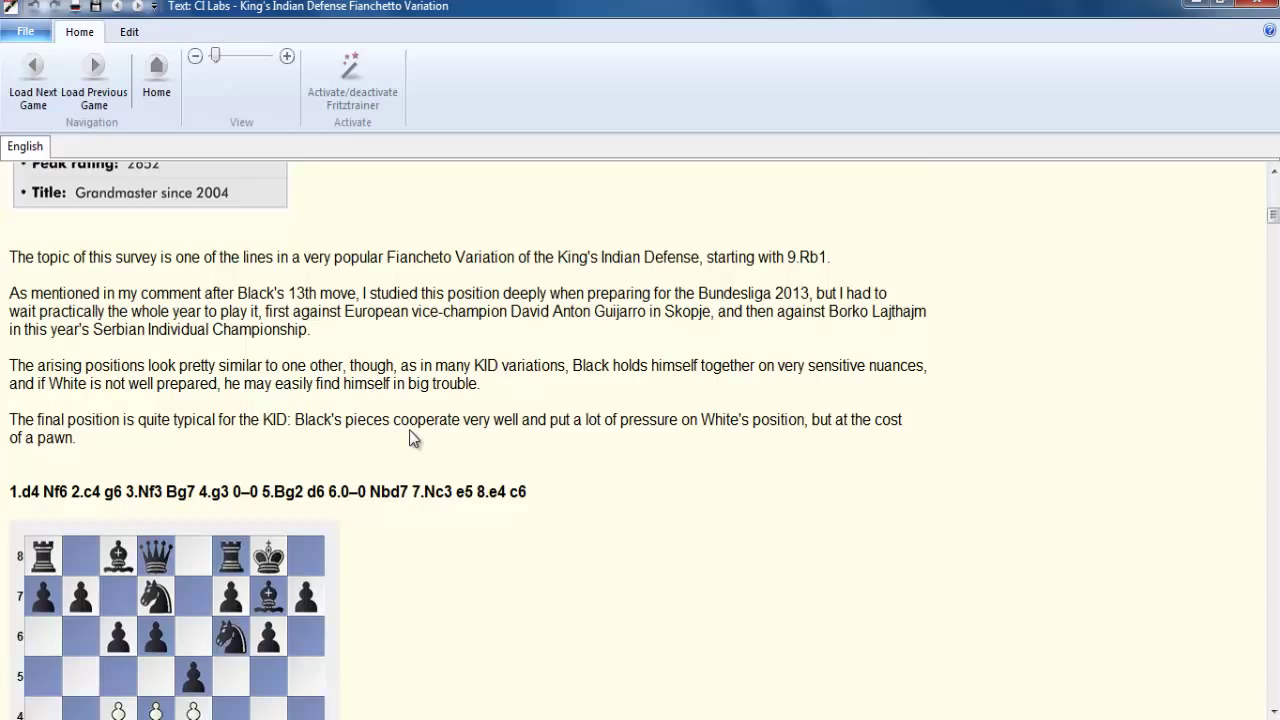
scroll("down", 3)
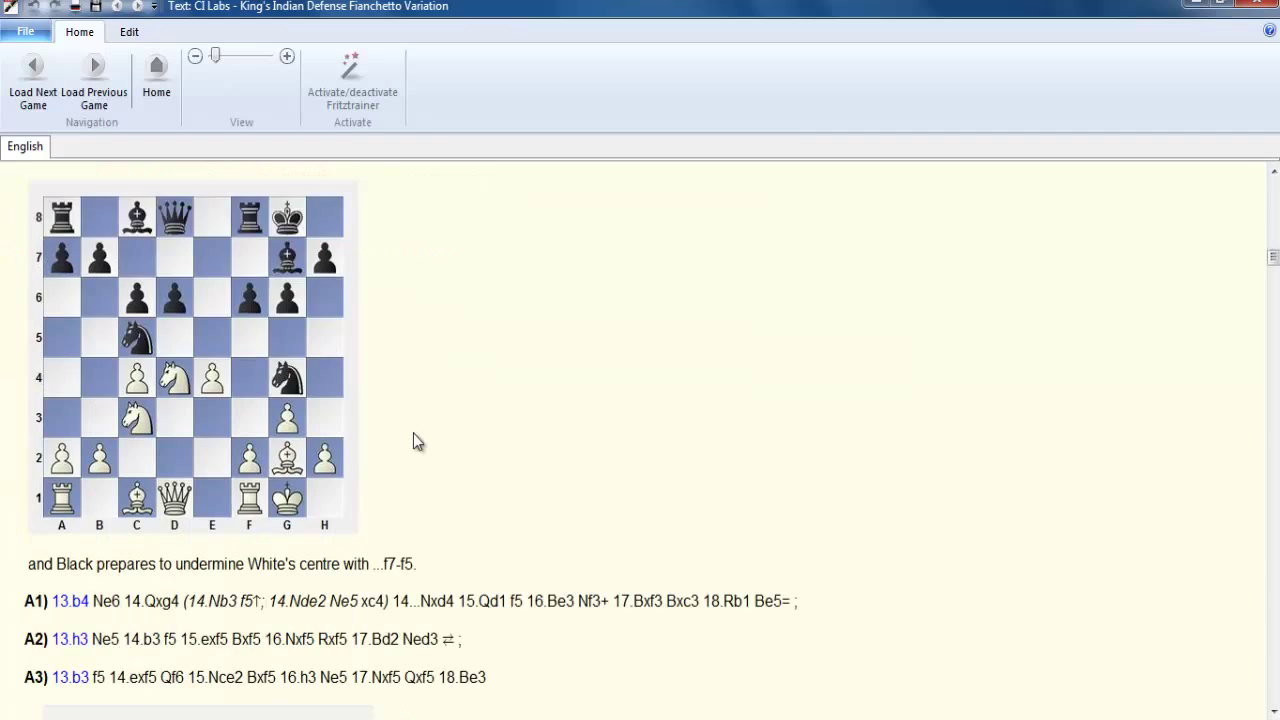
scroll("down", 3)
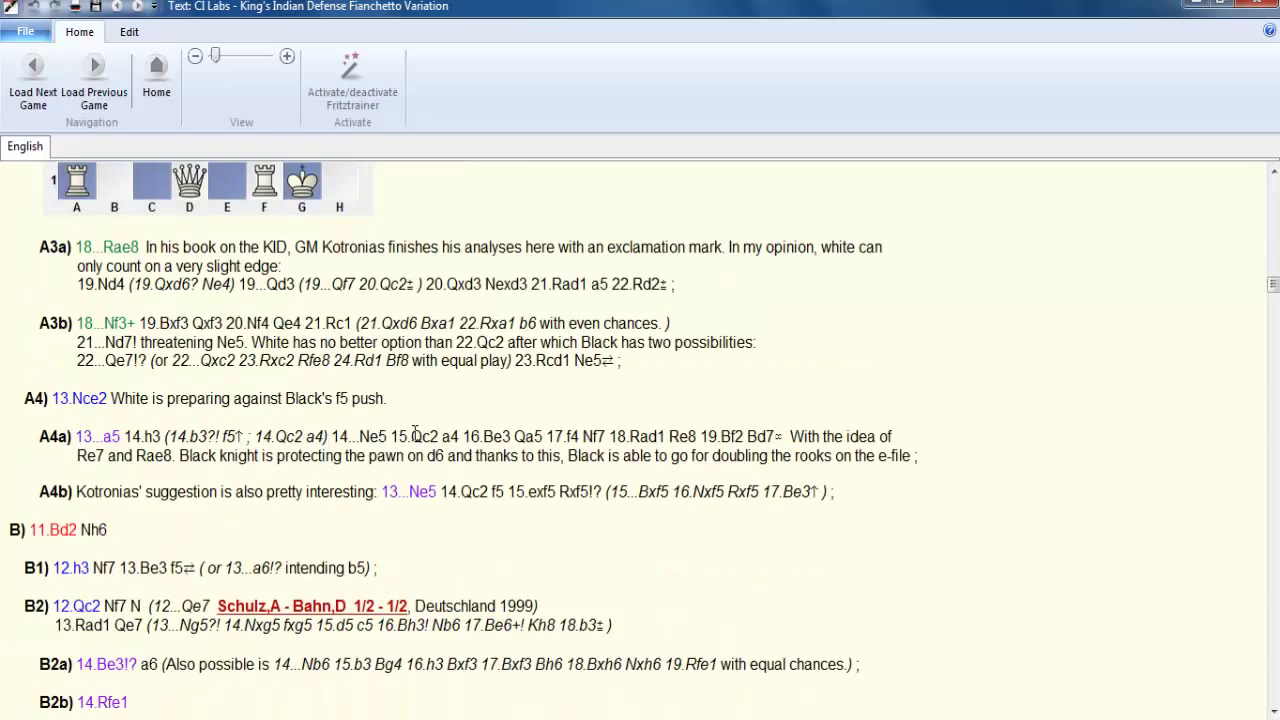
scroll("down", 3)
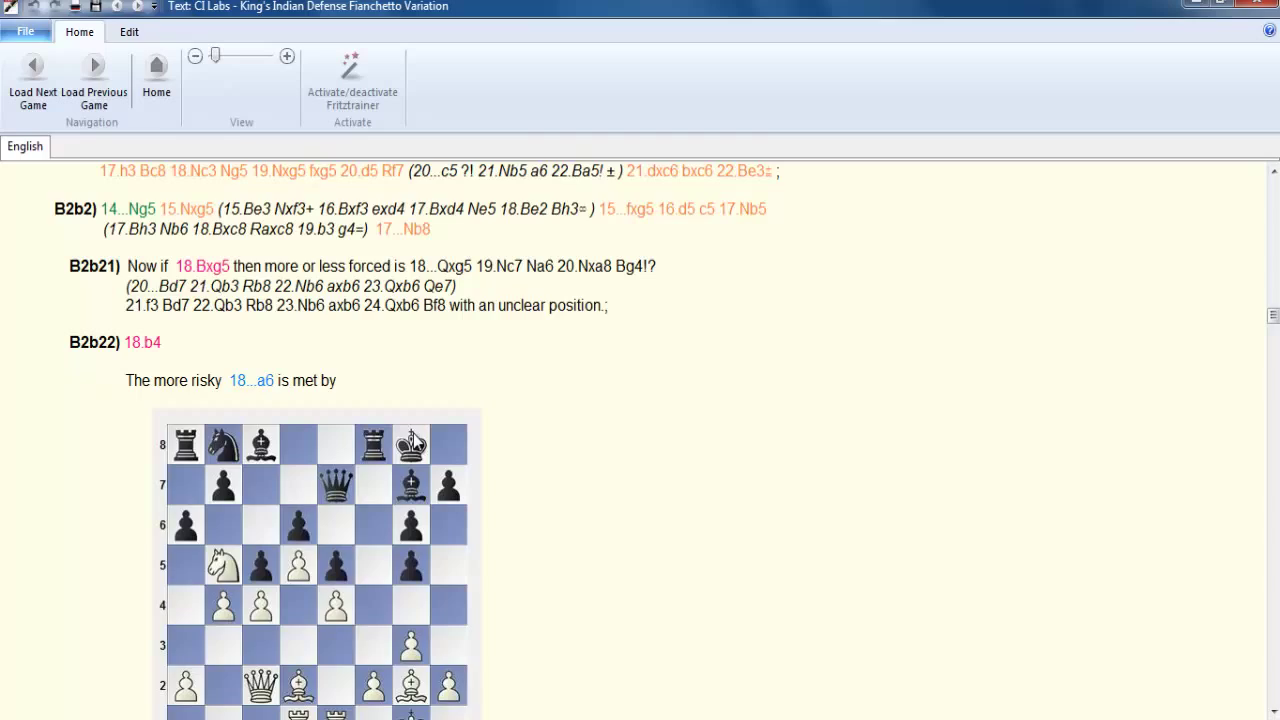
scroll("down", 3)
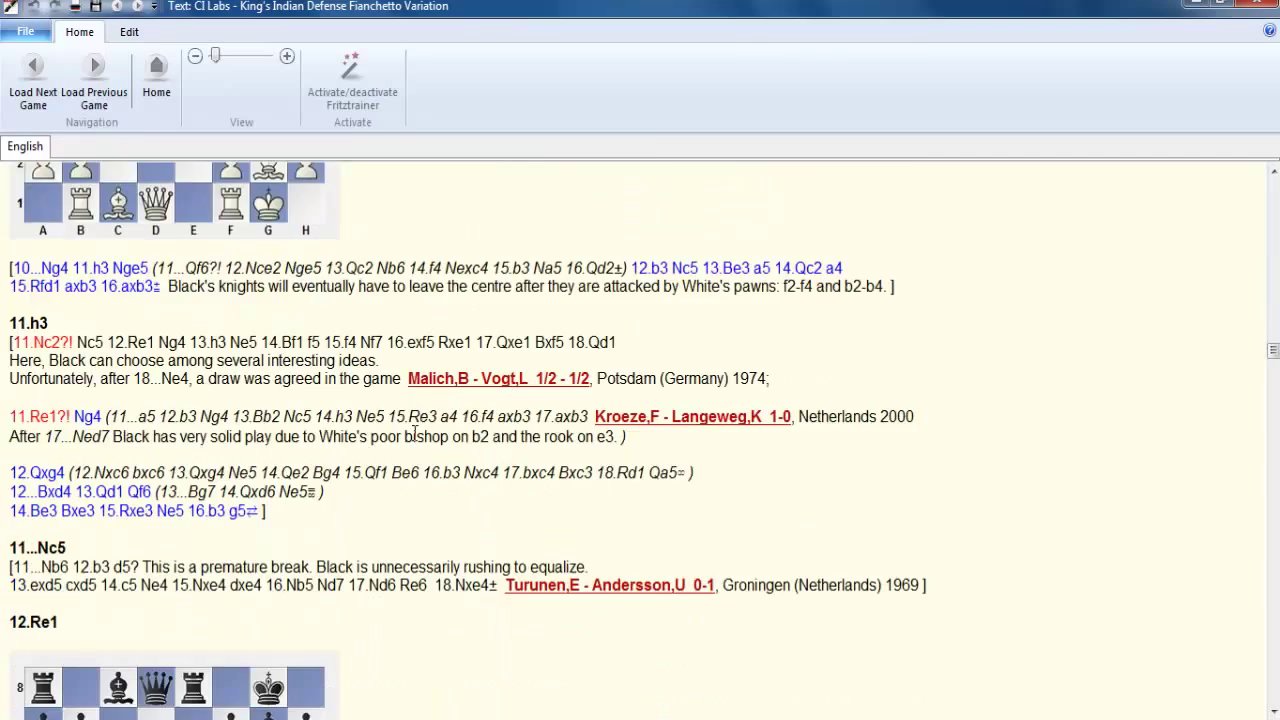
scroll("down", 3)
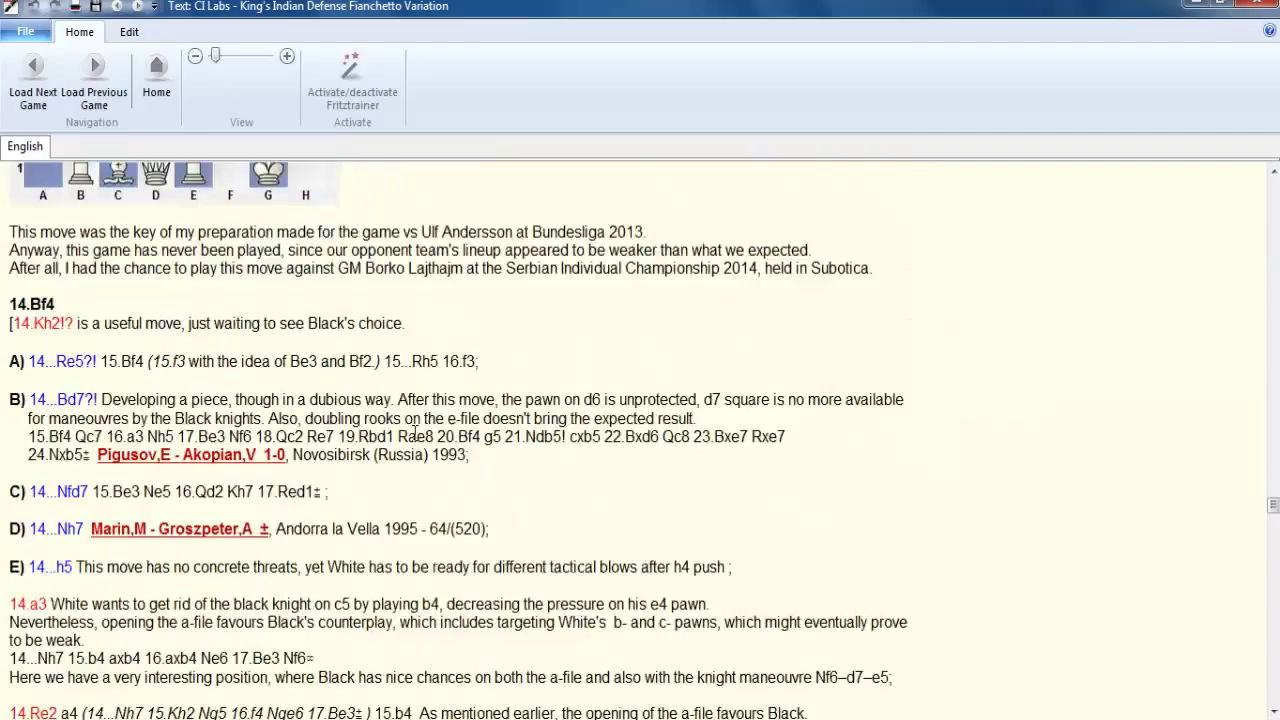
scroll("down", 3)
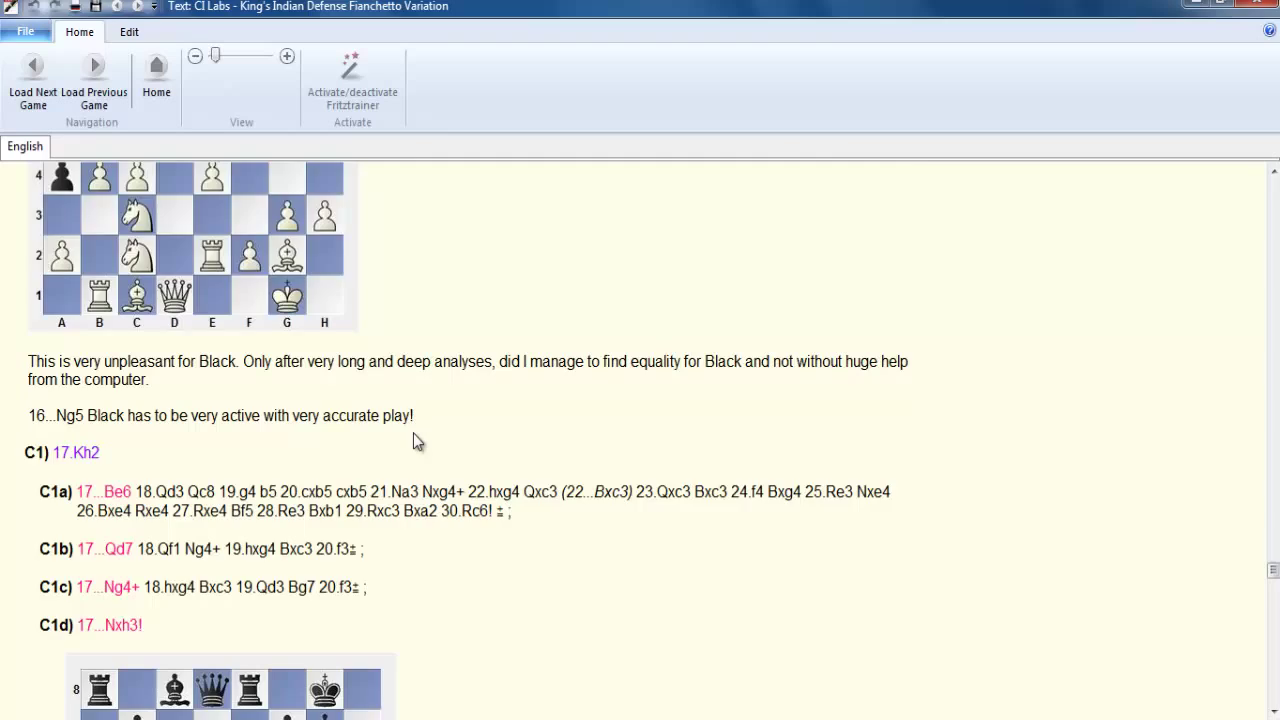
scroll("down", 3)
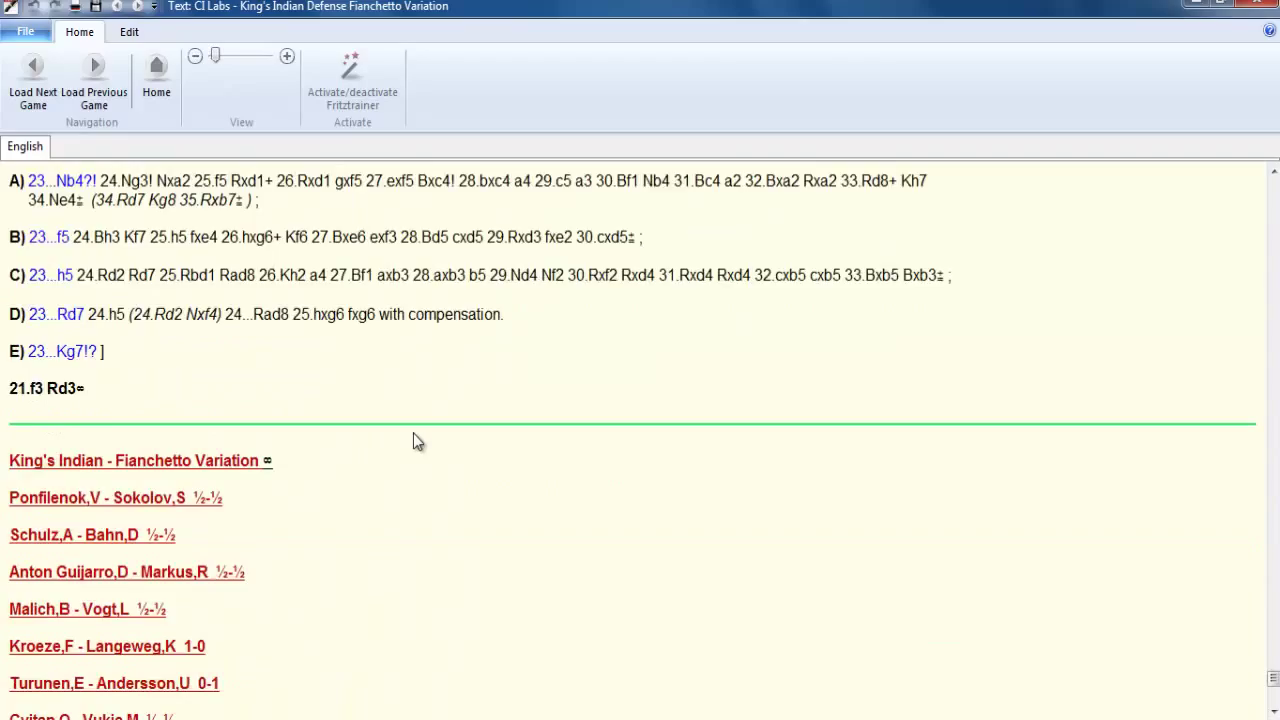
scroll("down", 3)
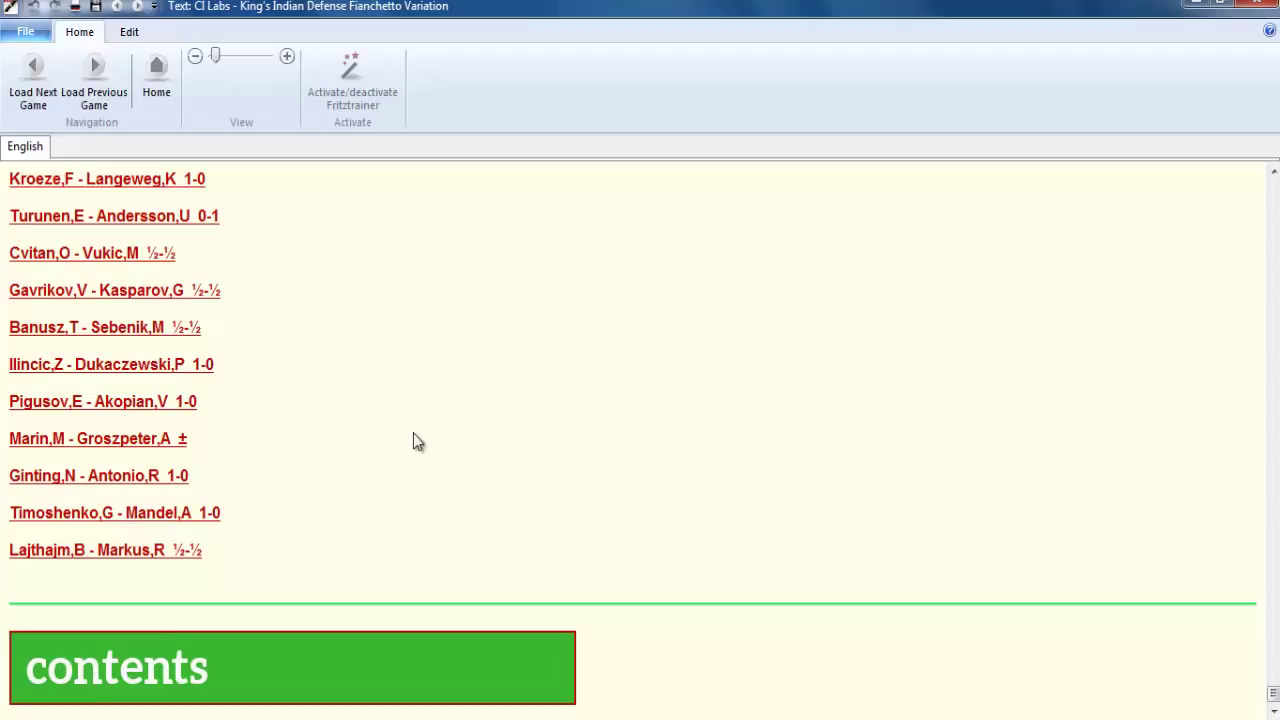
left_click(291, 667)
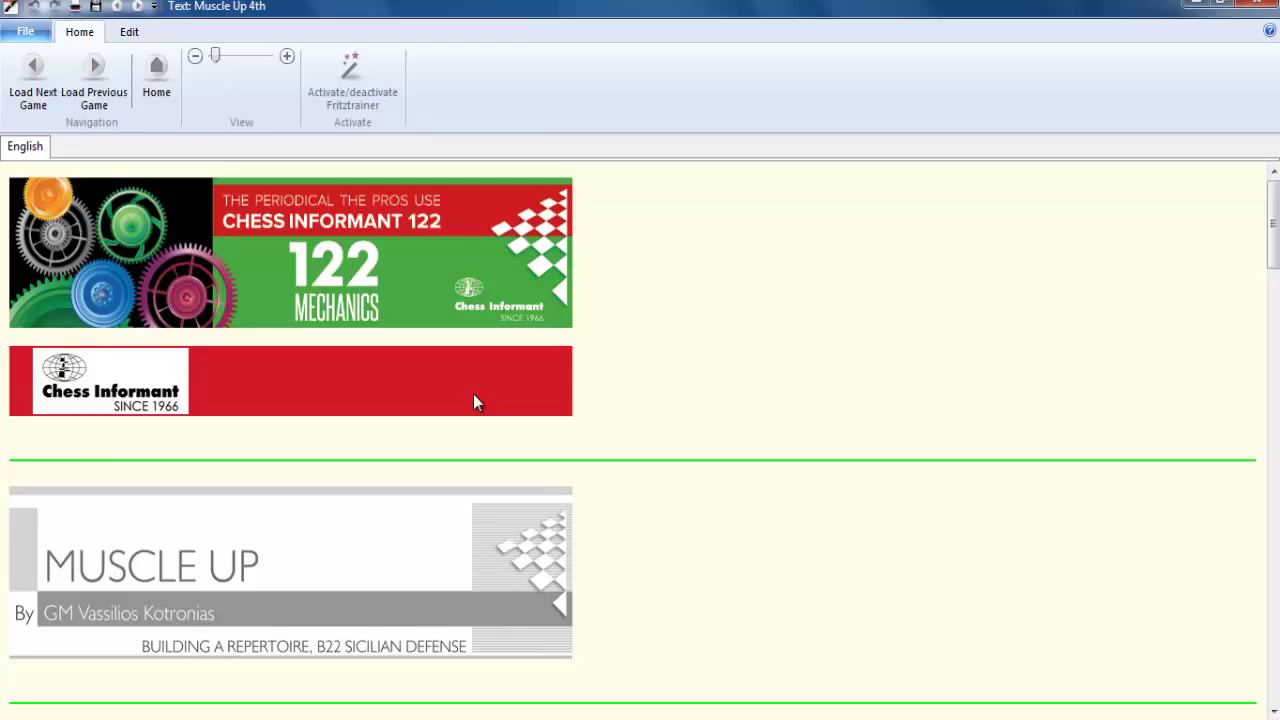
- Scroll the Contents page down to section 13, Best Game 121
scroll("down", 3)
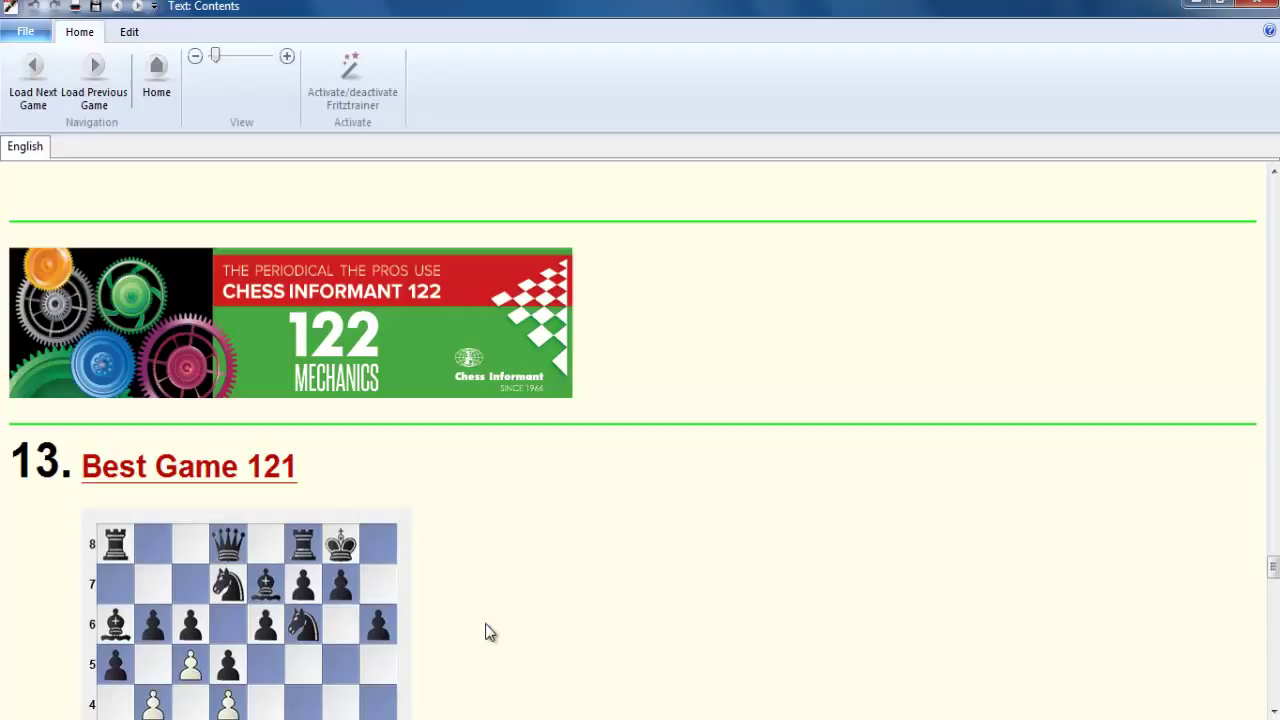
mouse_move(217, 467)
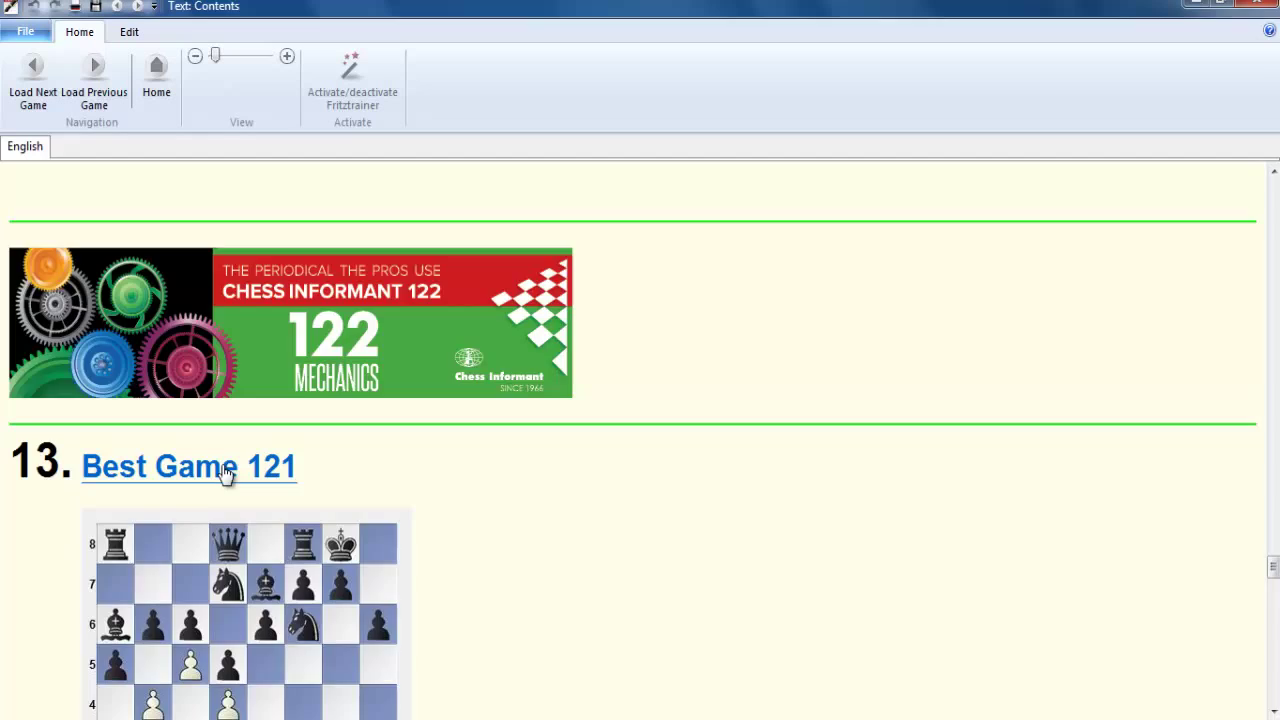
- Visit Best Game 121 and The Most Important Theoretical Novelty 121, reaching Tadic's Combinations section
left_click(188, 466)
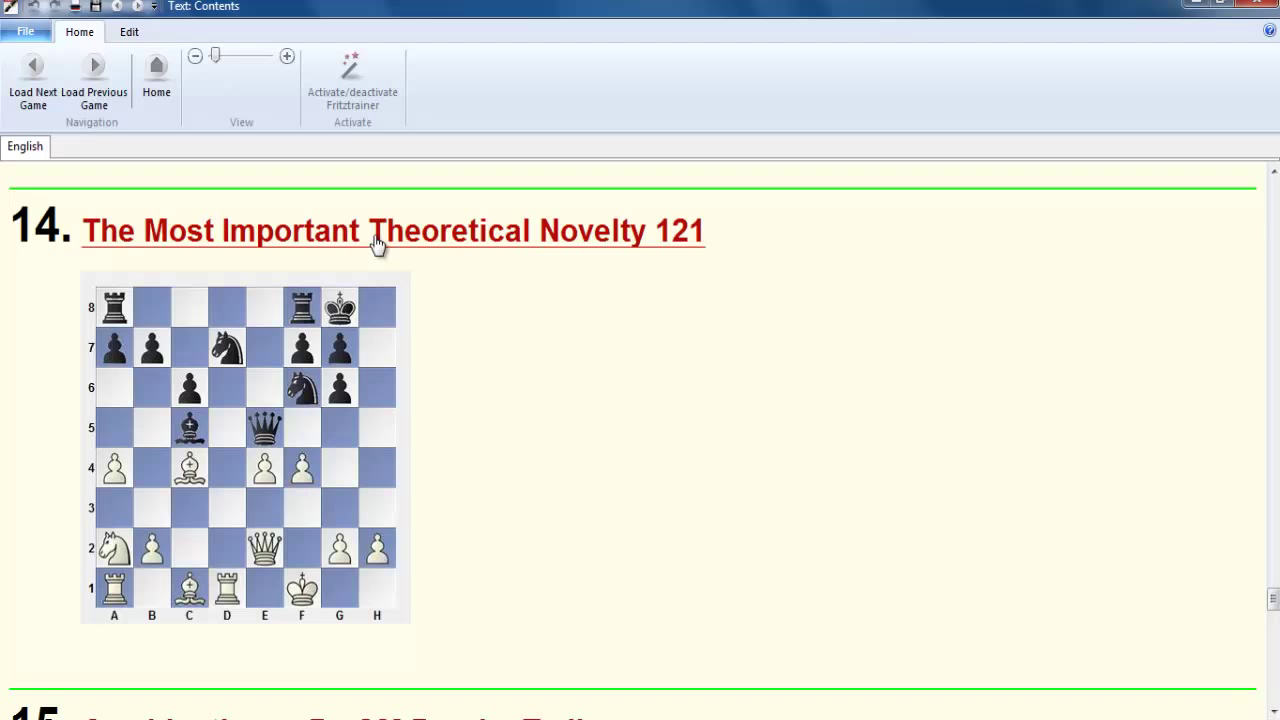
left_click(391, 231)
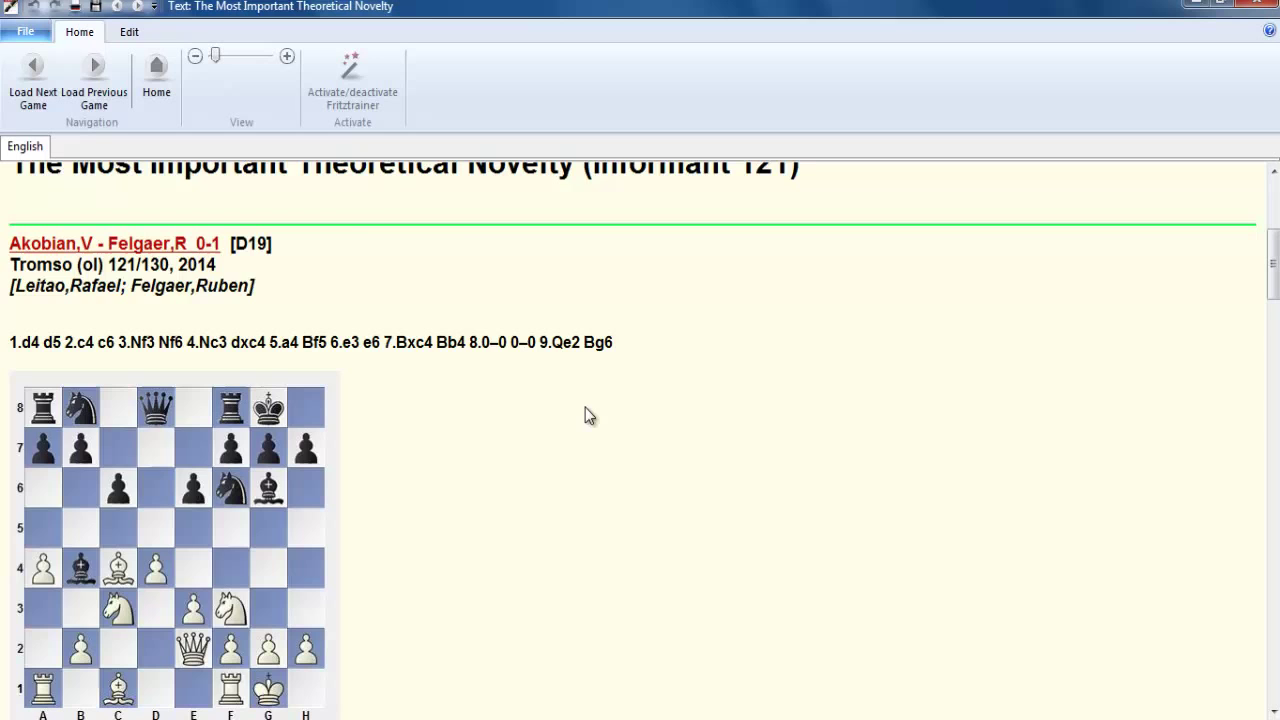
scroll("down", 3)
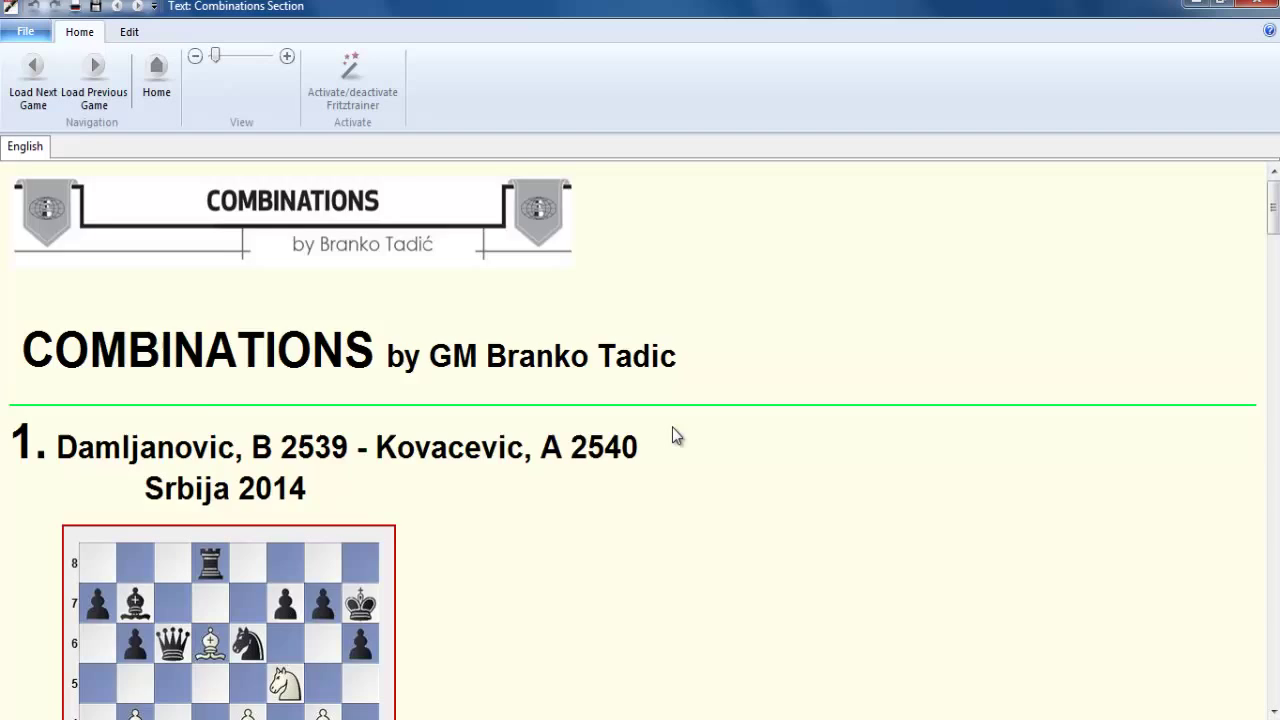
- Visit the Endings section by IM Goran Arsovic and the Studies Section
scroll("down", 3)
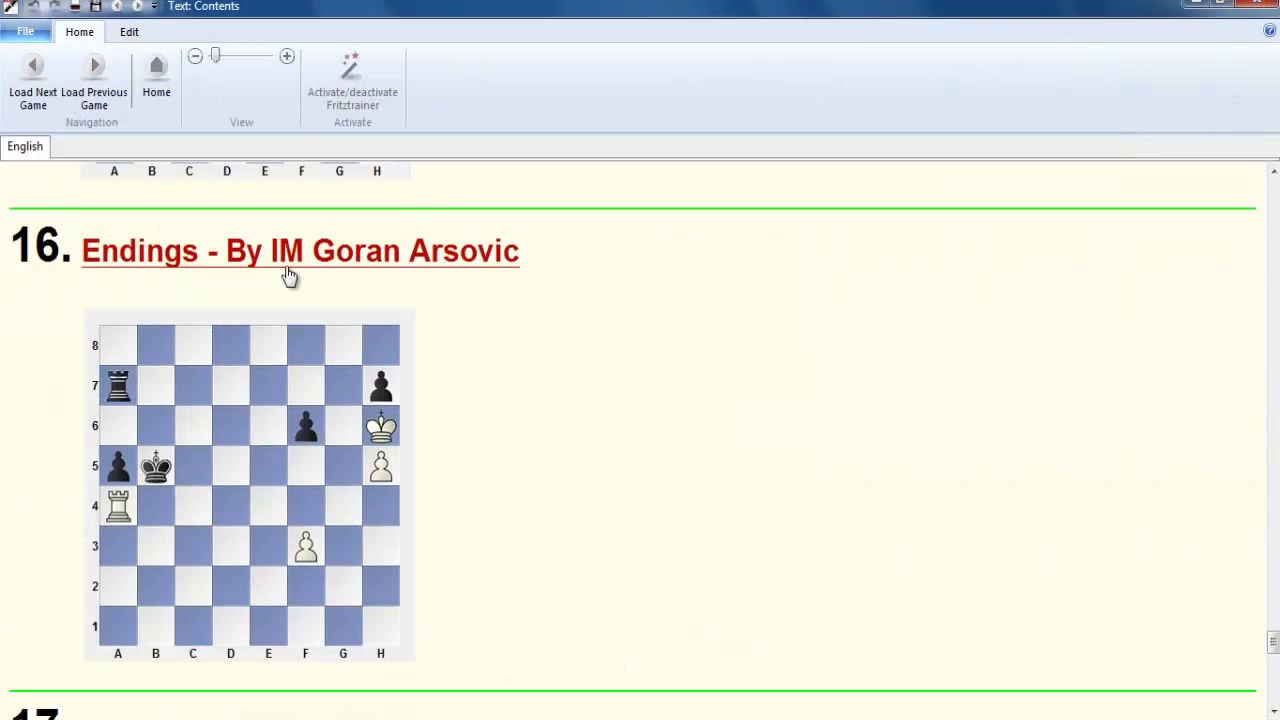
left_click(290, 251)
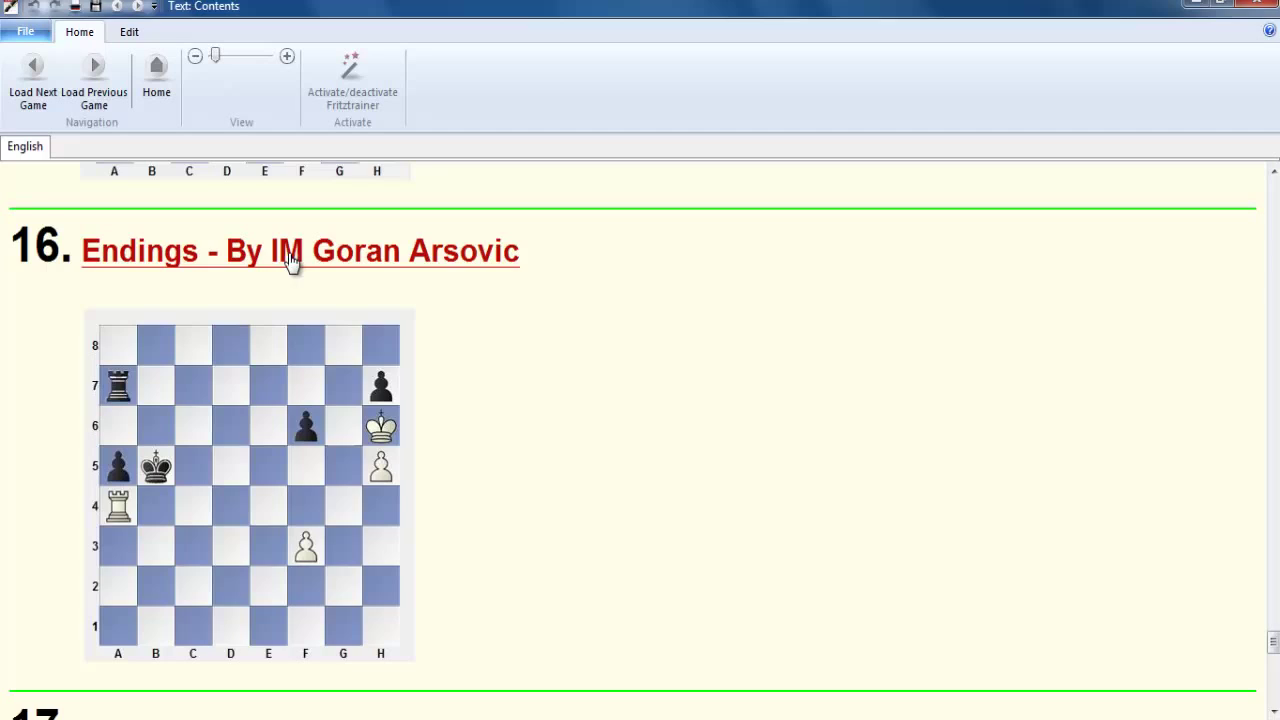
left_click(299, 250)
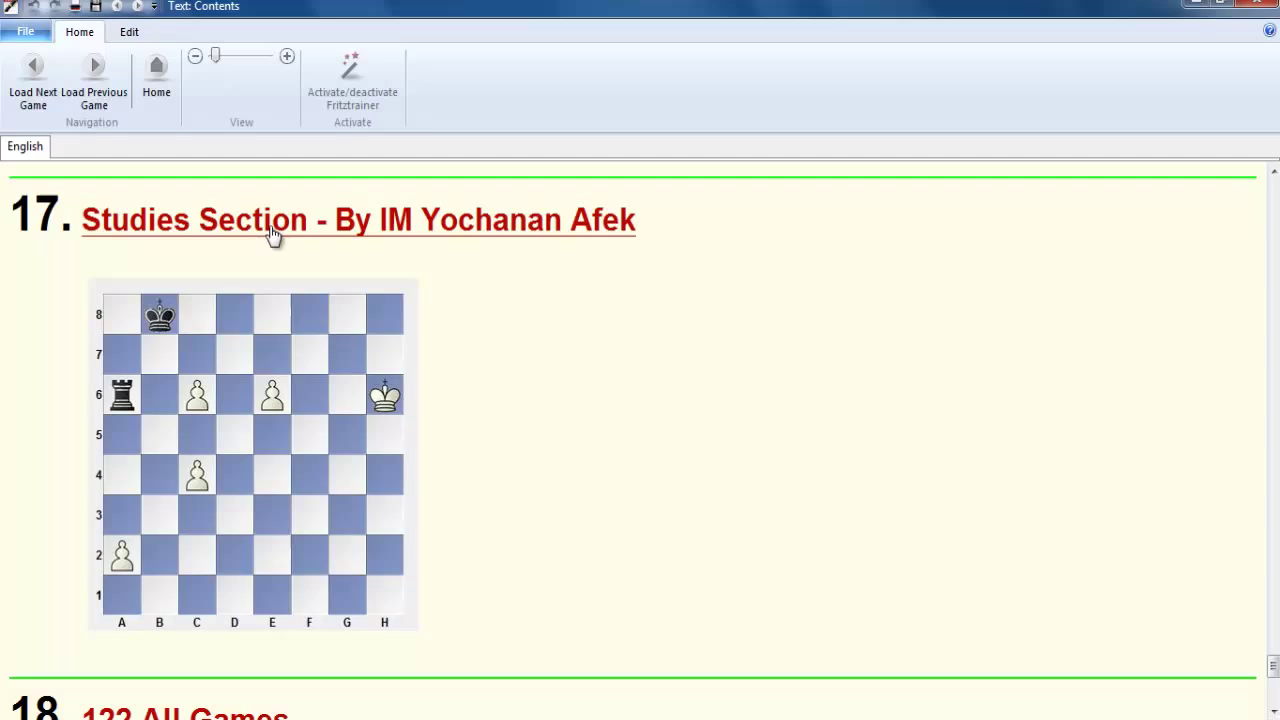
left_click(274, 220)
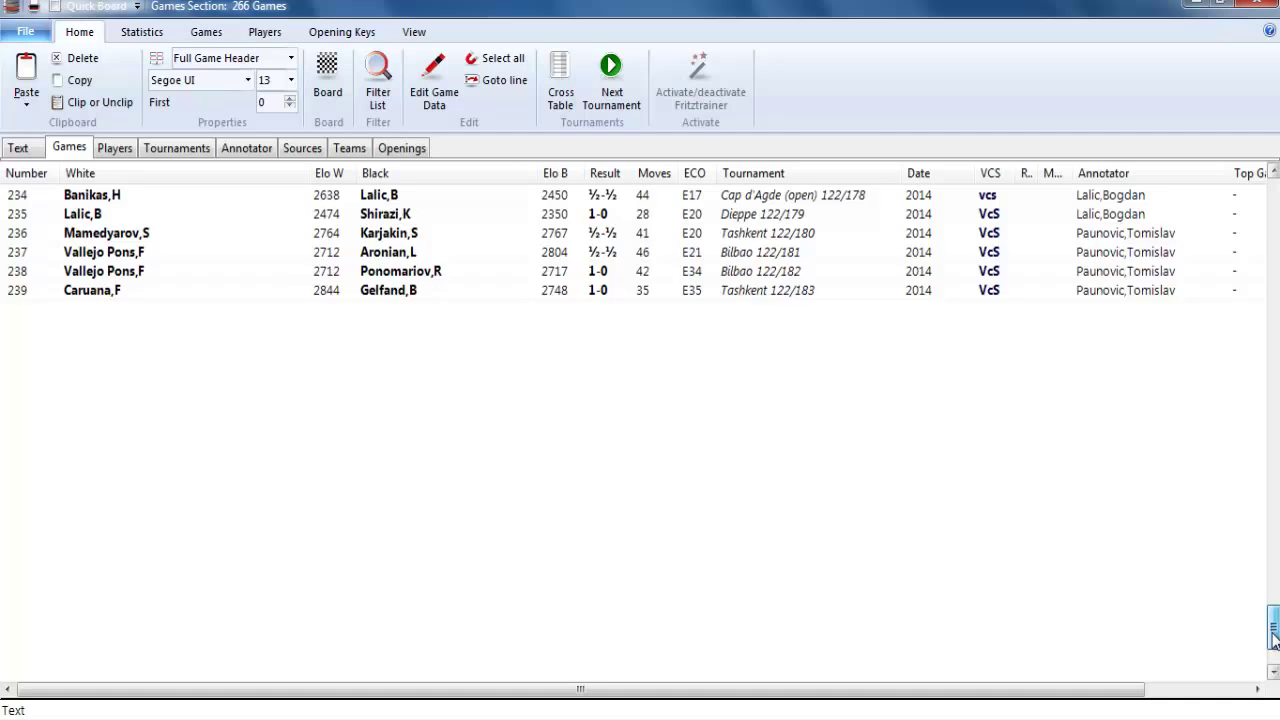
- Scroll Contents and open section 19, Tournaments, with the 2014 results
scroll("down", 3)
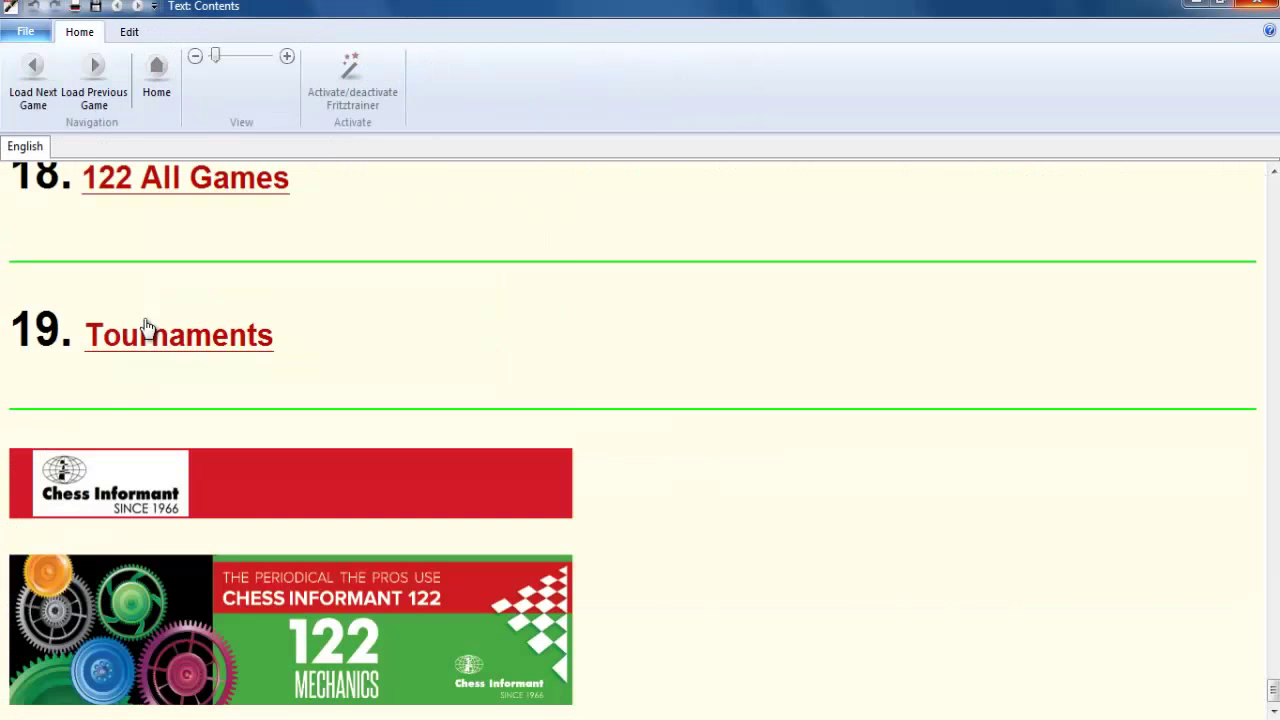
mouse_move(222, 338)
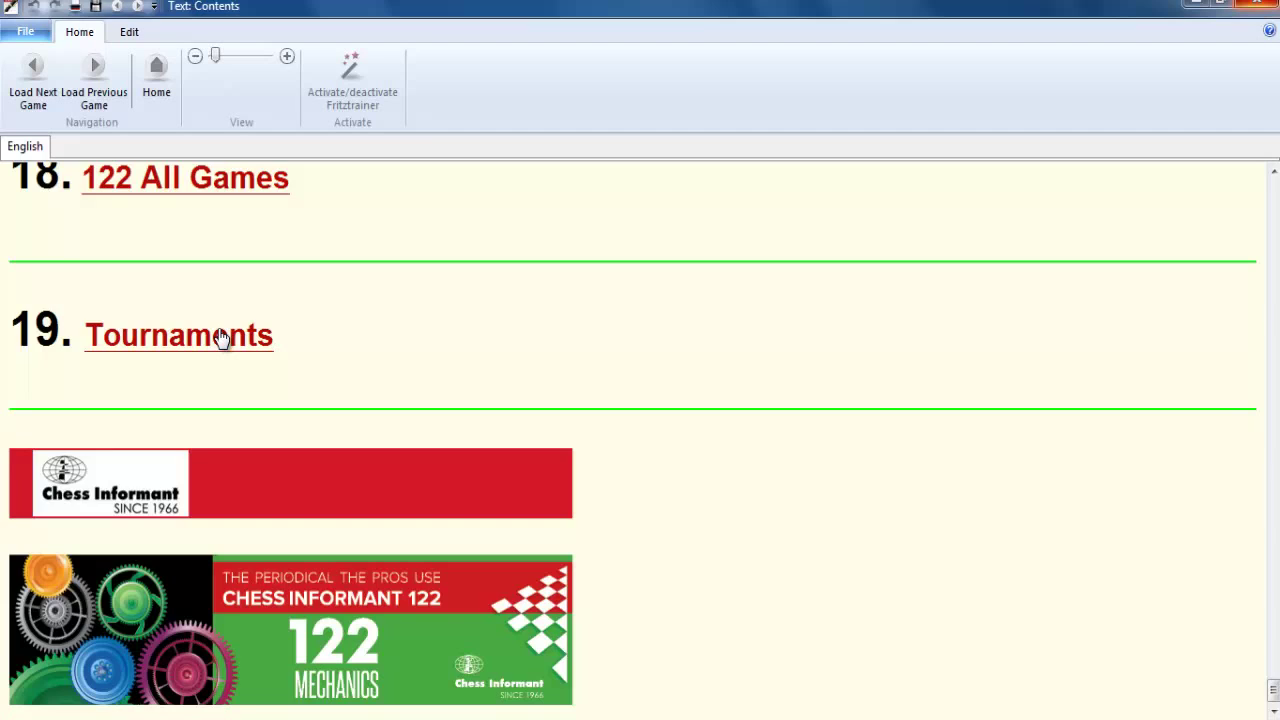
left_click(179, 335)
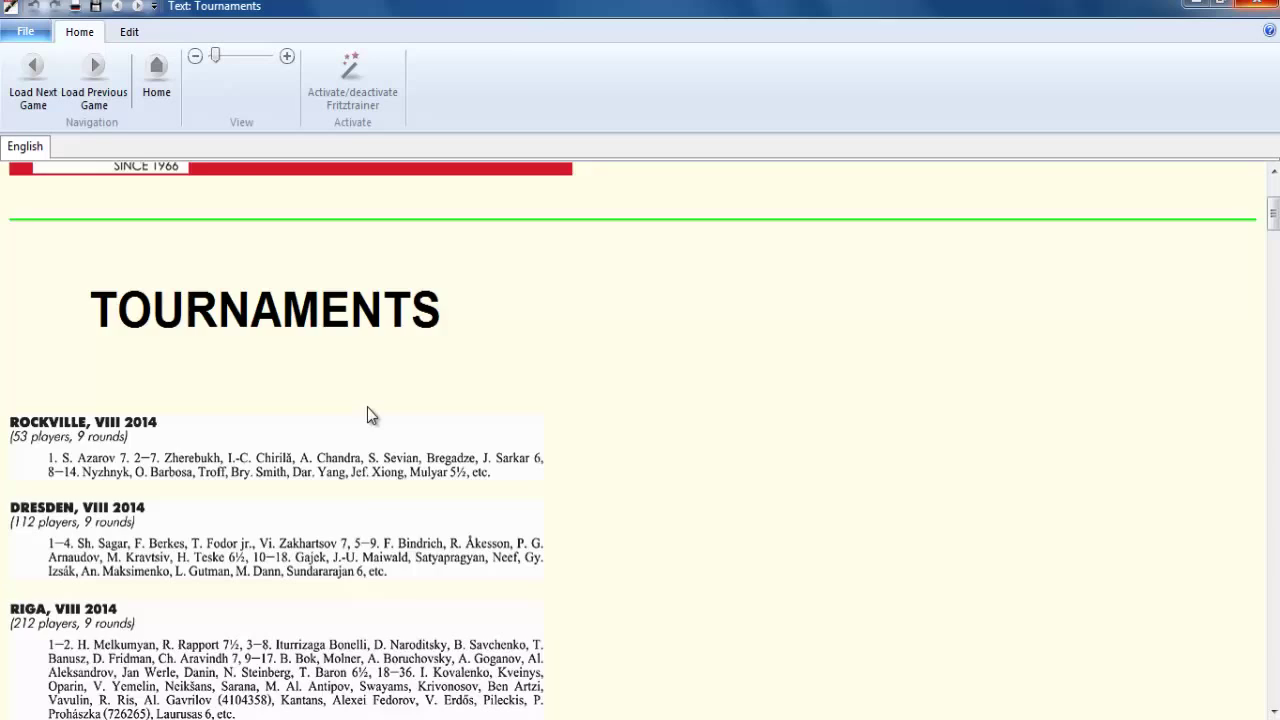
mouse_move(470, 460)
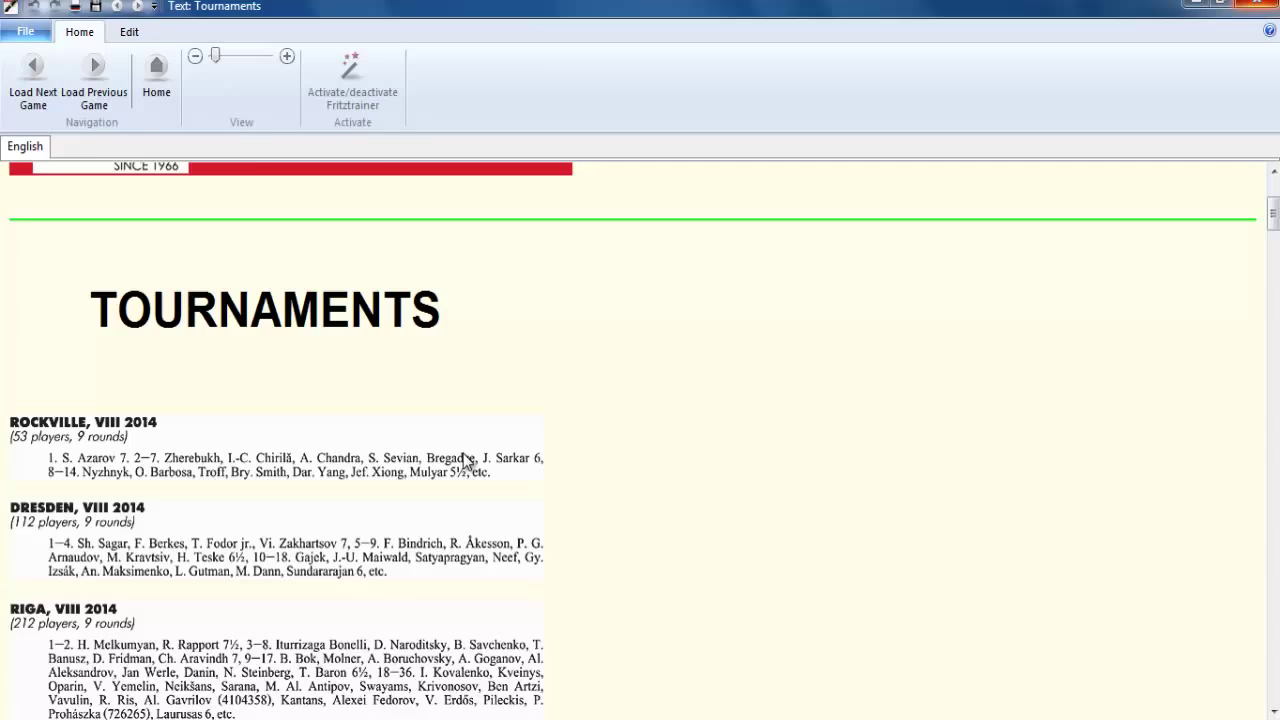
- Browse the 2014 tournament crosstables for Rockville, Dresden, Riga and others
scroll("down", 3)
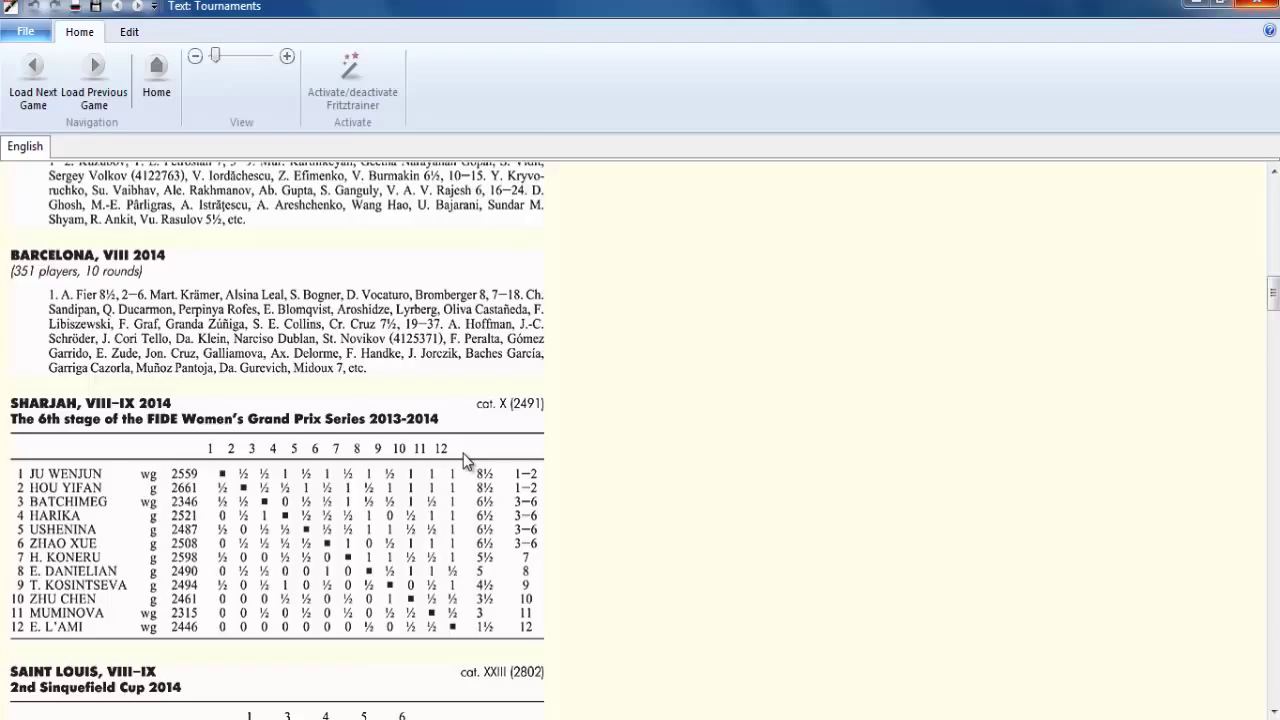
scroll("down", 3)
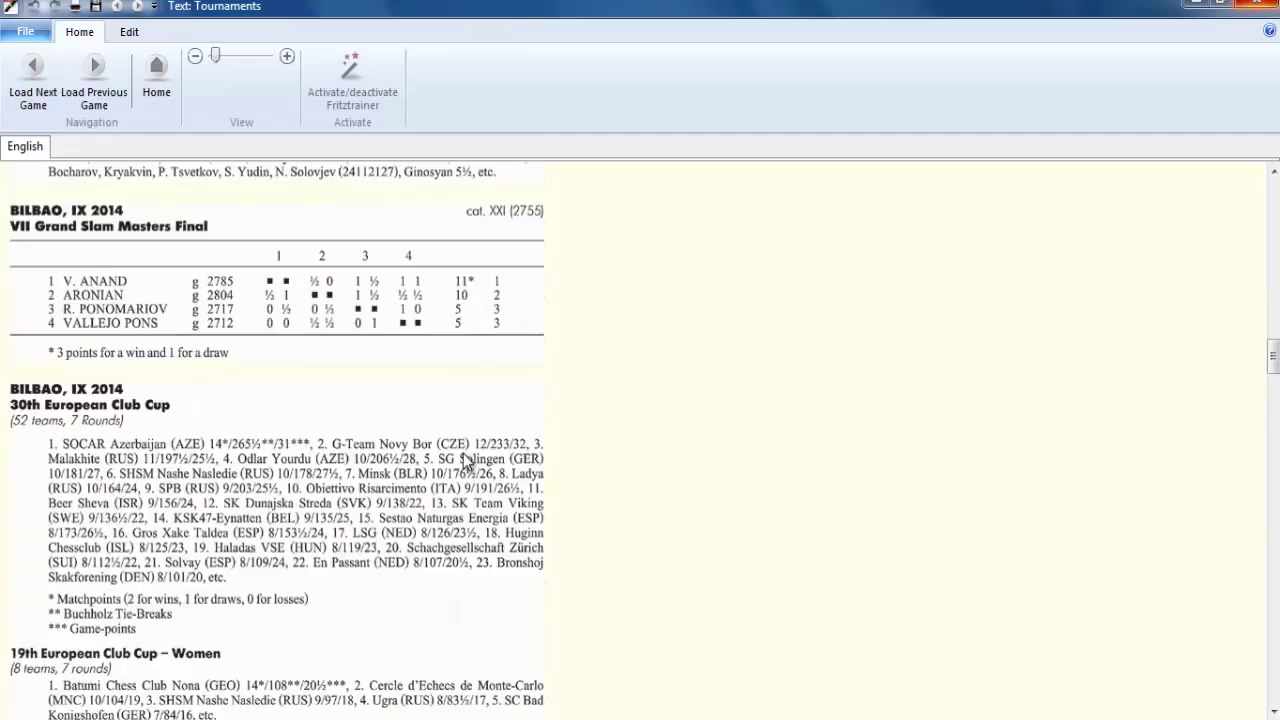
scroll("down", 3)
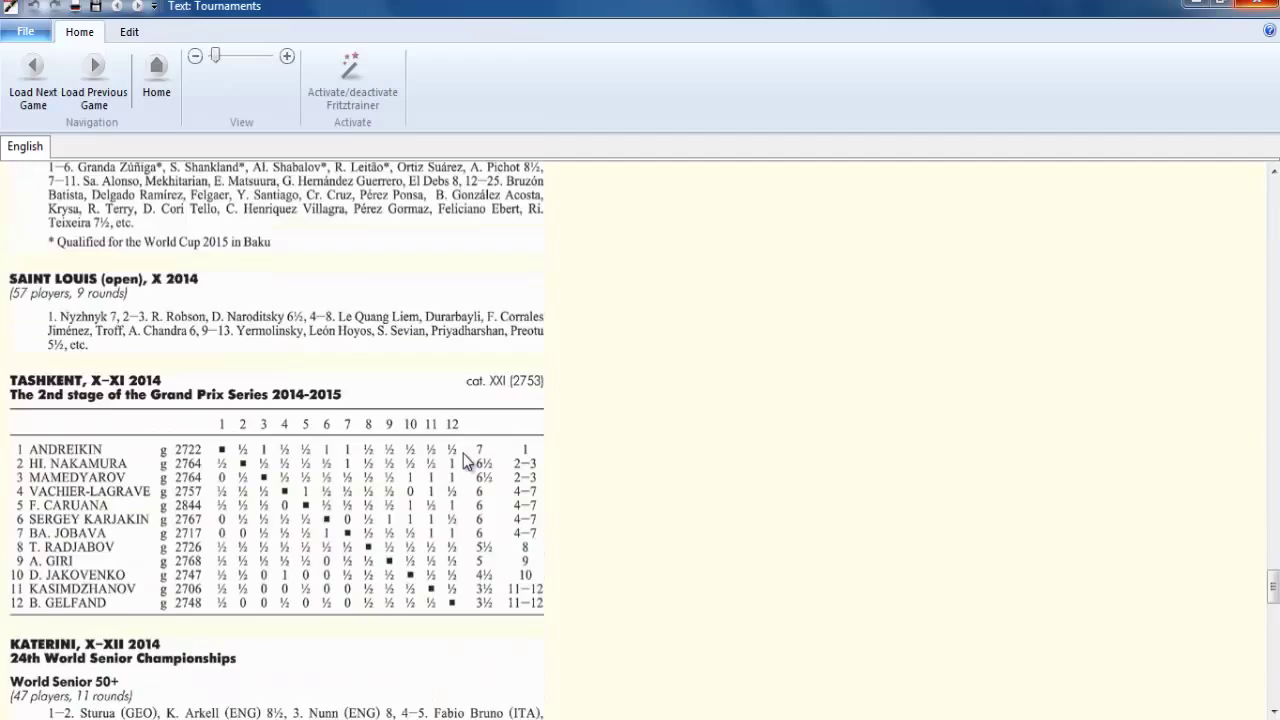
scroll("down", 3)
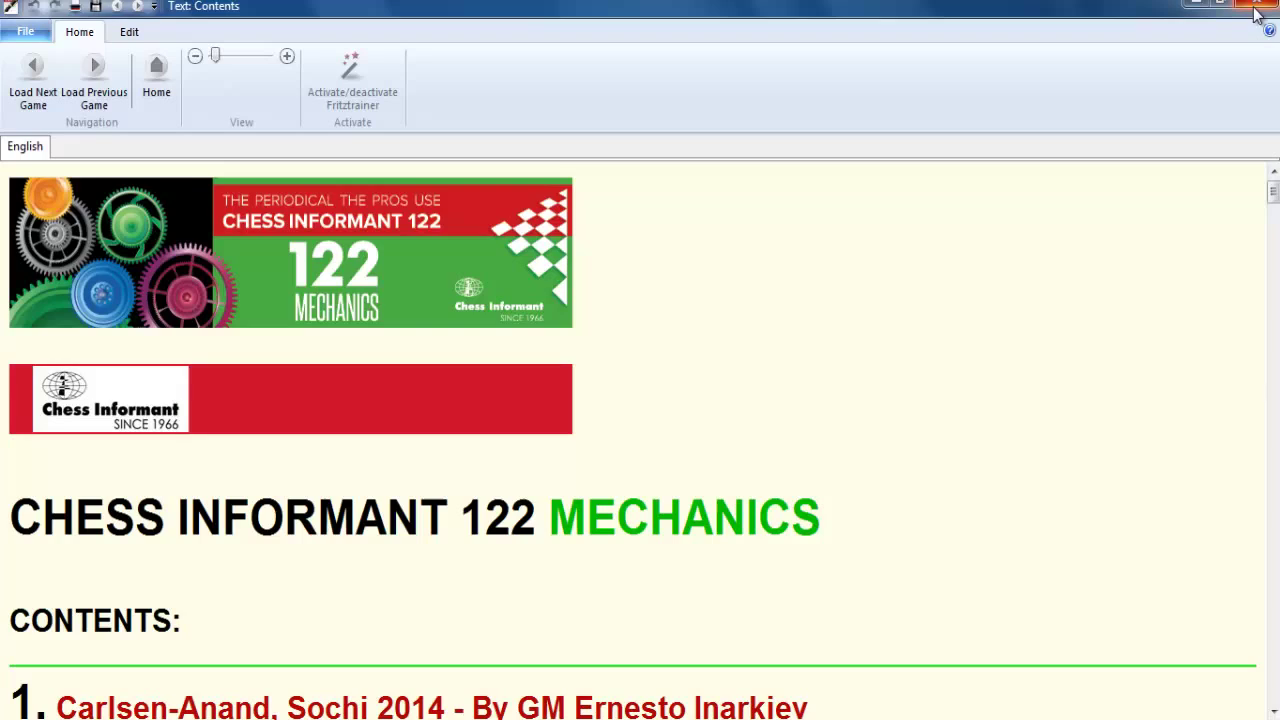
- Close Chess Informant Reader with the window's X button
left_click(1259, 12)
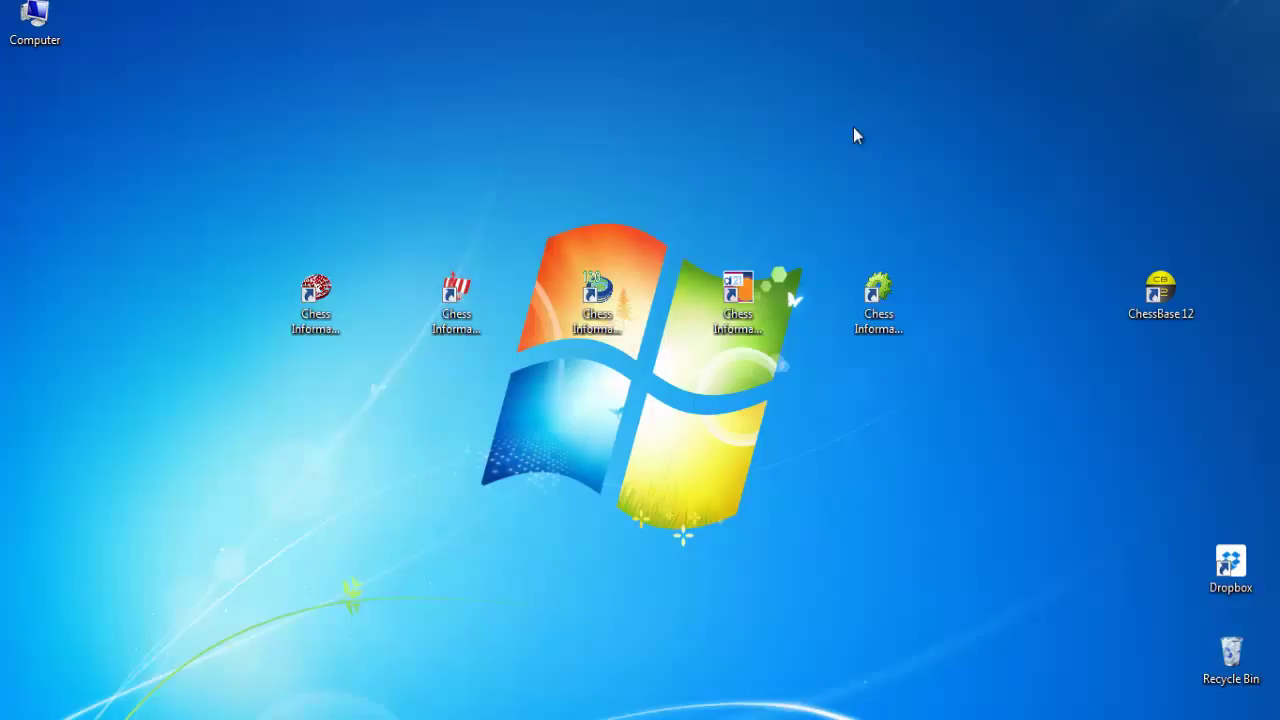
mouse_move(1025, 37)
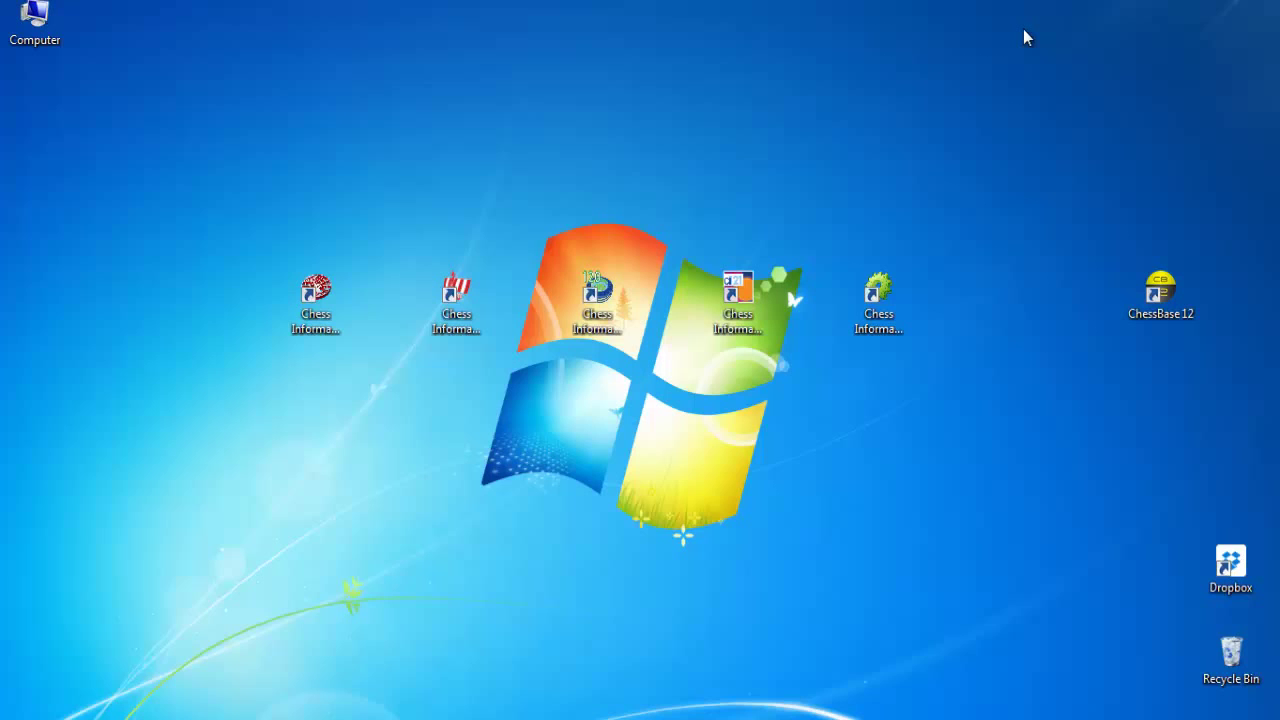